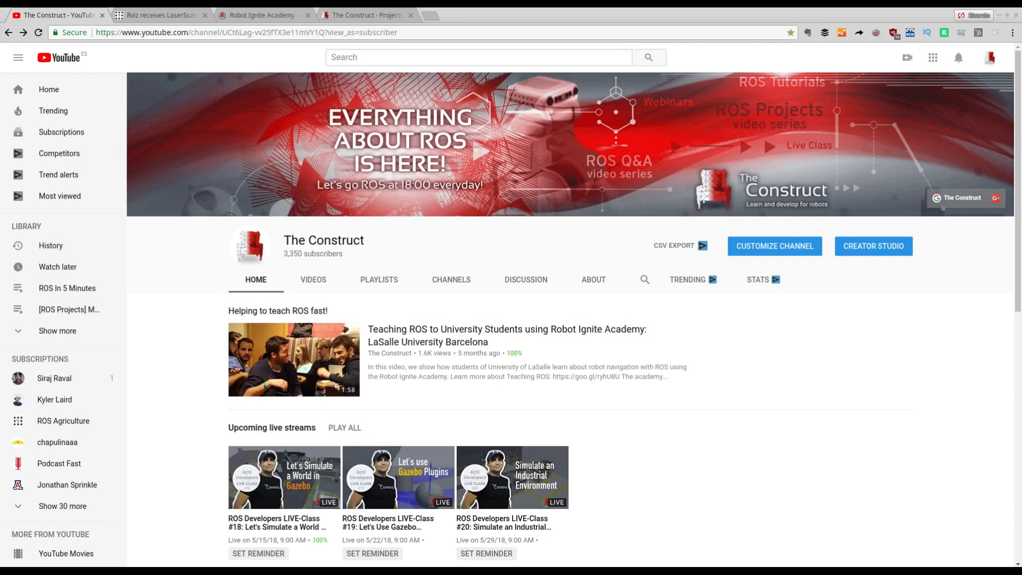
pyautogui.moveTo(239, 386)
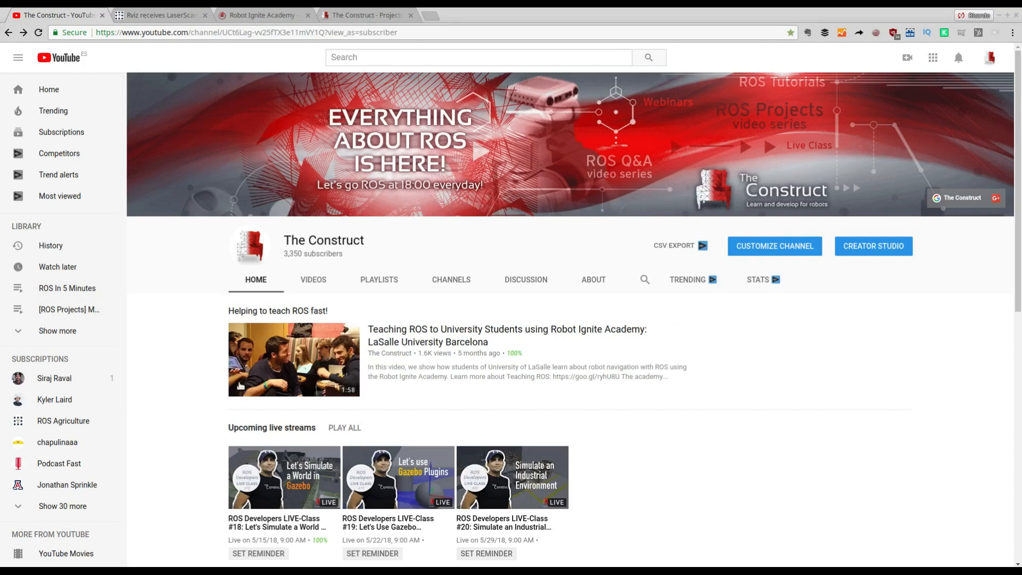
pyautogui.moveTo(572, 354)
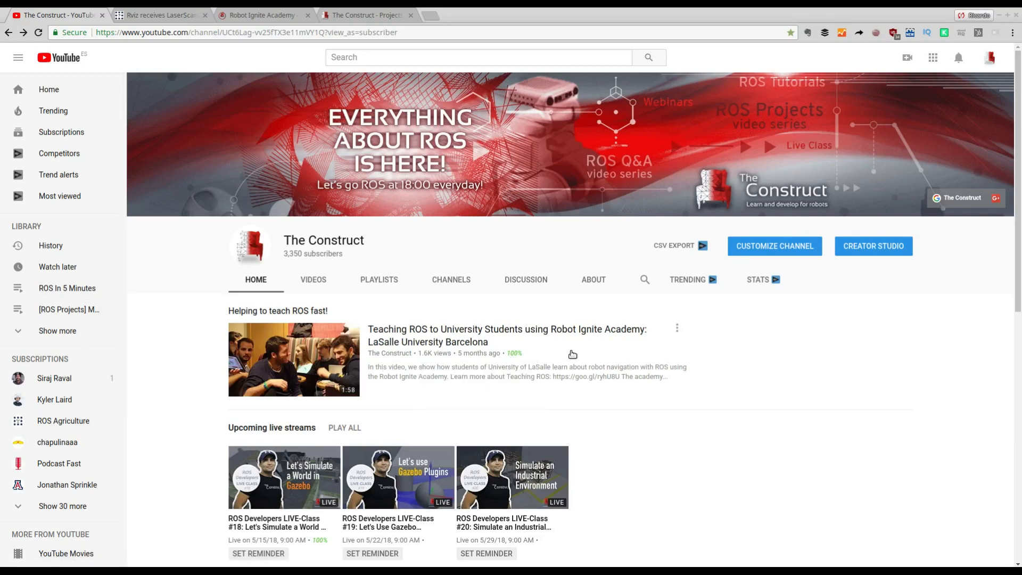
# Scroll the ROS Answers page, then open the 'Rviz receives LaserScan messages but doesn't display them' tab.
pyautogui.scroll(-3)
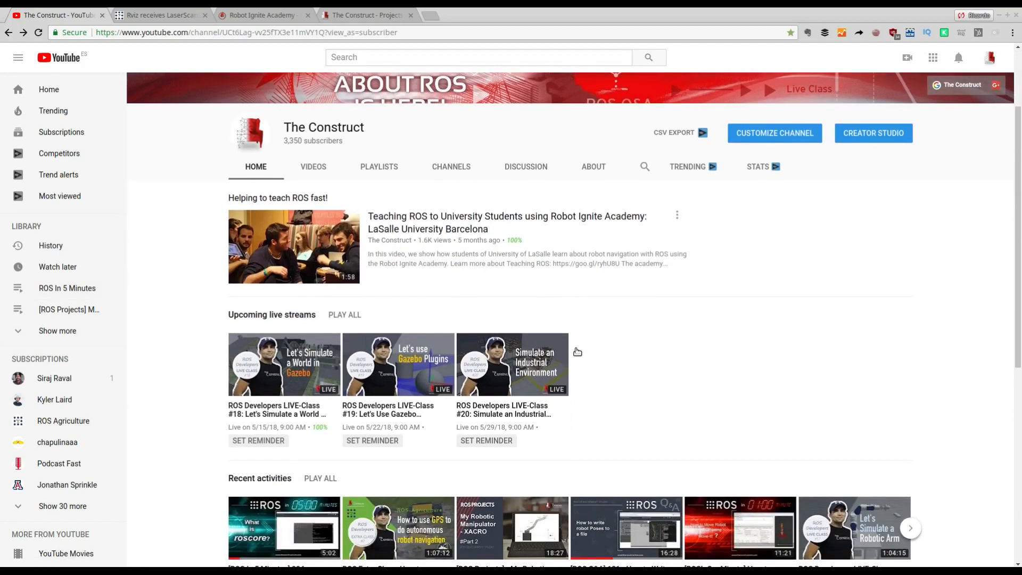
pyautogui.scroll(-3)
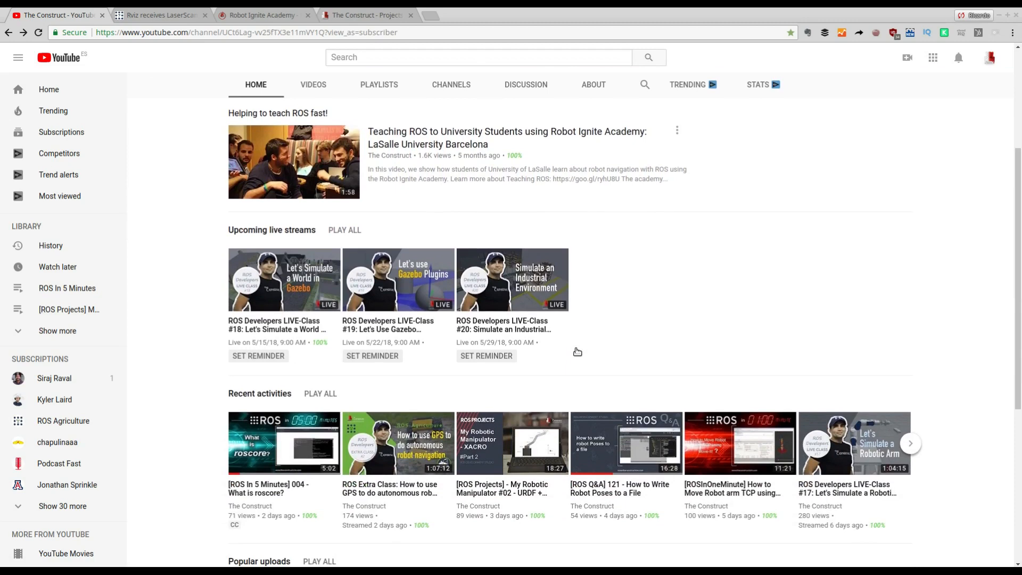
pyautogui.scroll(-3)
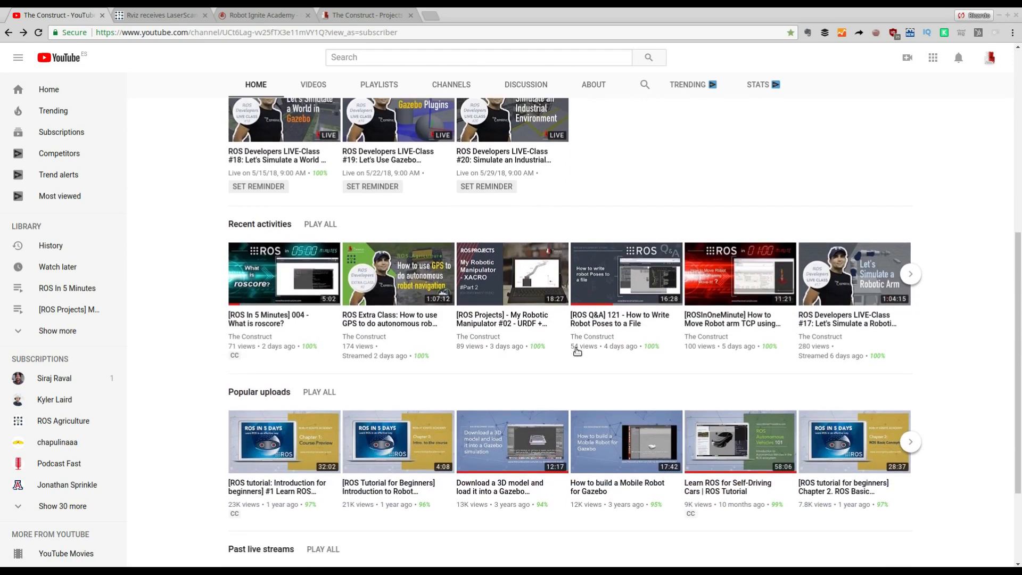
pyautogui.scroll(-3)
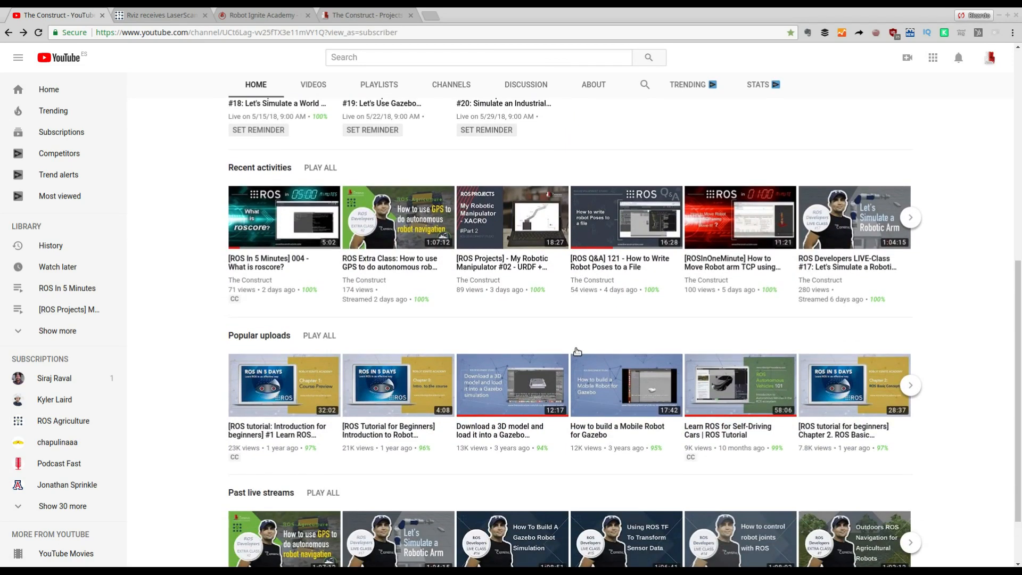
pyautogui.scroll(-3)
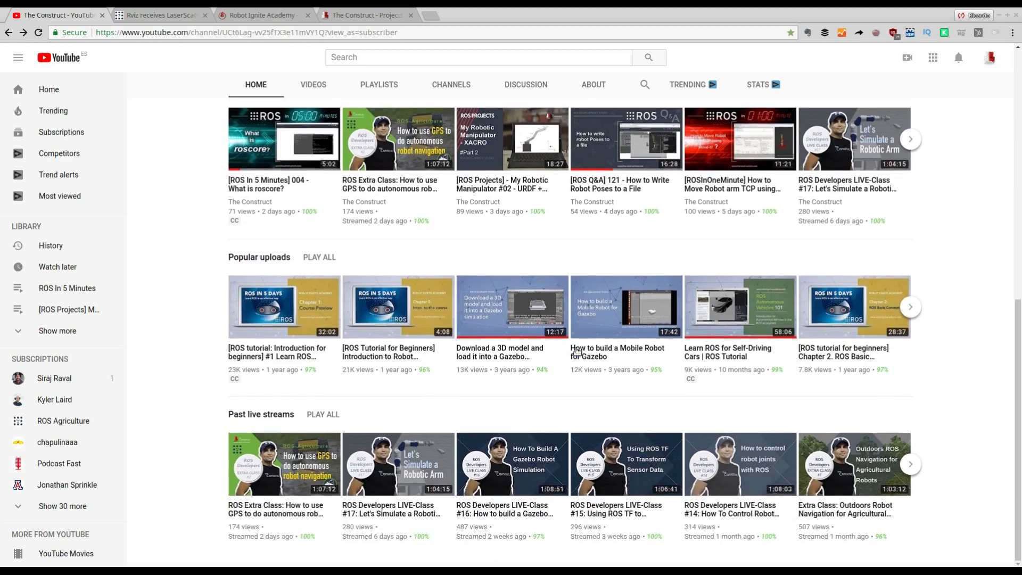
pyautogui.scroll(3)
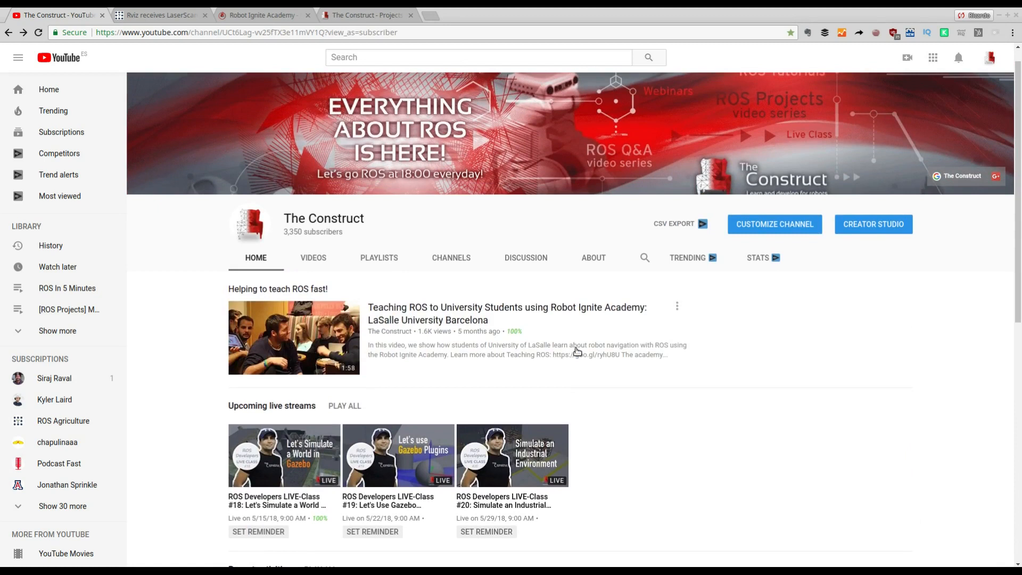
pyautogui.click(159, 15)
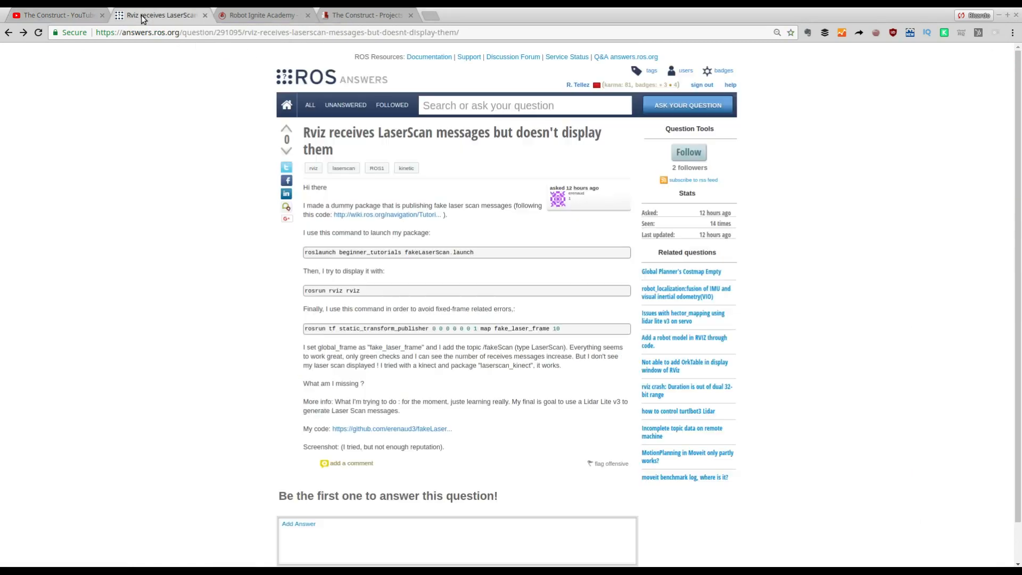
pyautogui.moveTo(491, 320)
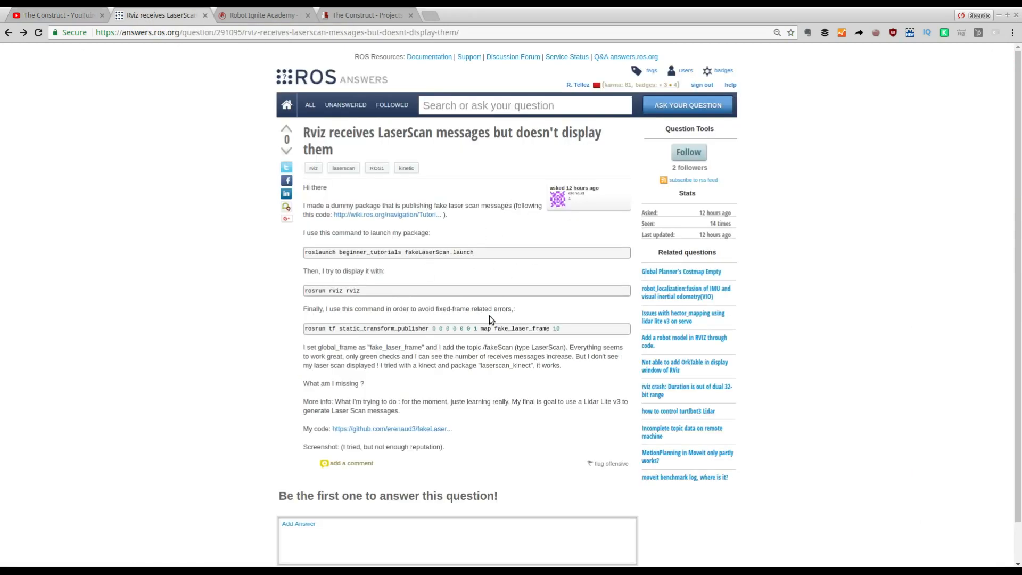
pyautogui.moveTo(441, 328)
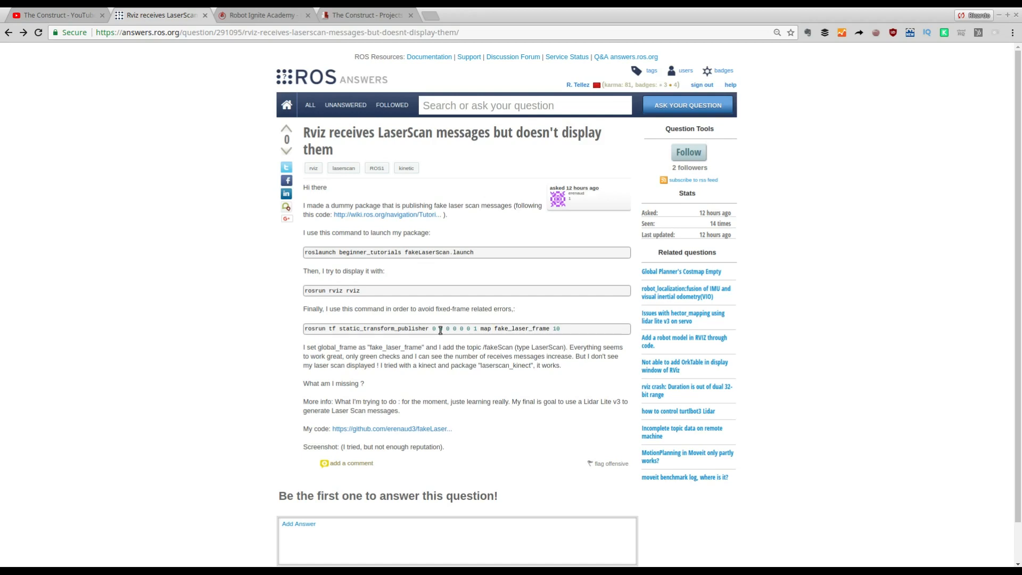
pyautogui.moveTo(28, 273)
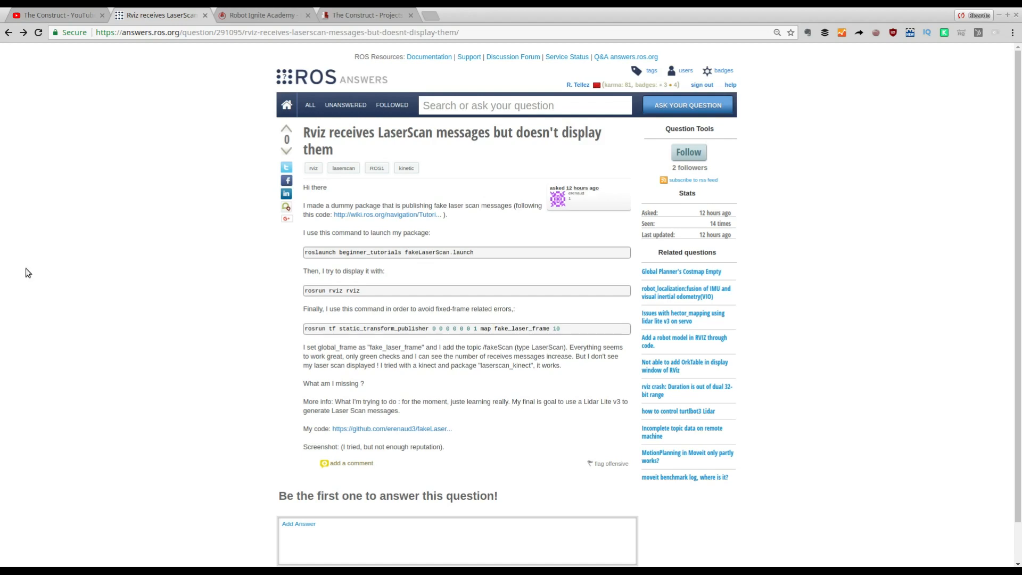
pyautogui.moveTo(119, 304)
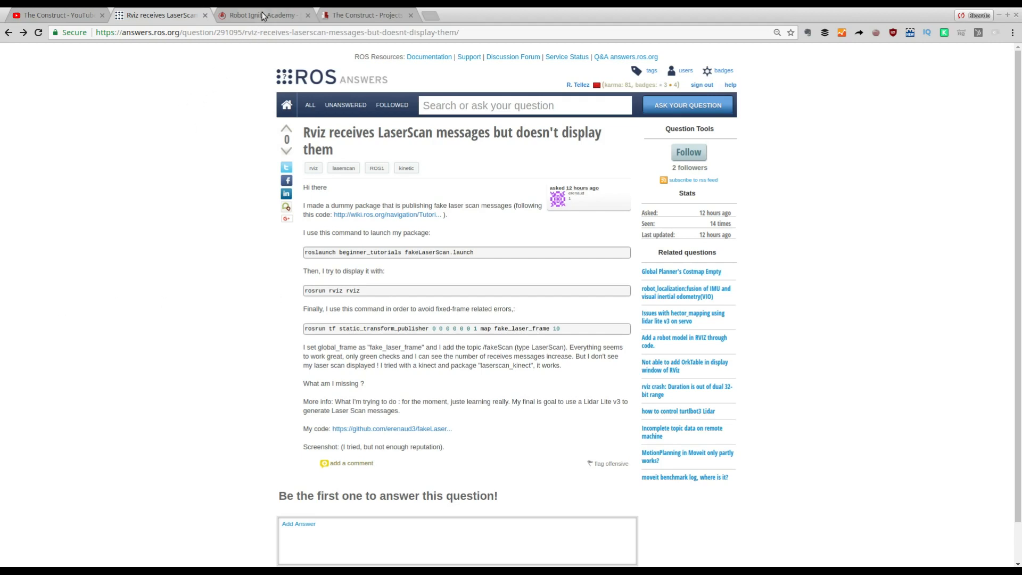
# Browse Robot Ignite Academy's deep learning, navigation, perception and ROS Control course cards.
pyautogui.click(264, 14)
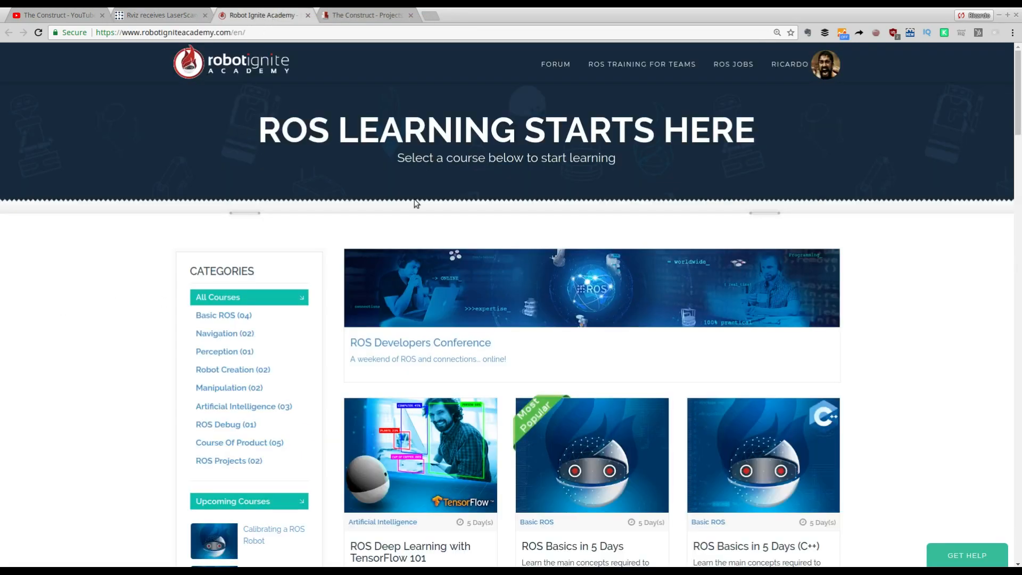
pyautogui.moveTo(402, 249)
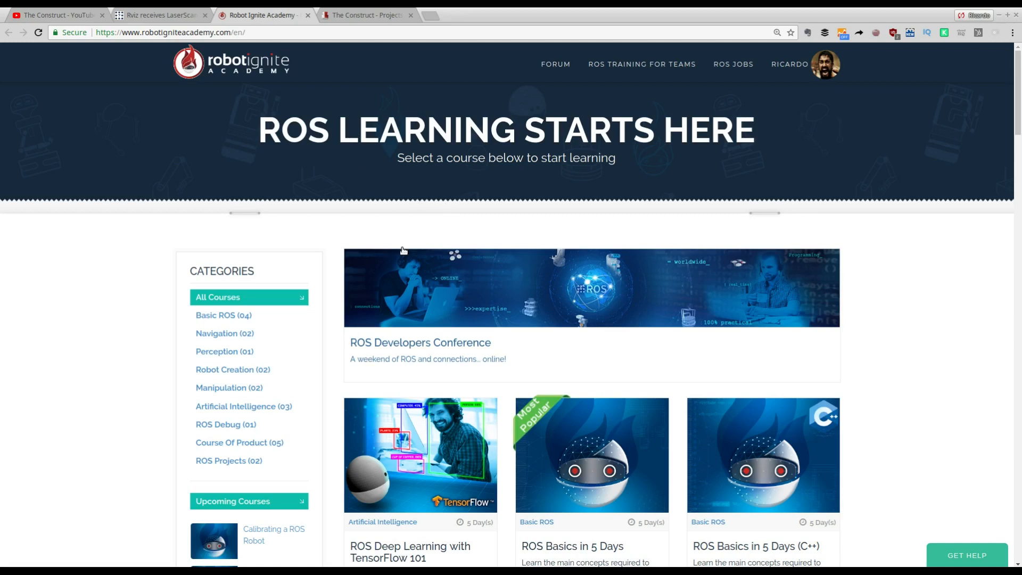
pyautogui.moveTo(413, 285)
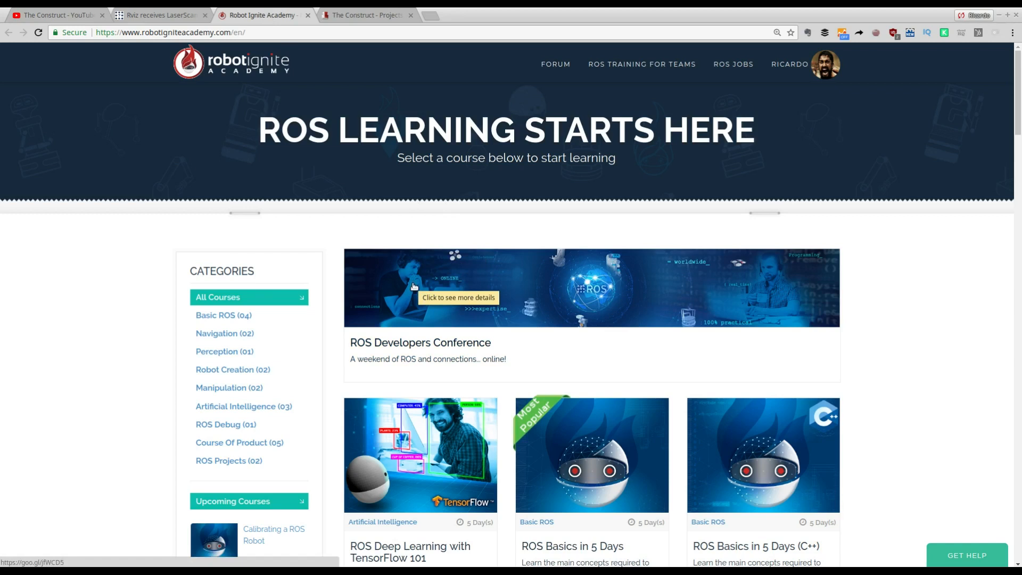
pyautogui.scroll(-3)
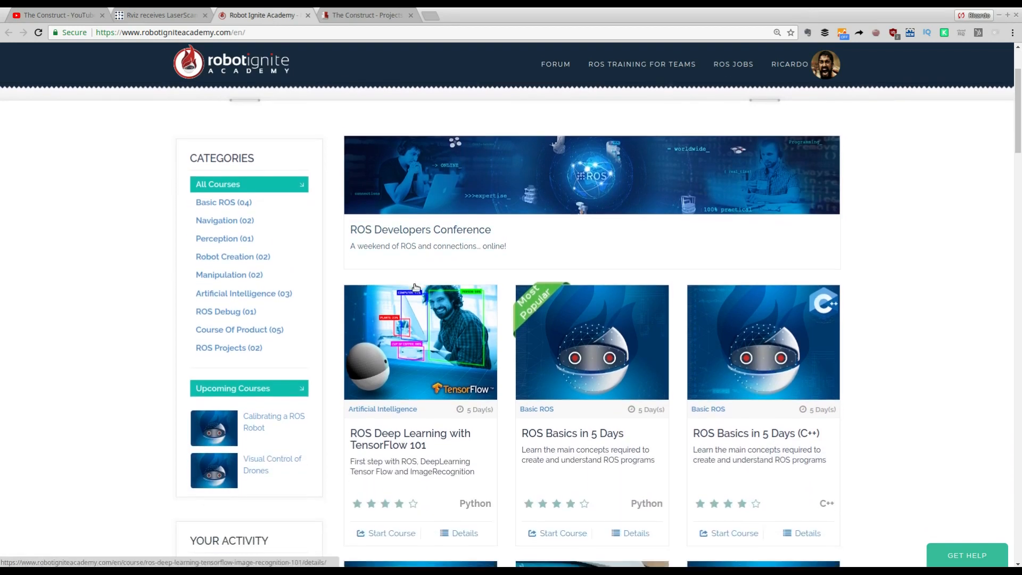
pyautogui.scroll(-3)
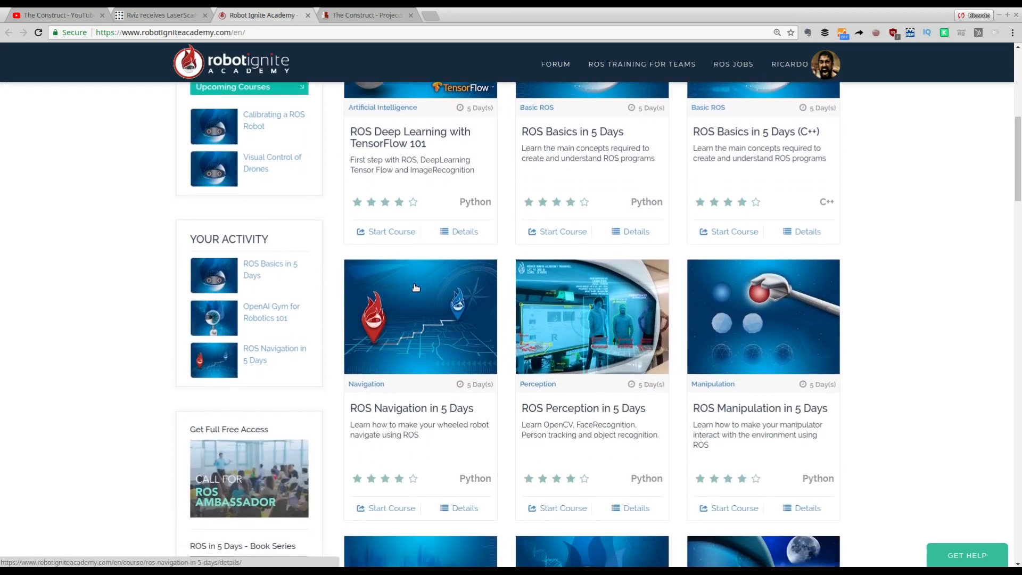
pyautogui.scroll(-3)
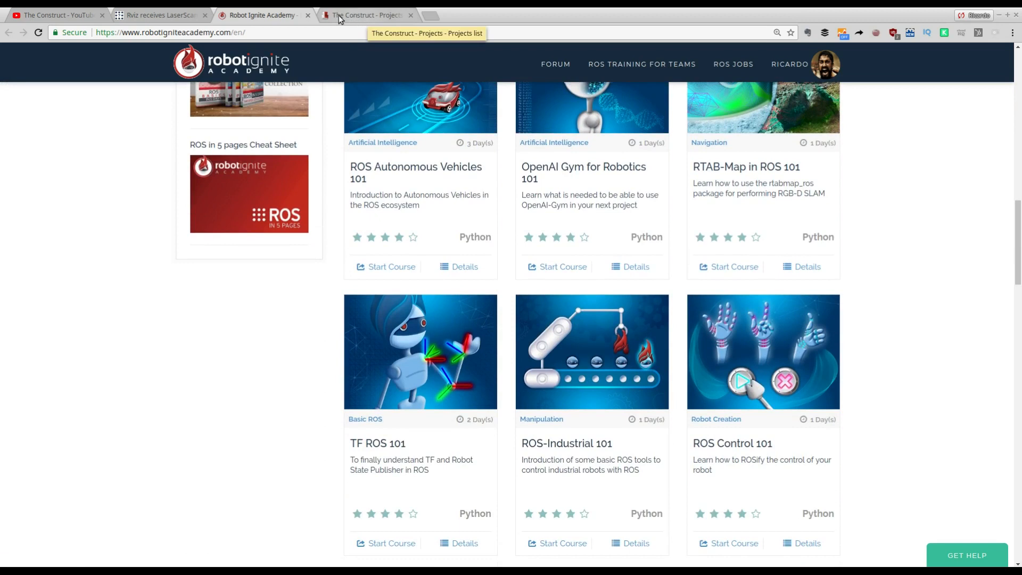
# Return to the LaserScan question and highlight the asker's global_frame setting.
pyautogui.click(156, 15)
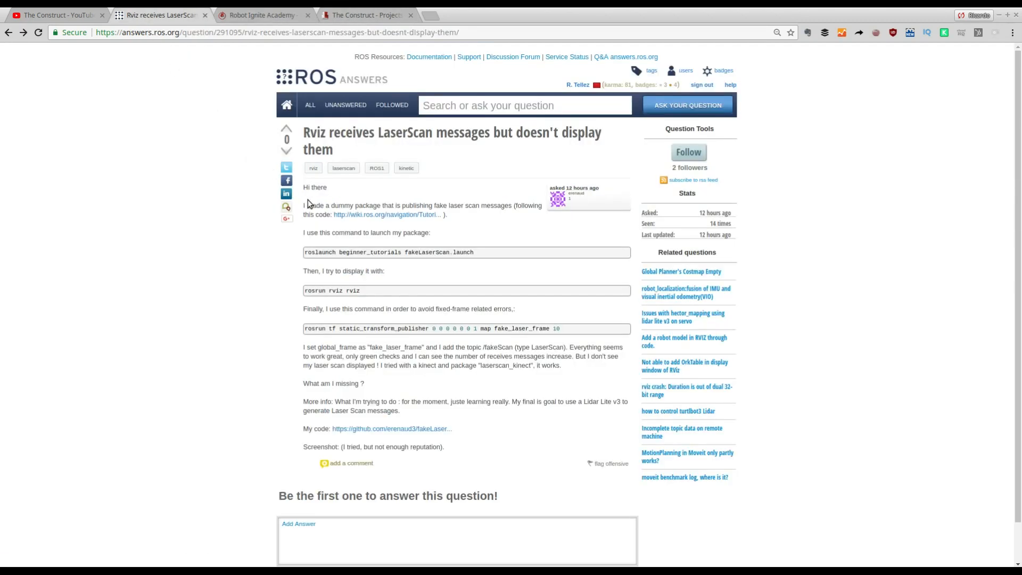
pyautogui.moveTo(352, 229)
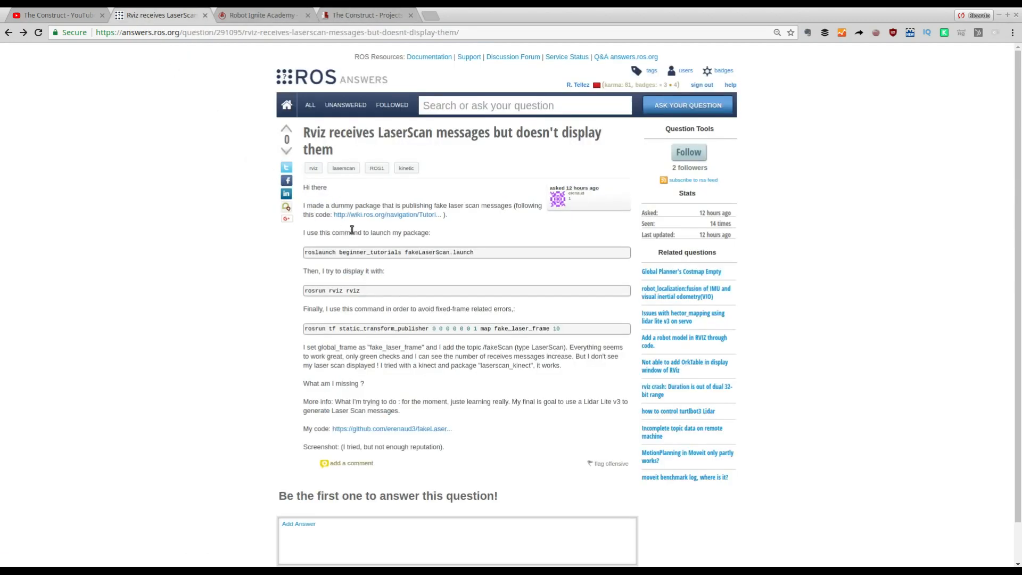
pyautogui.moveTo(555, 453)
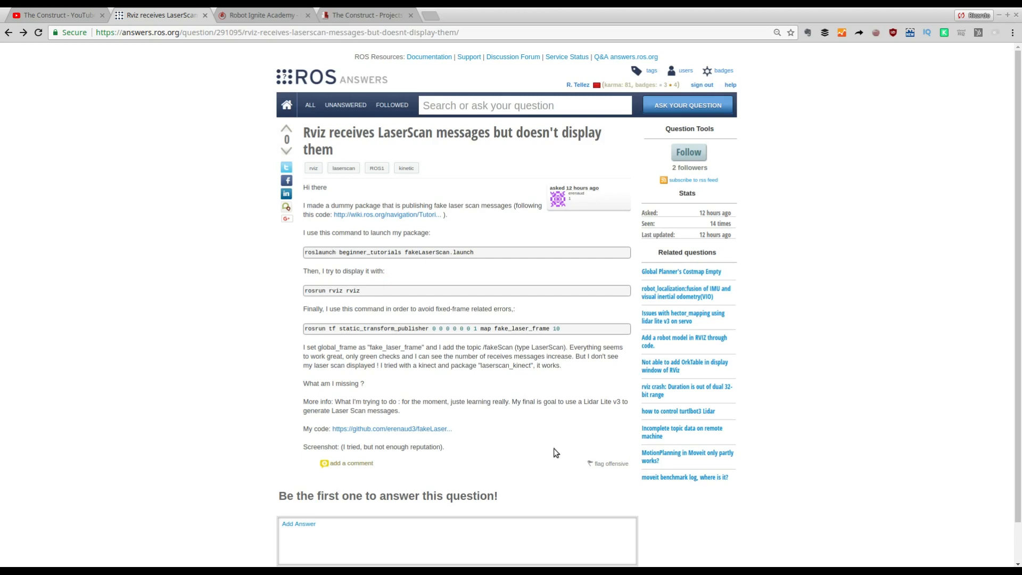
pyautogui.moveTo(391, 367)
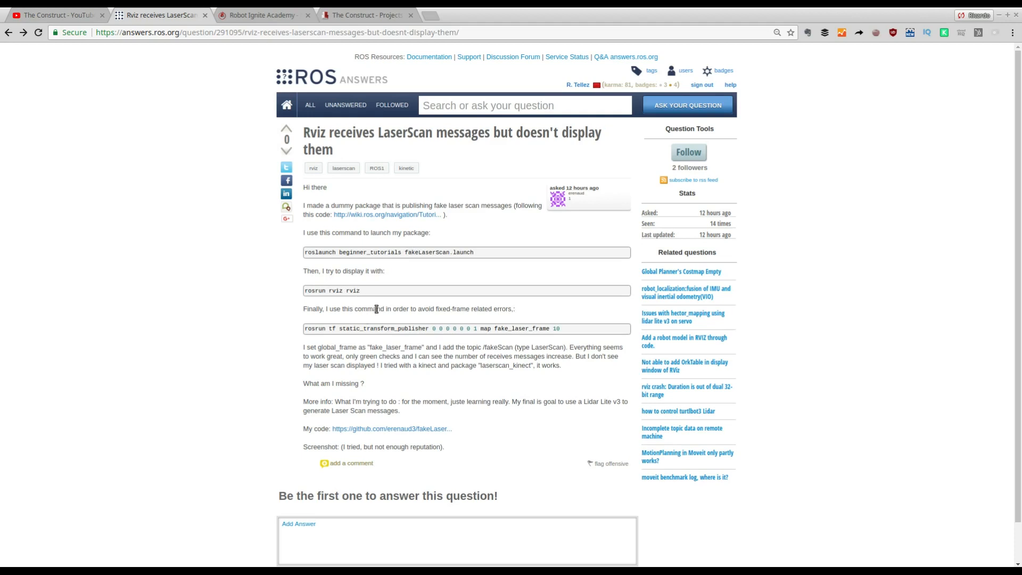
pyautogui.moveTo(352, 347)
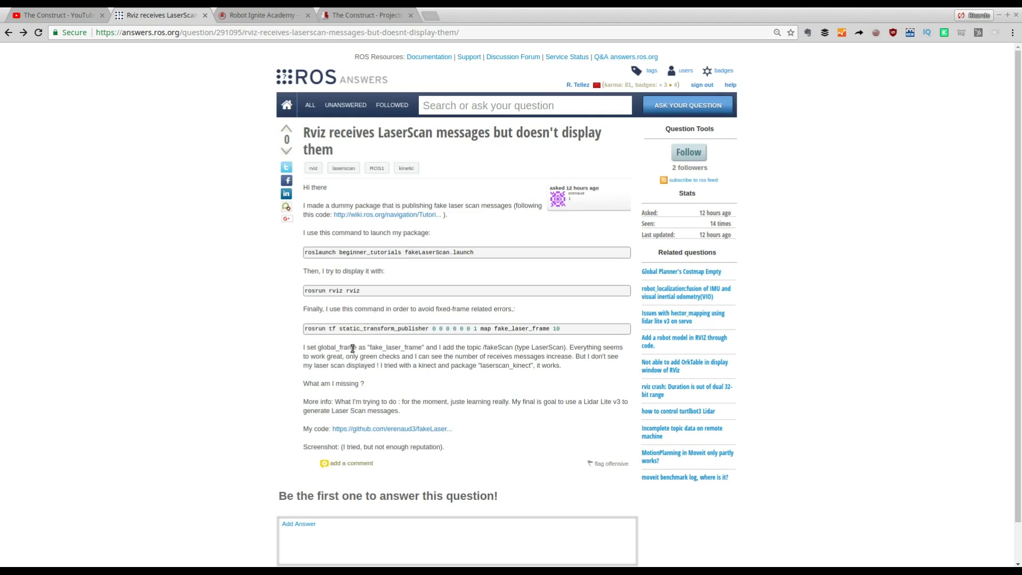
pyautogui.doubleClick(366, 346)
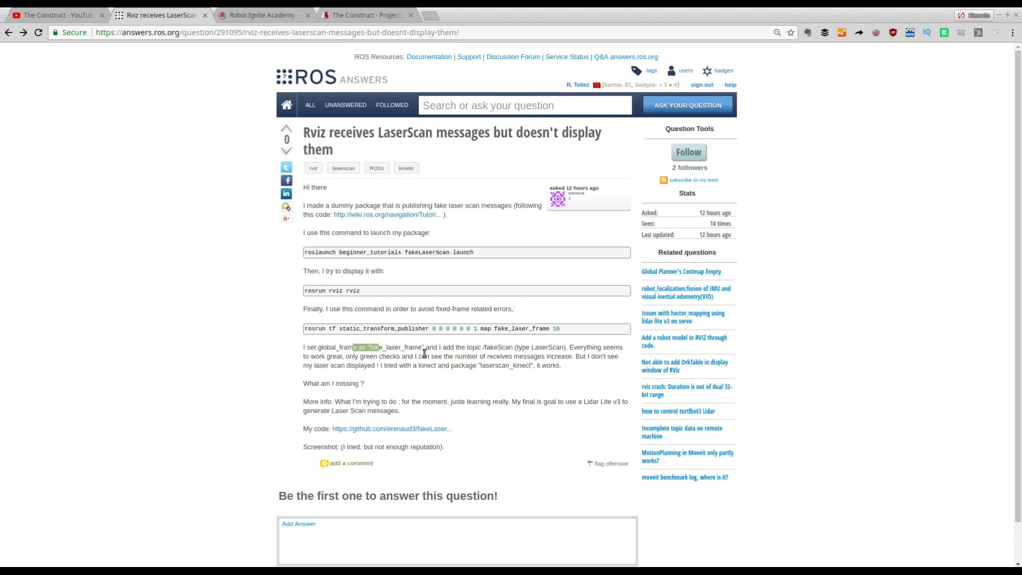
pyautogui.moveTo(426, 365)
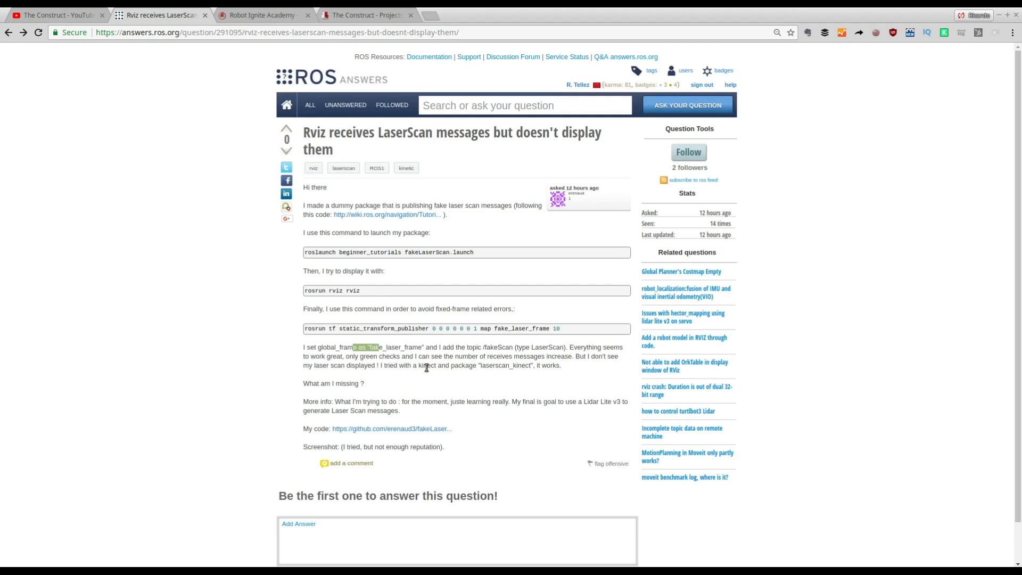
pyautogui.moveTo(428, 390)
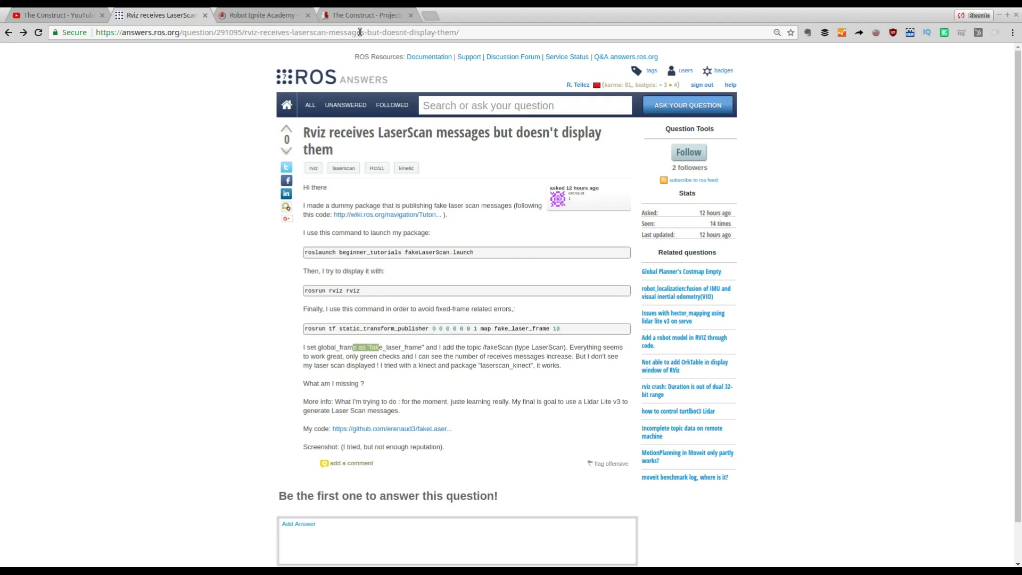
# Switch to ROS Development Studio's My projects list.
pyautogui.click(365, 15)
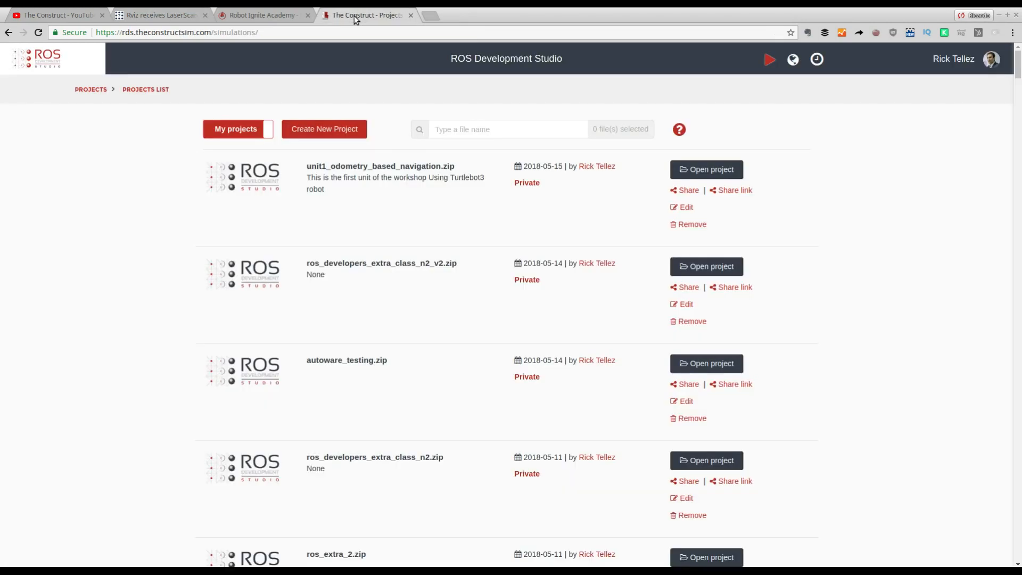
pyautogui.moveTo(143, 58)
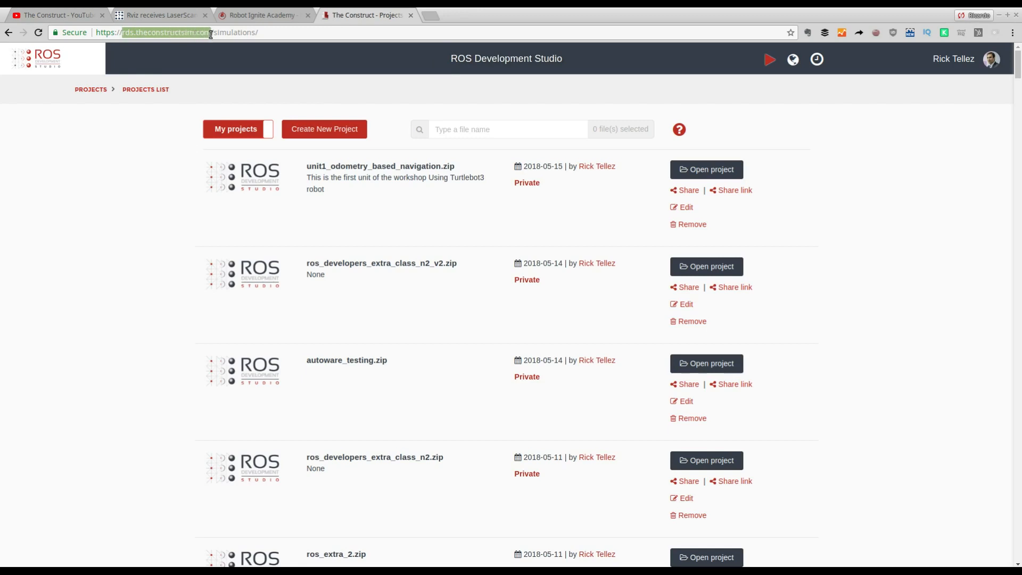
pyautogui.moveTo(142, 38)
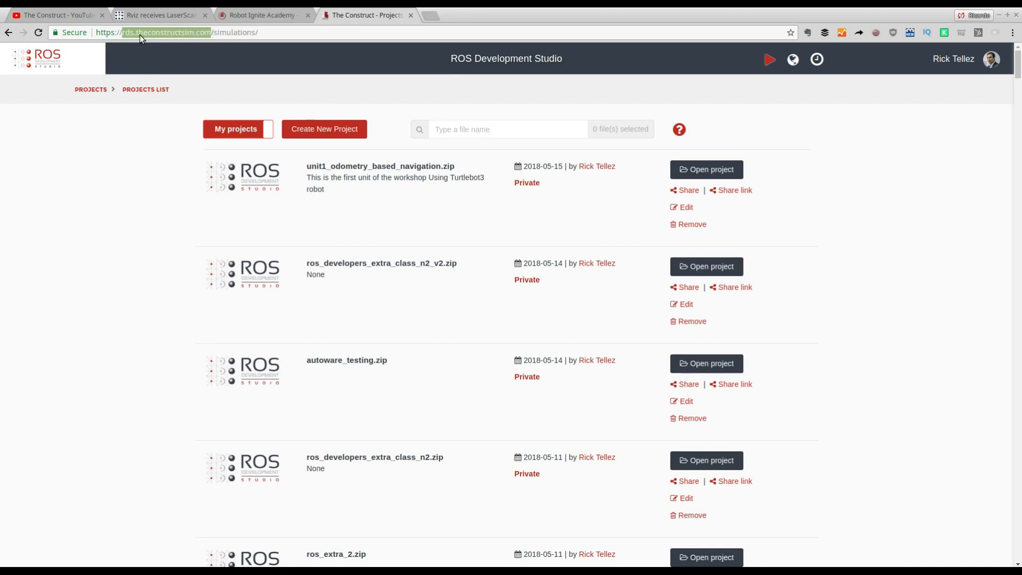
pyautogui.moveTo(365, 92)
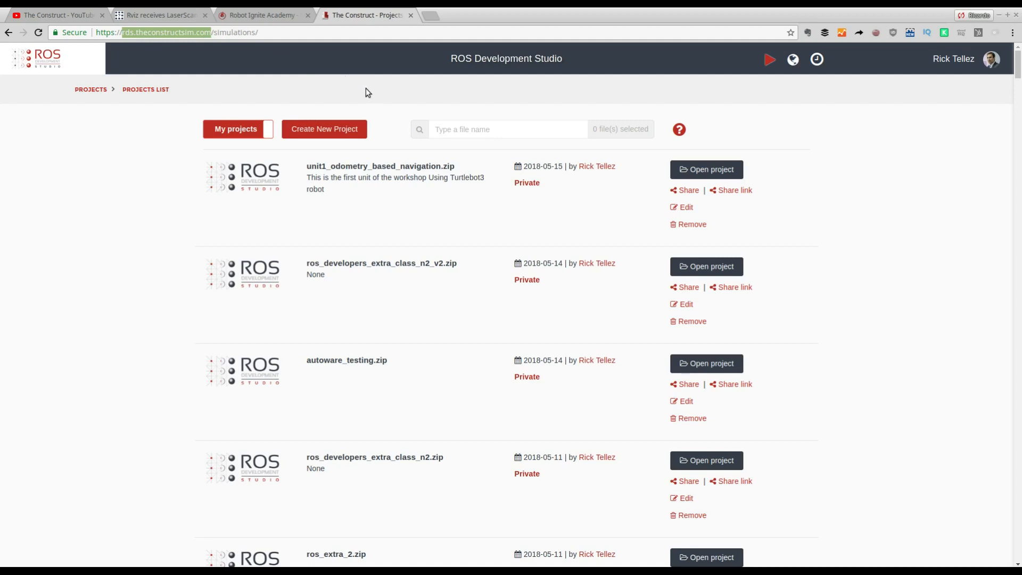
pyautogui.moveTo(437, 87)
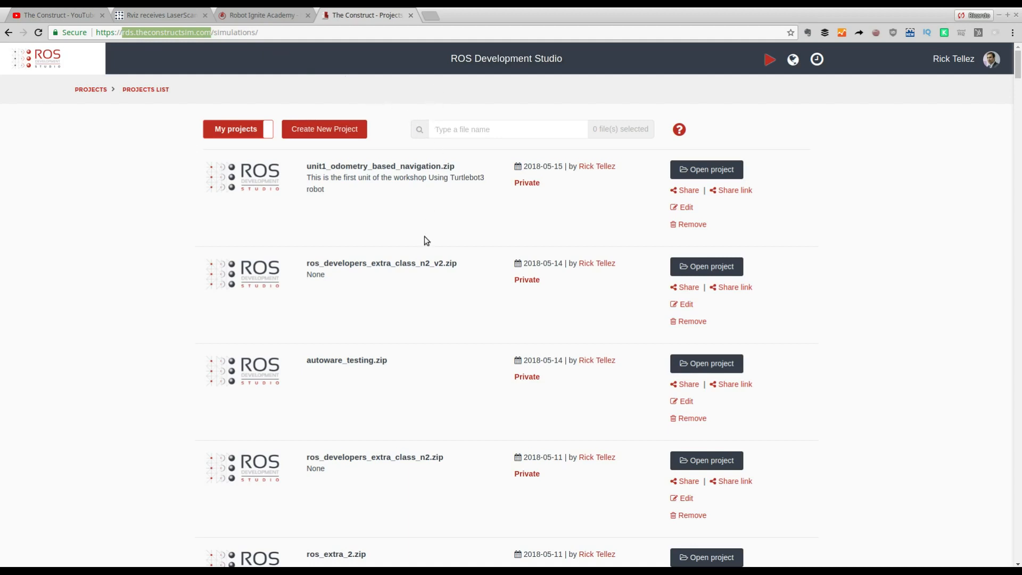
pyautogui.moveTo(369, 132)
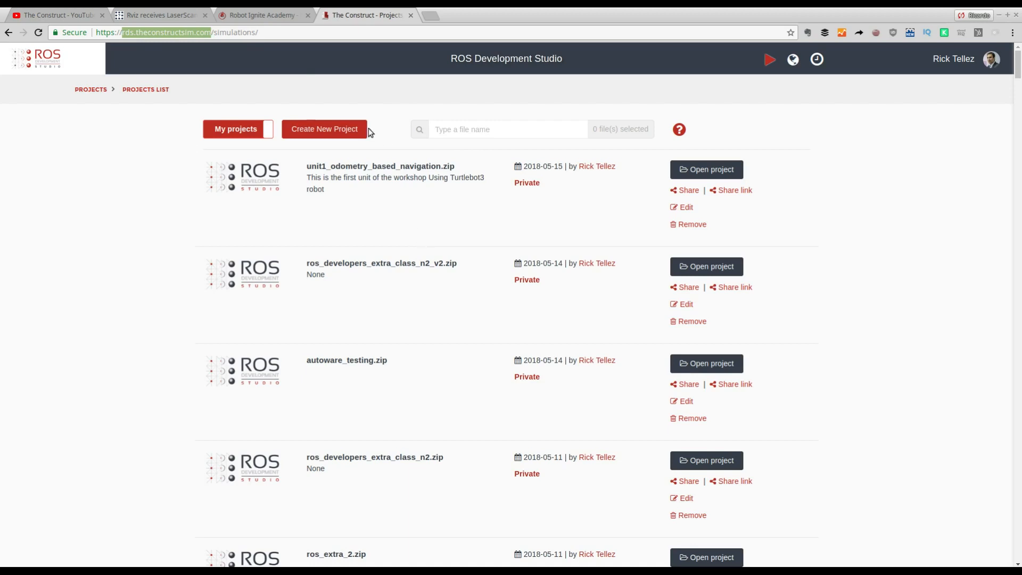
# Start a new project named 'fake laser visualization', fixing a typo.
pyautogui.click(325, 128)
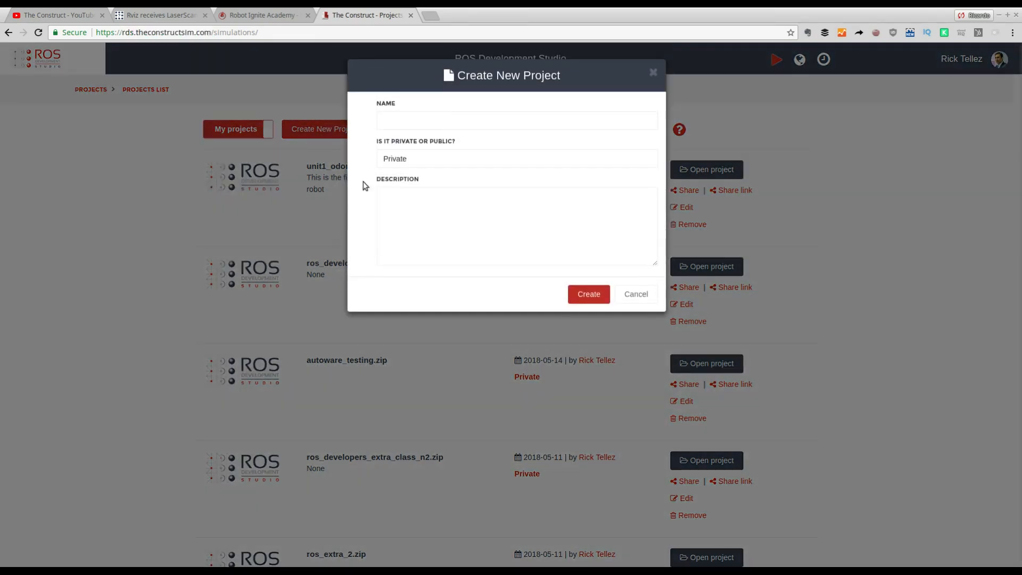
pyautogui.write('f')
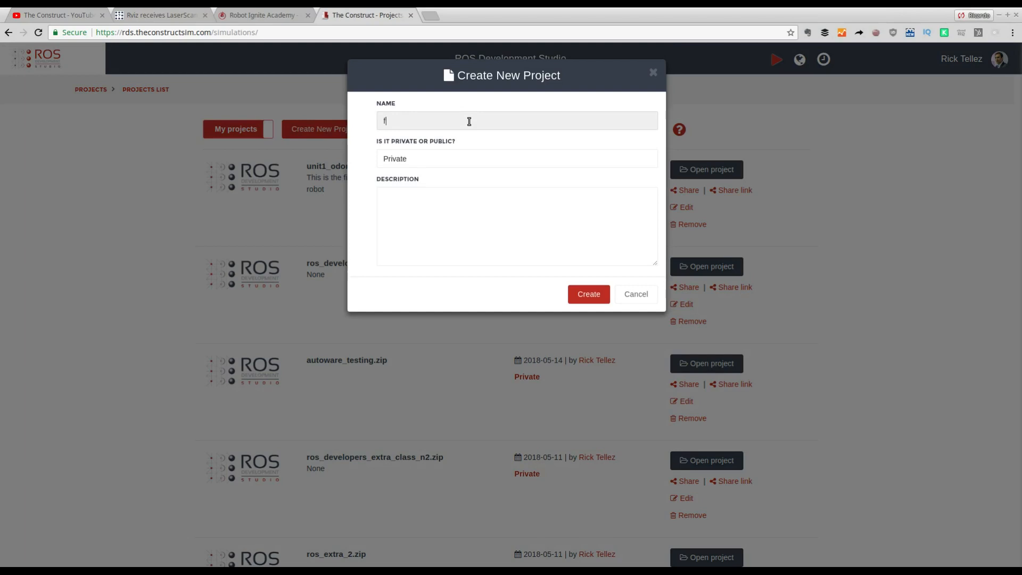
pyautogui.write('ake laser')
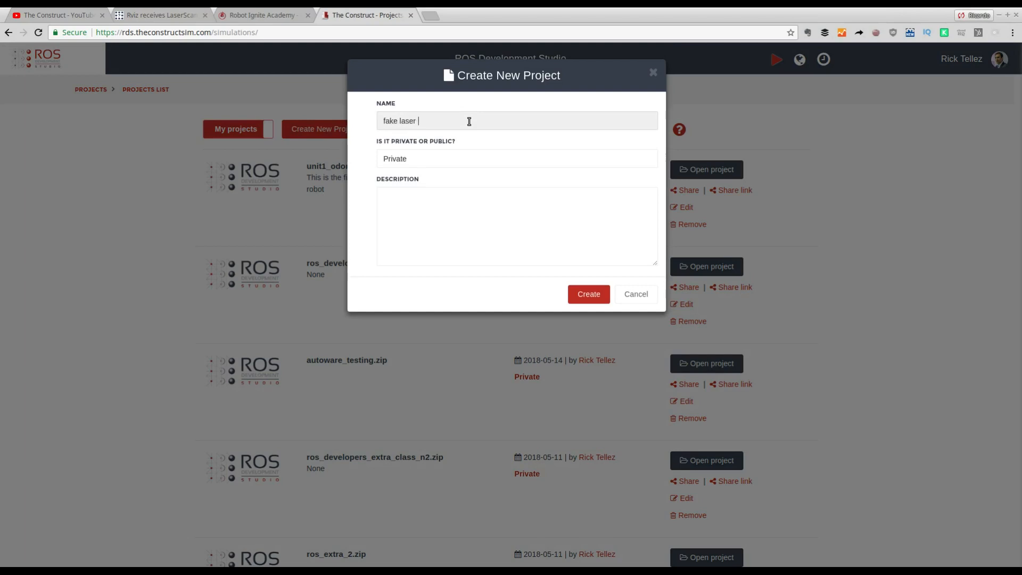
pyautogui.write('viculaz')
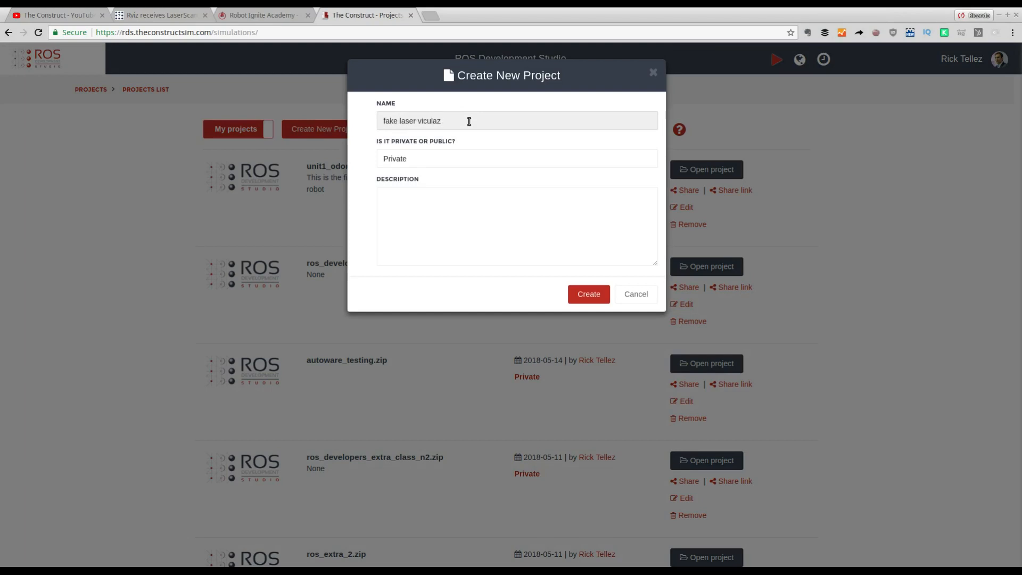
pyautogui.press('Backspace')
pyautogui.write('sualiz')
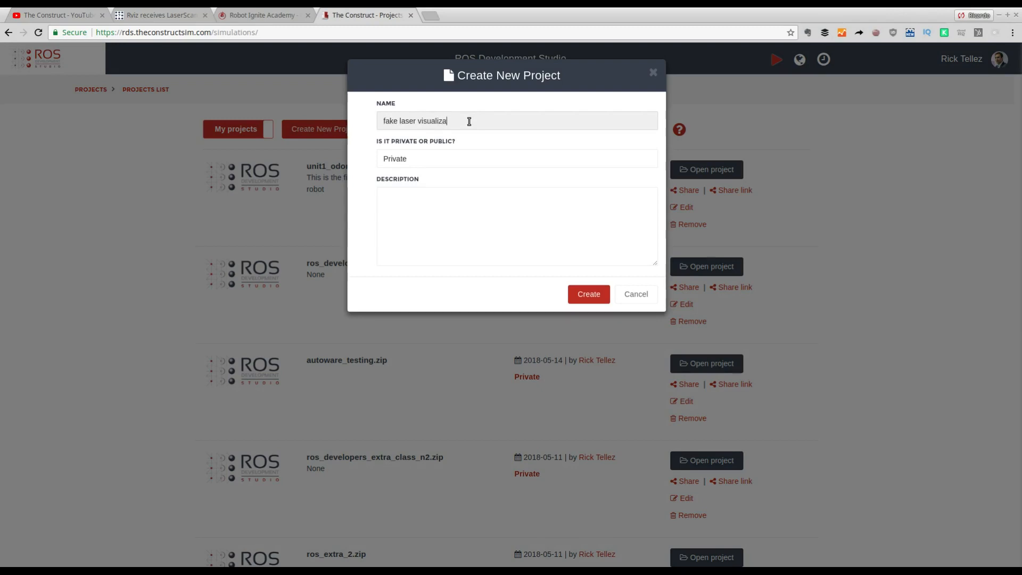
pyautogui.write('tion')
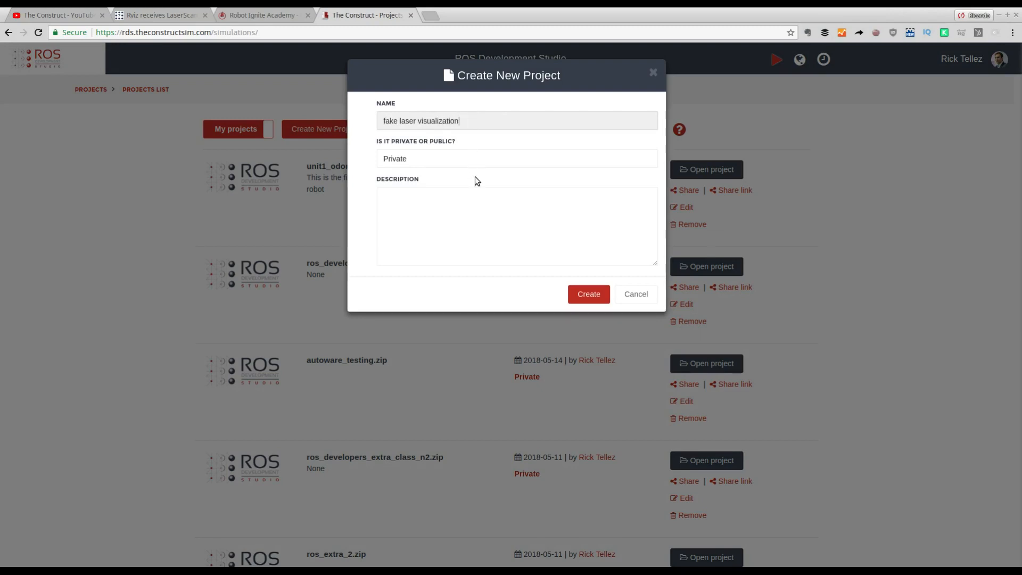
pyautogui.write('C')
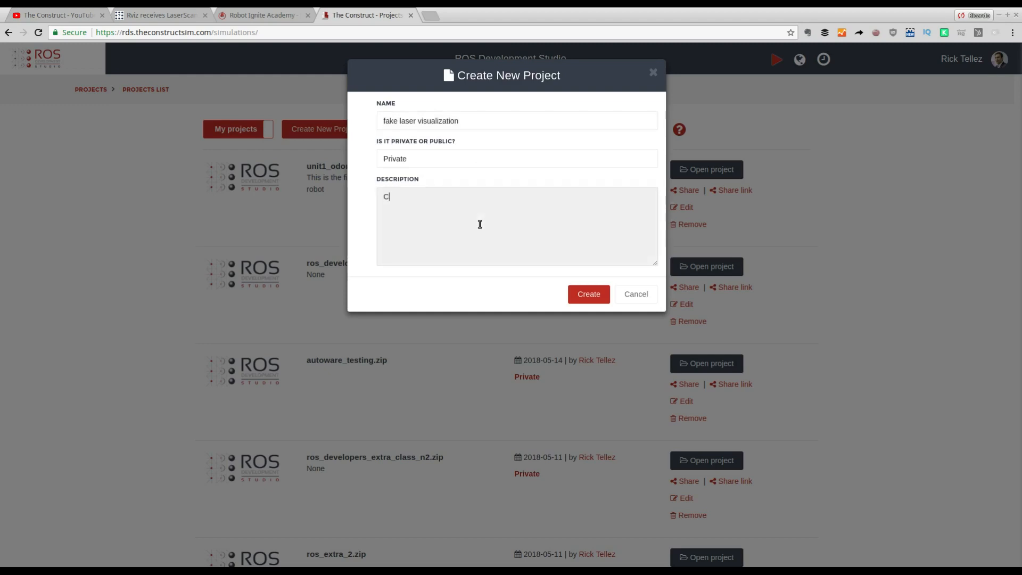
pyautogui.write('ode from')
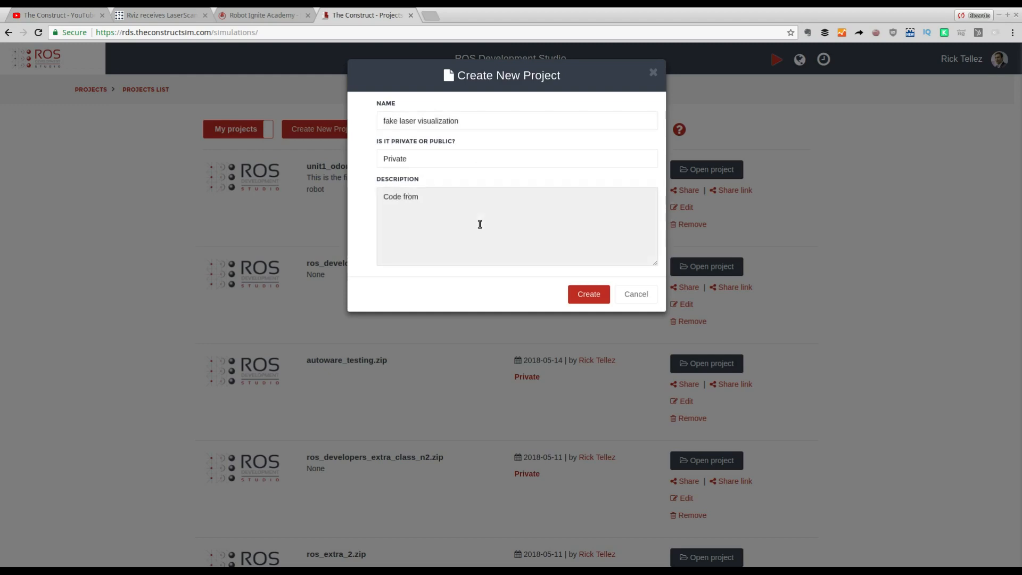
pyautogui.write('git')
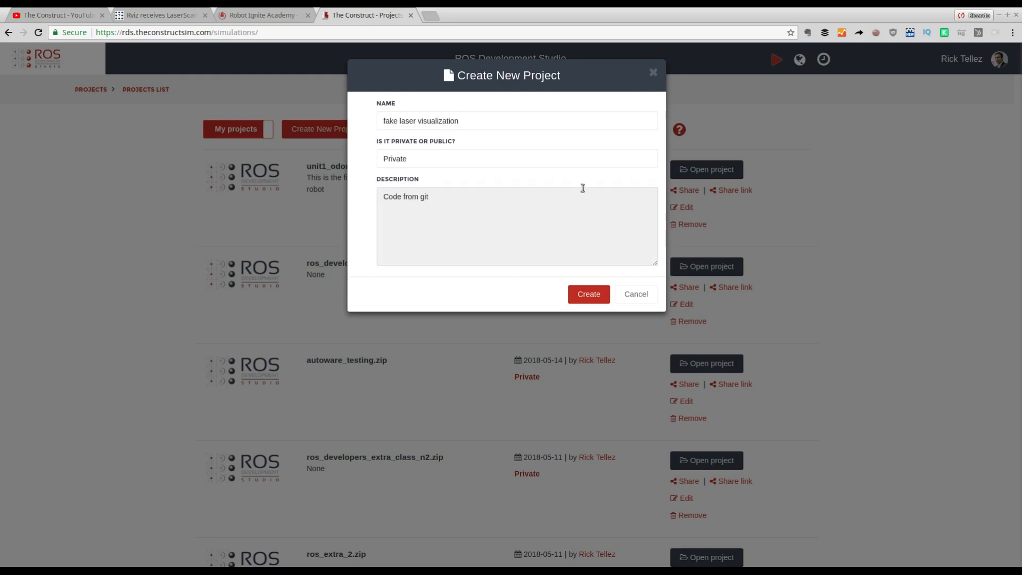
pyautogui.click(156, 15)
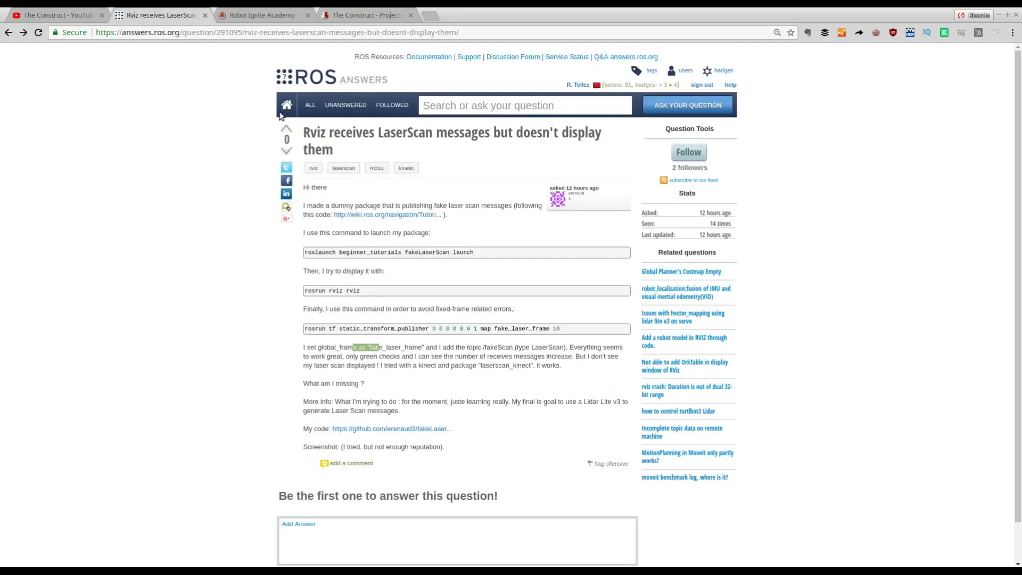
pyautogui.rightClick(392, 428)
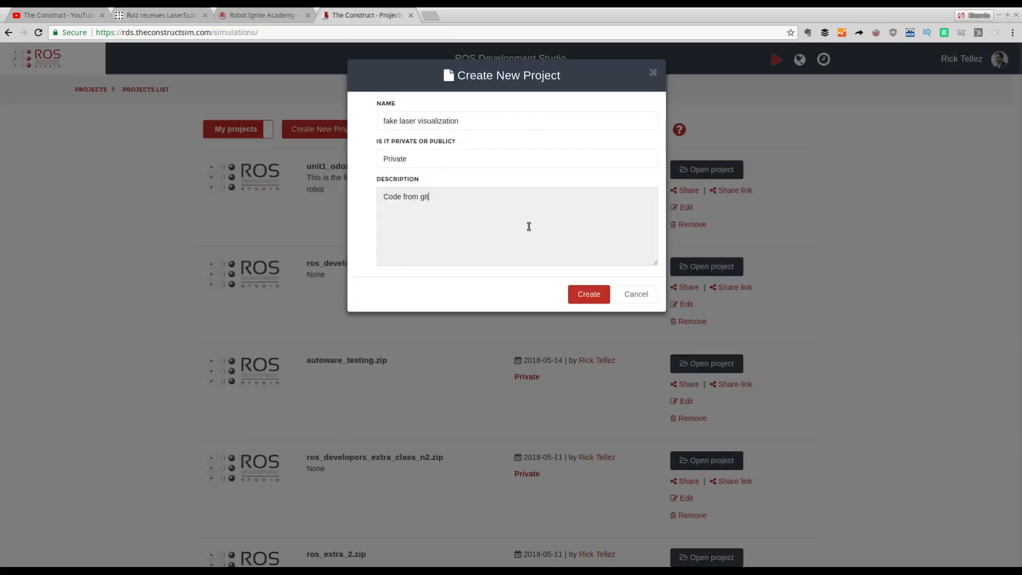
pyautogui.write('https://github.com/erenaud3/fakeLaserScan')
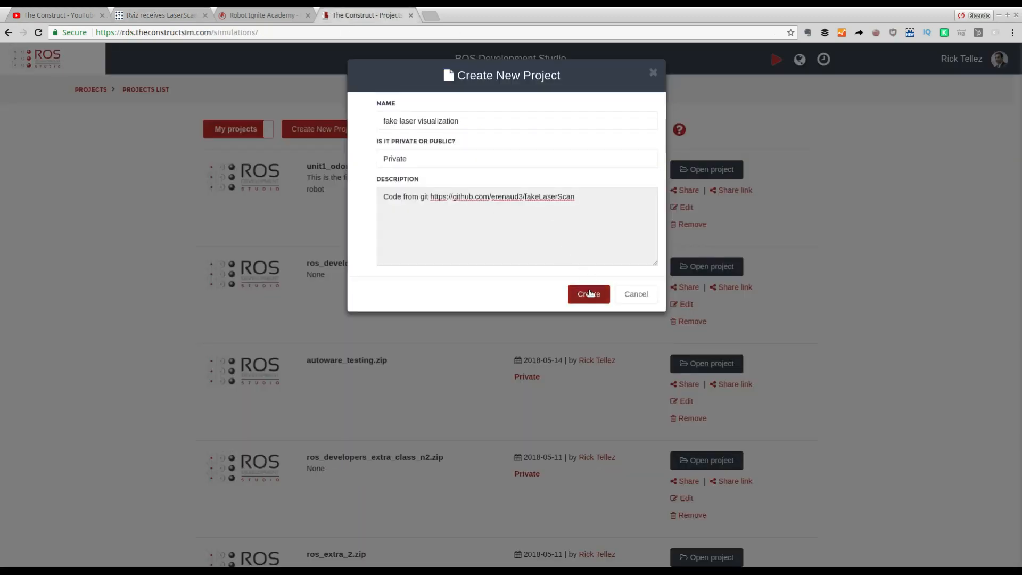
pyautogui.click(587, 294)
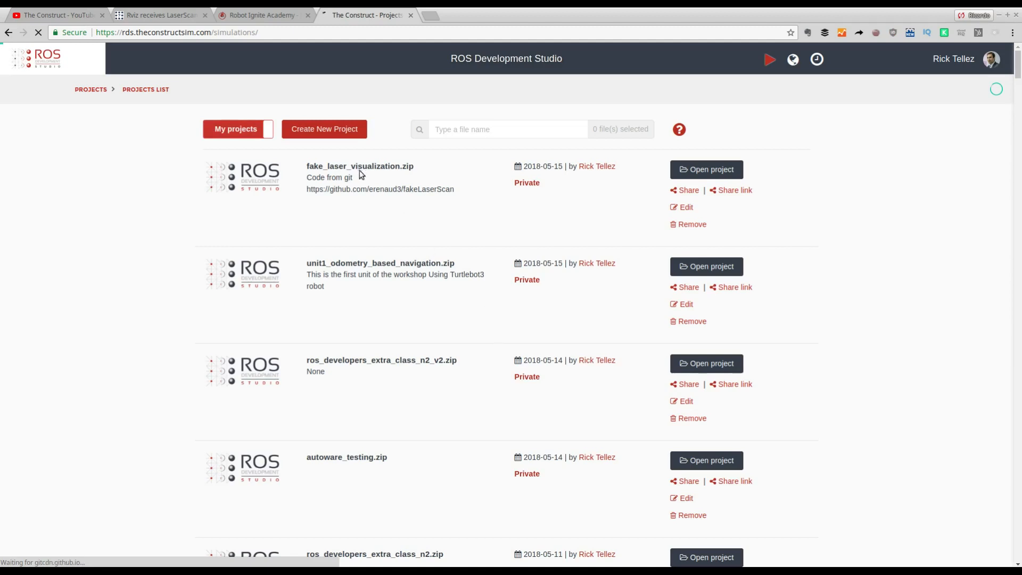
pyautogui.moveTo(706, 169)
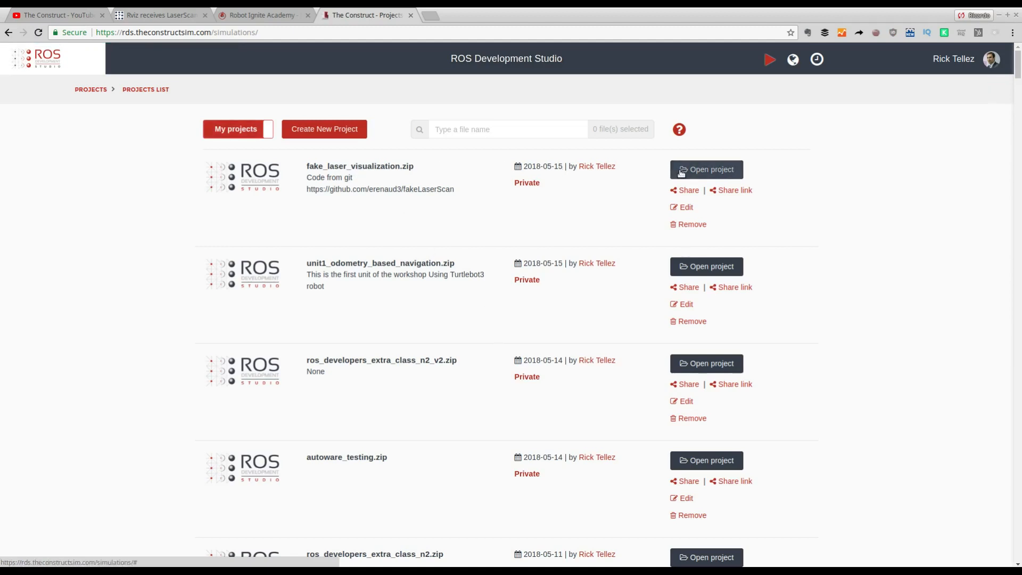
# Open the fake_laser_visualization project workspace and let it load.
pyautogui.click(706, 169)
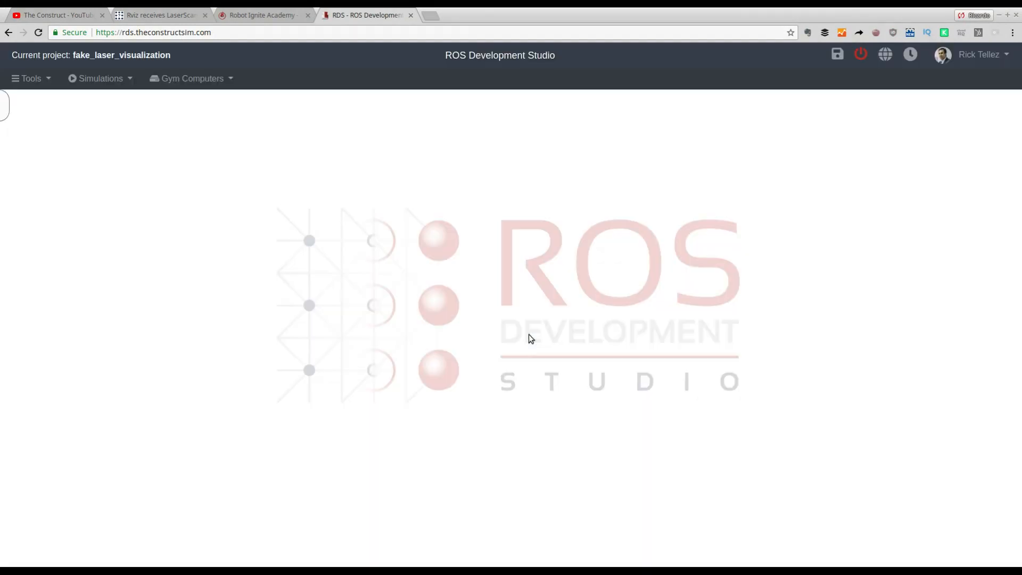
pyautogui.moveTo(168, 169)
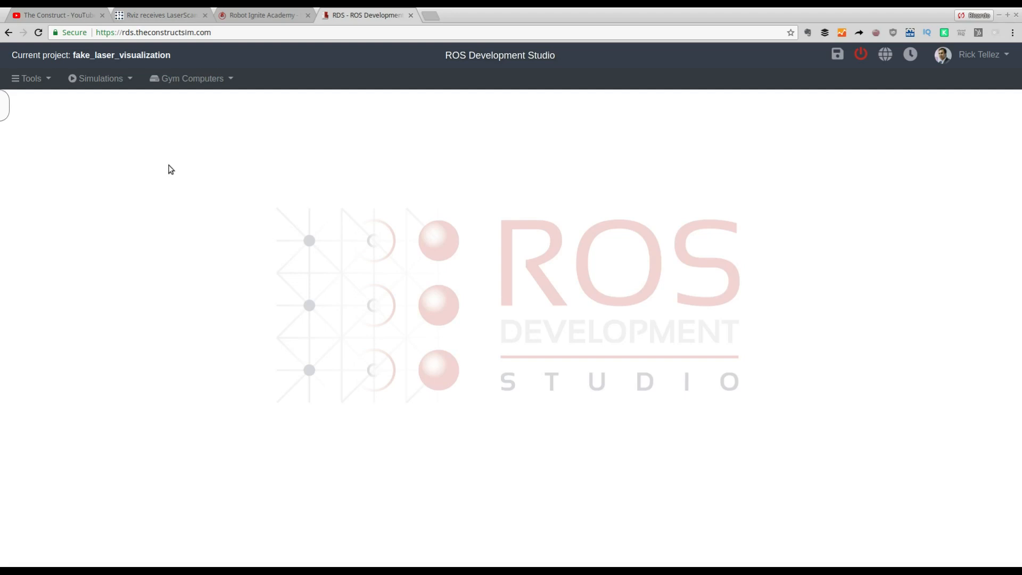
pyautogui.click(159, 15)
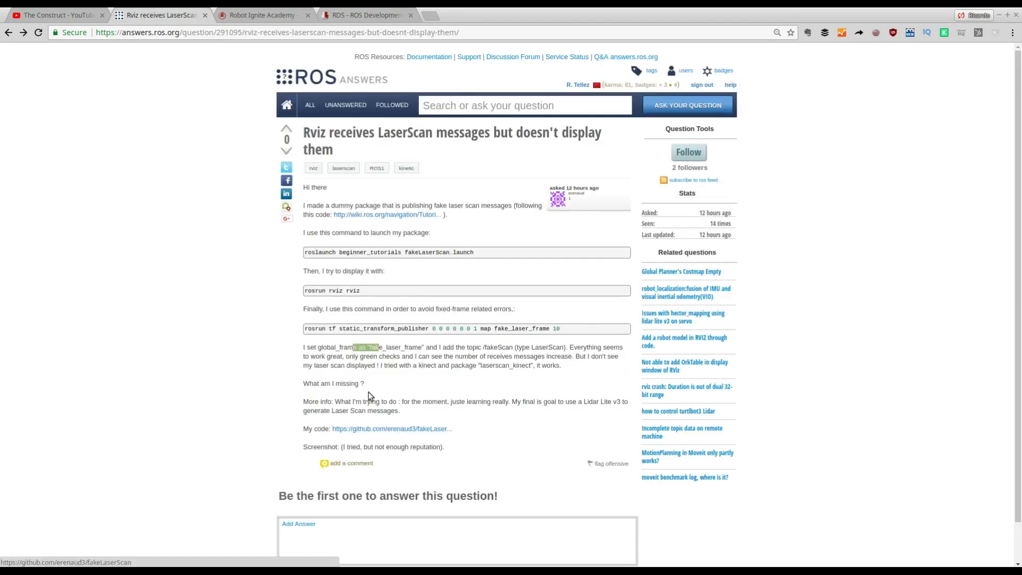
pyautogui.click(365, 15)
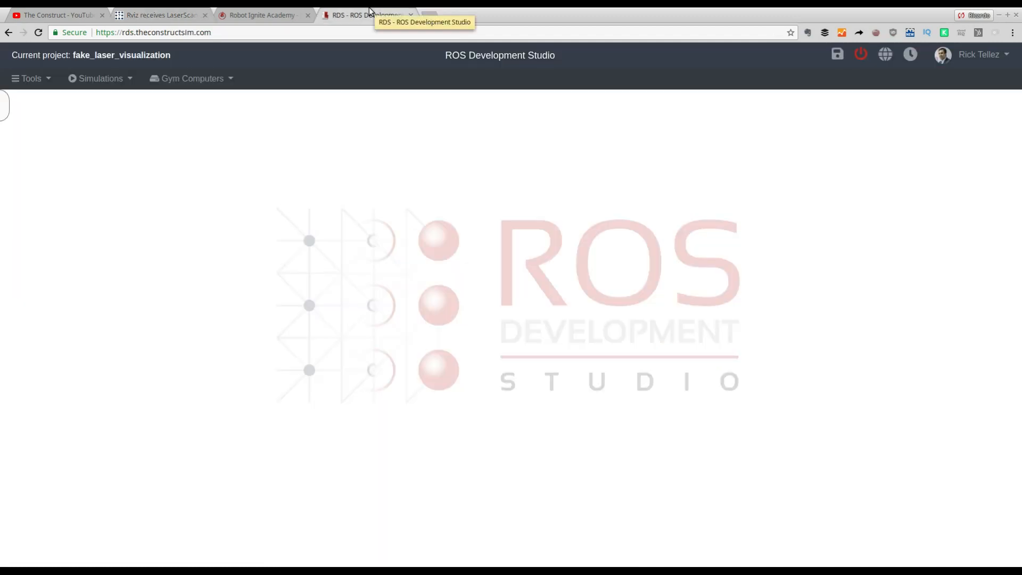
# Open a shell and cd into catkin_ws/src.
pyautogui.click(29, 78)
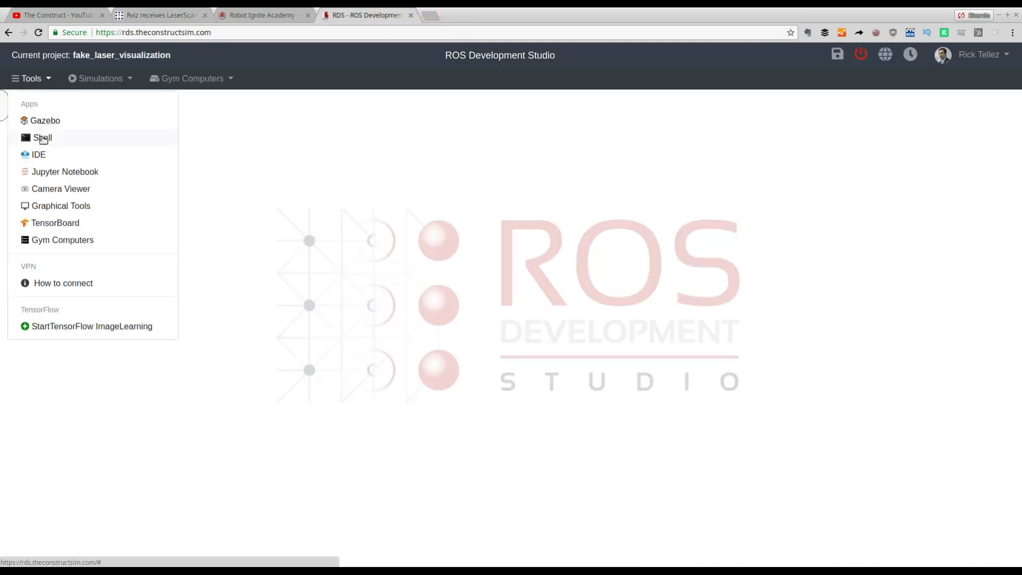
pyautogui.click(42, 137)
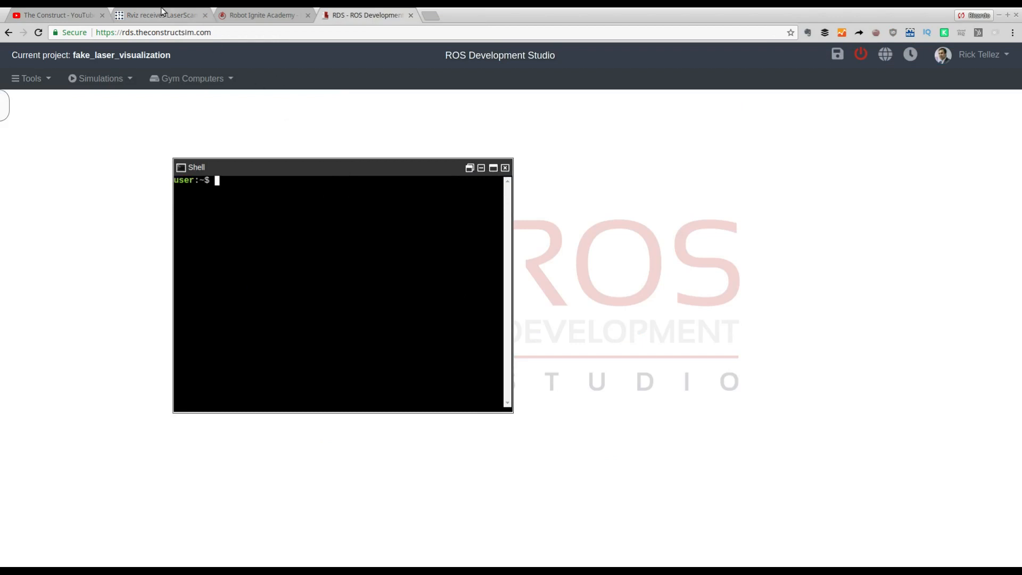
pyautogui.write('cd')
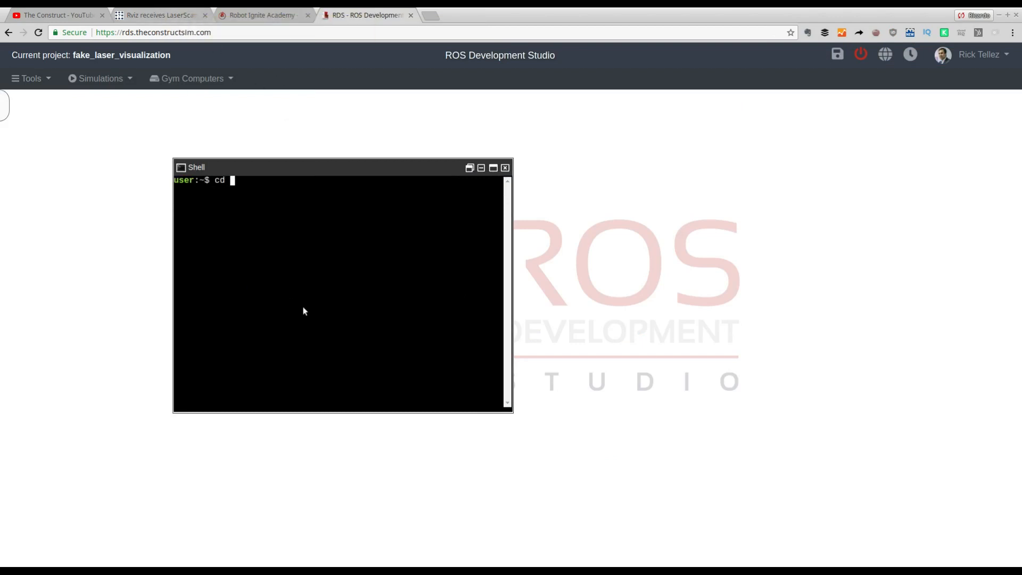
pyautogui.write('c')
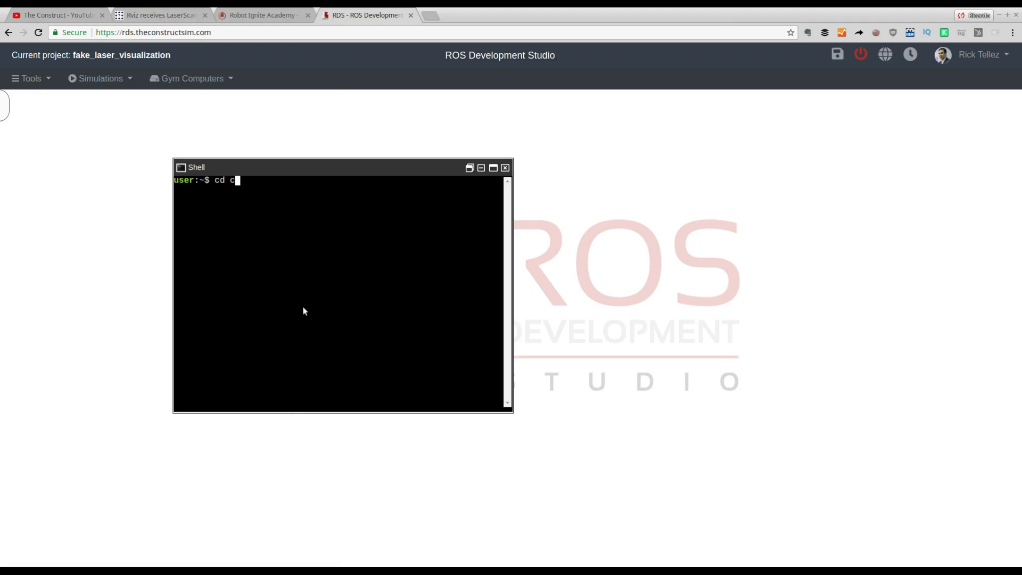
pyautogui.write('atkin_ws/s')
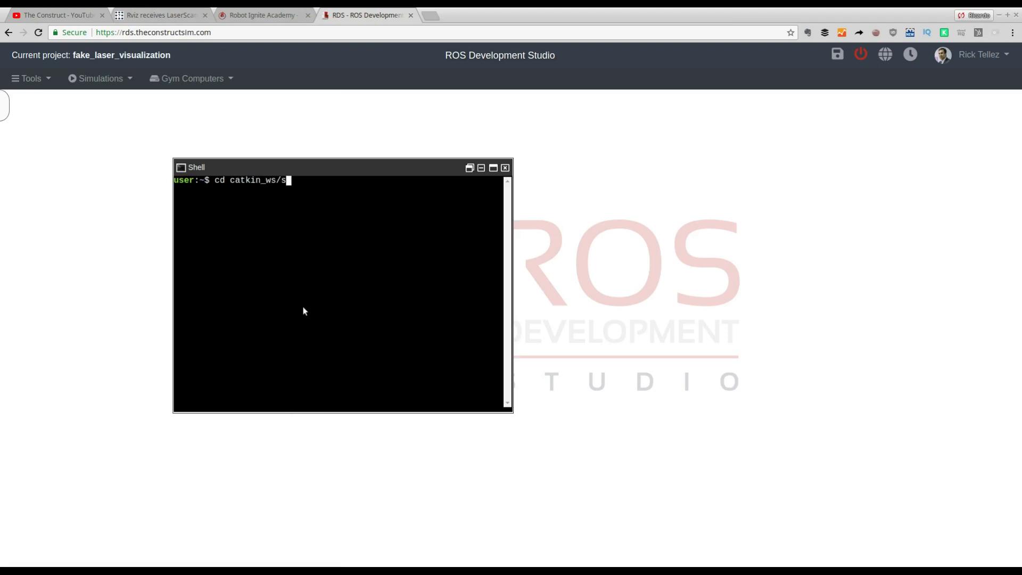
pyautogui.press('Return')
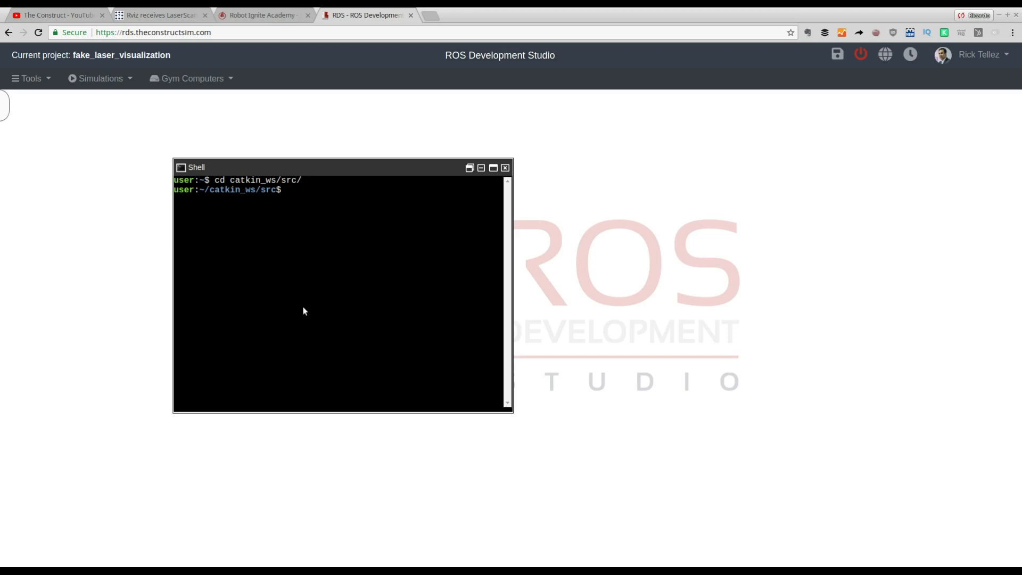
pyautogui.write('git clo')
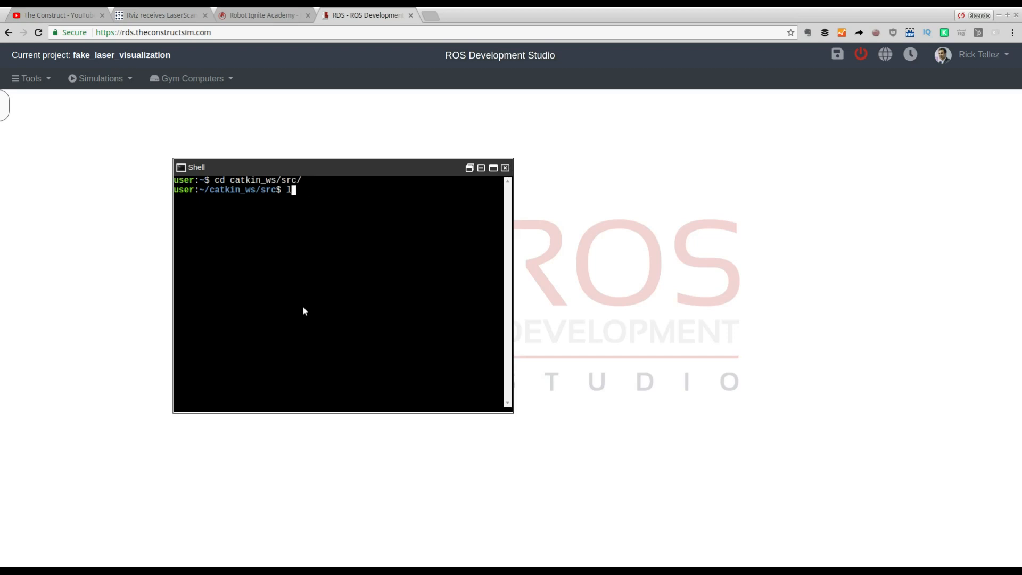
pyautogui.press('Return')
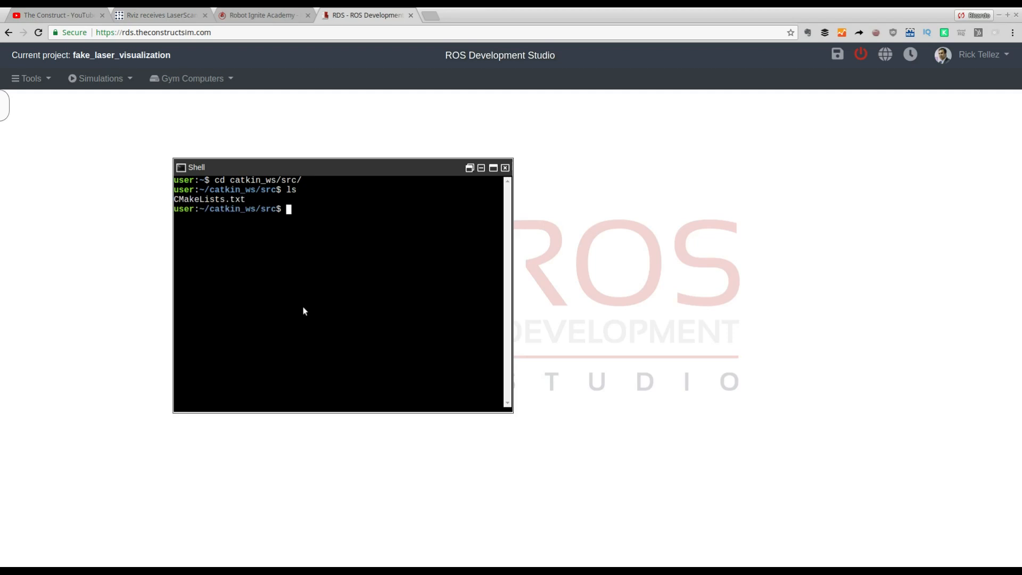
pyautogui.write('git clone')
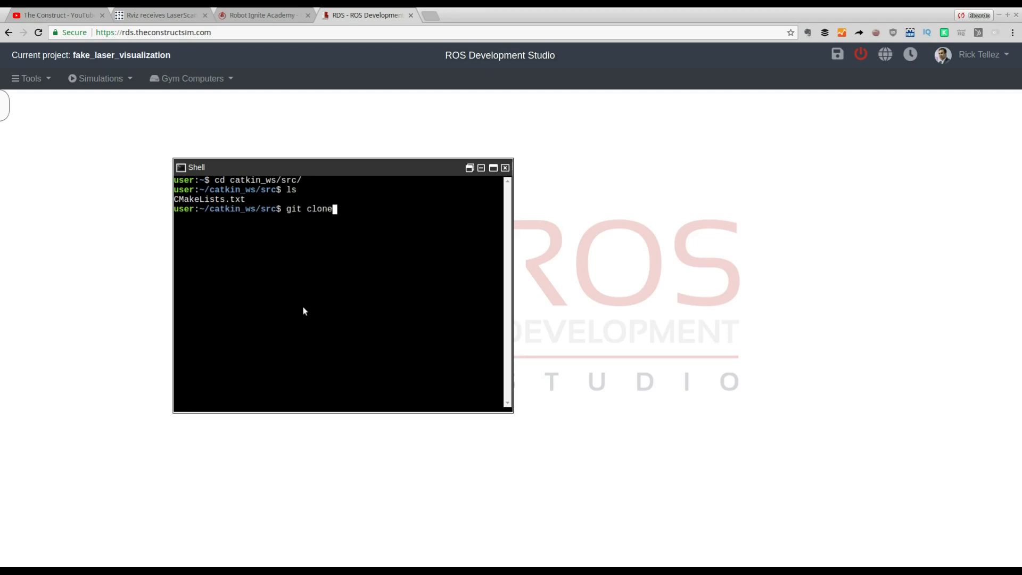
pyautogui.write('https://github.com/erenaud3/fakeLaserScan')
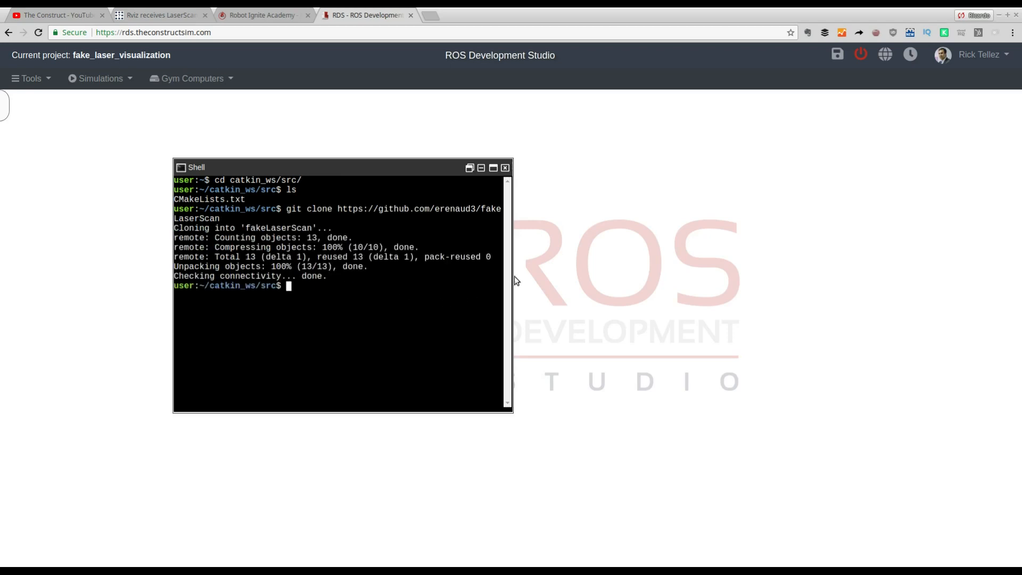
pyautogui.click(486, 168)
pyautogui.write('ls')
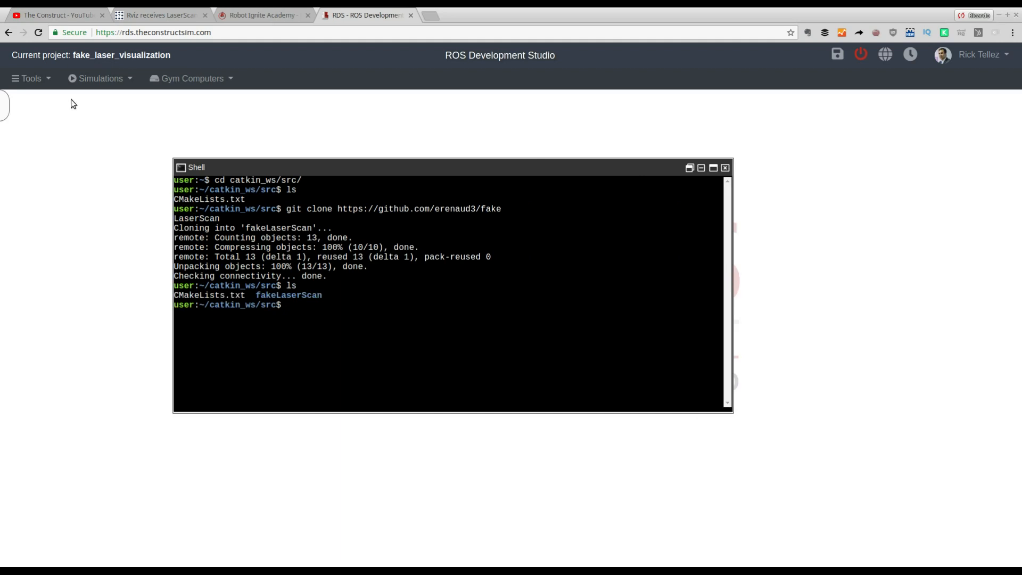
# Dismiss both 'Error opening file' dialogs and expand the fakeLaserScan folder.
pyautogui.click(29, 79)
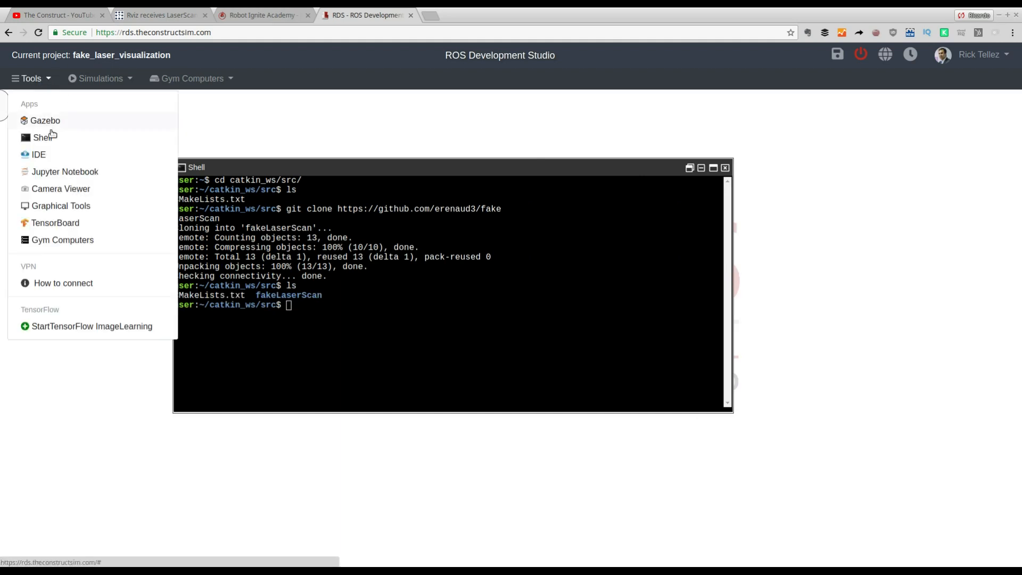
pyautogui.click(39, 155)
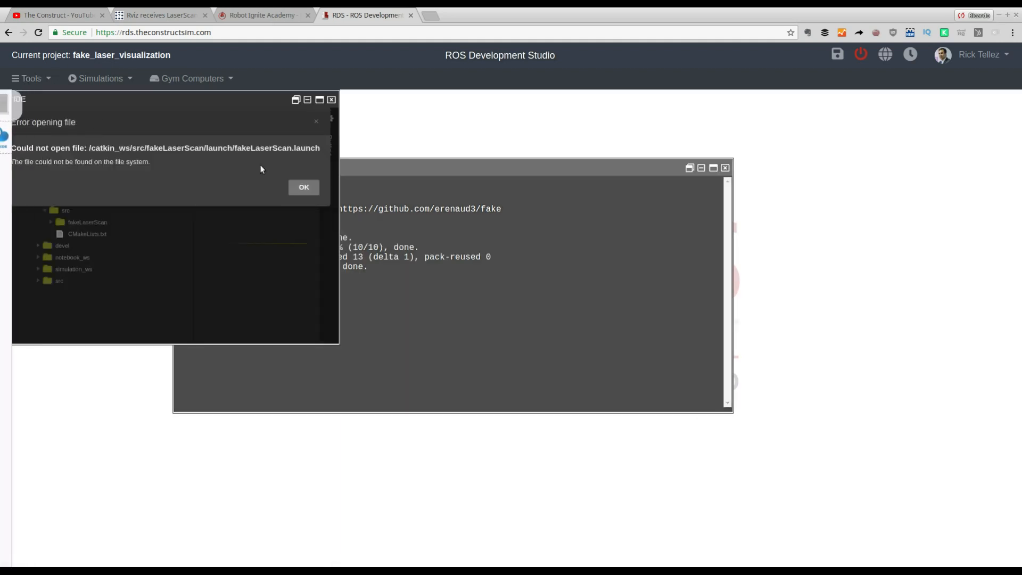
pyautogui.click(303, 187)
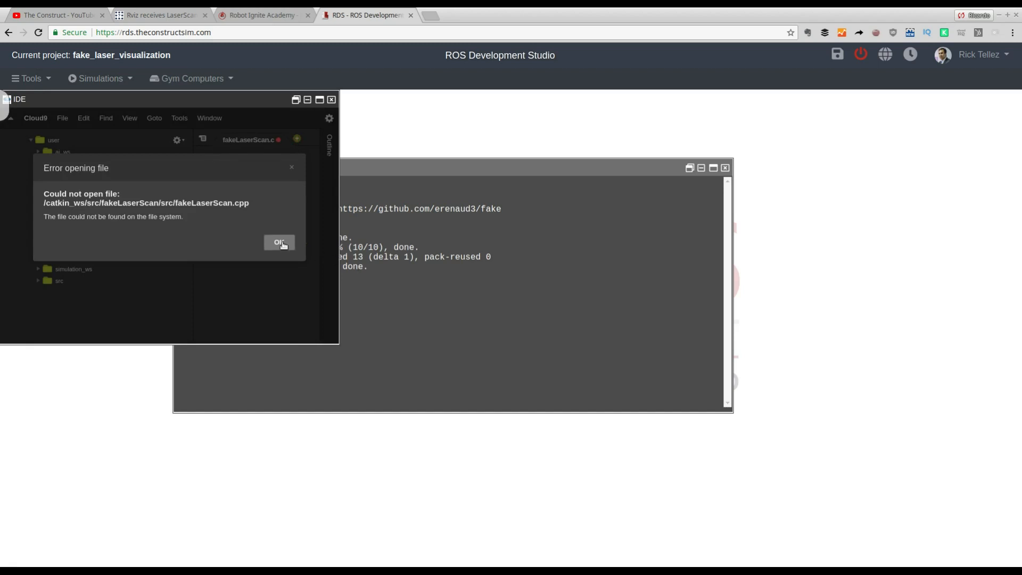
pyautogui.click(279, 242)
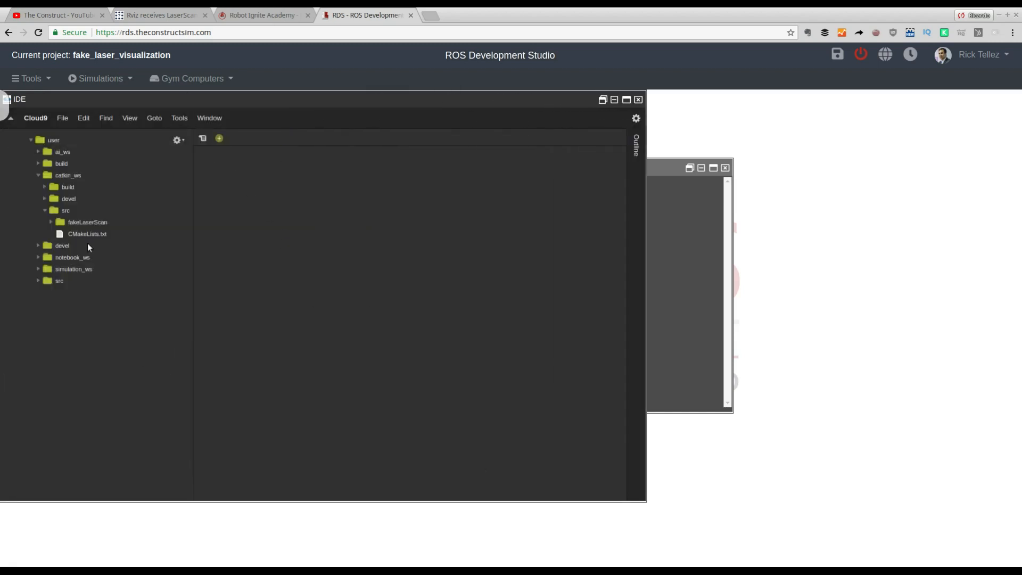
pyautogui.click(88, 223)
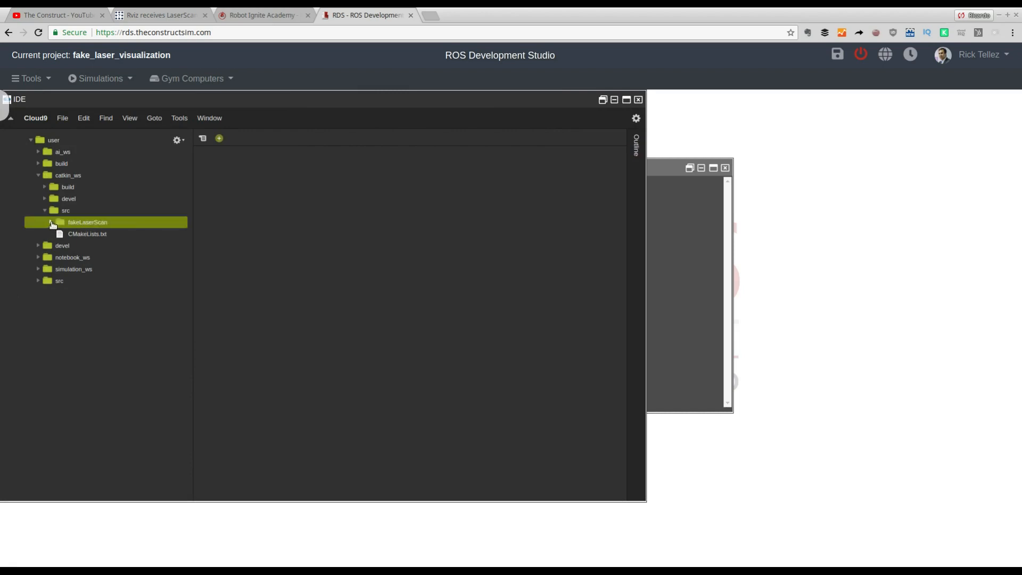
pyautogui.click(52, 222)
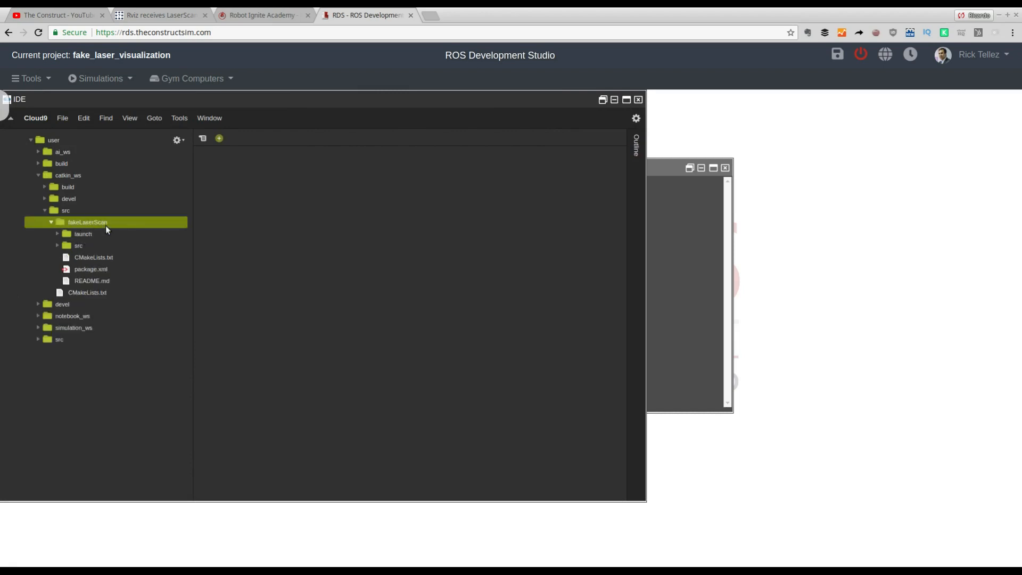
pyautogui.moveTo(110, 190)
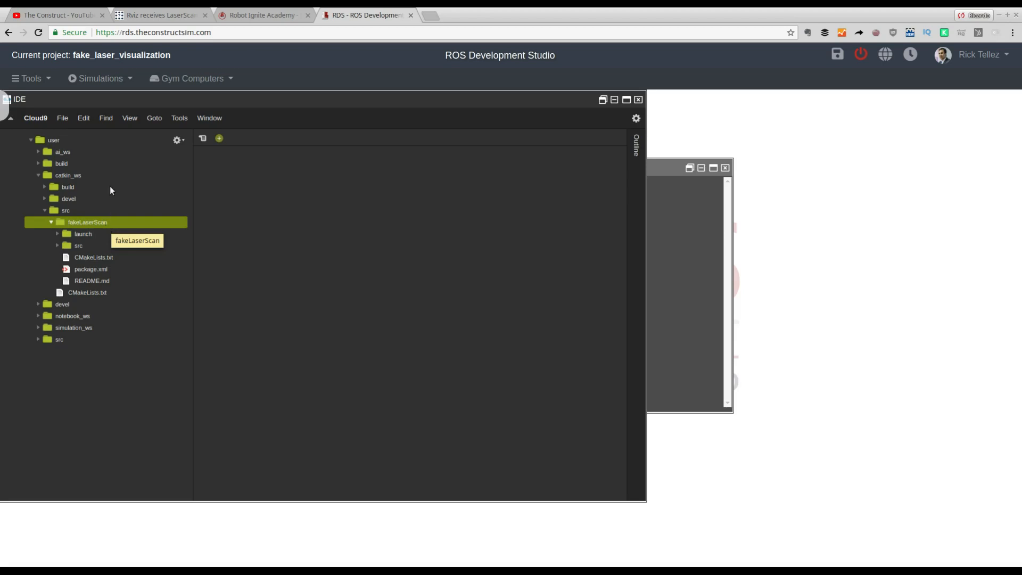
# Compare the question's launch command package name with the fakeLaserScan package files.
pyautogui.click(160, 15)
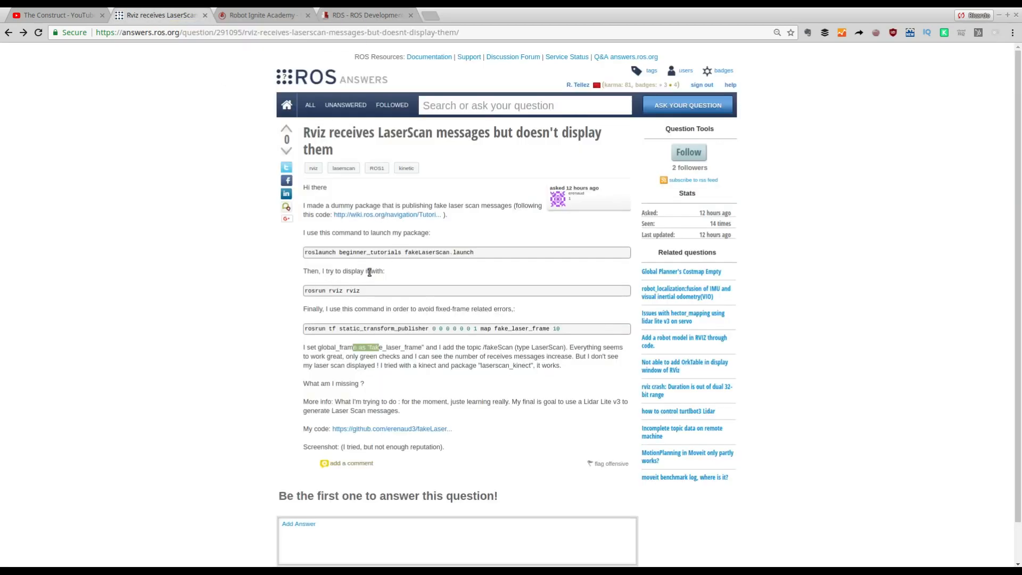
pyautogui.doubleClick(369, 253)
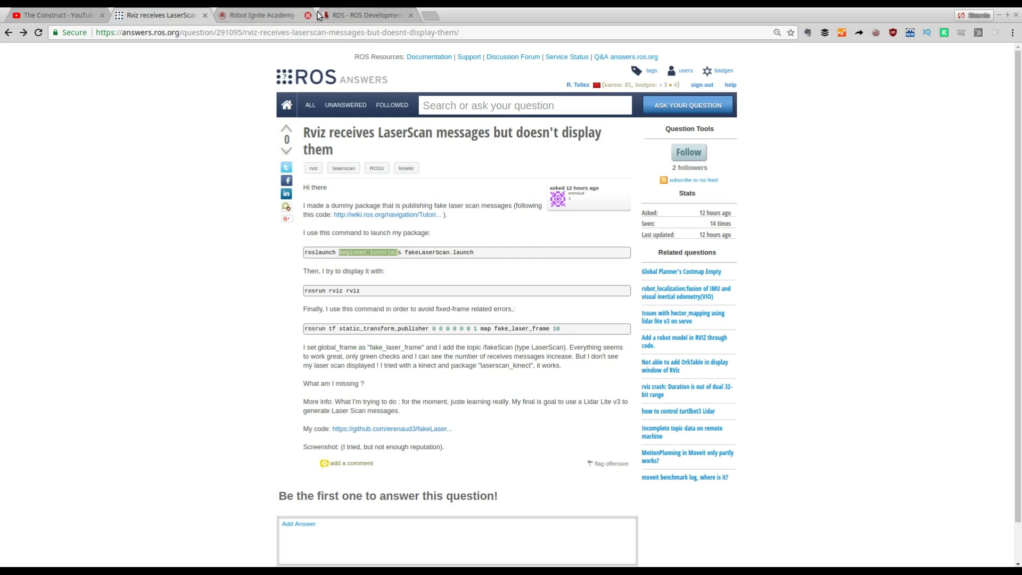
pyautogui.click(362, 14)
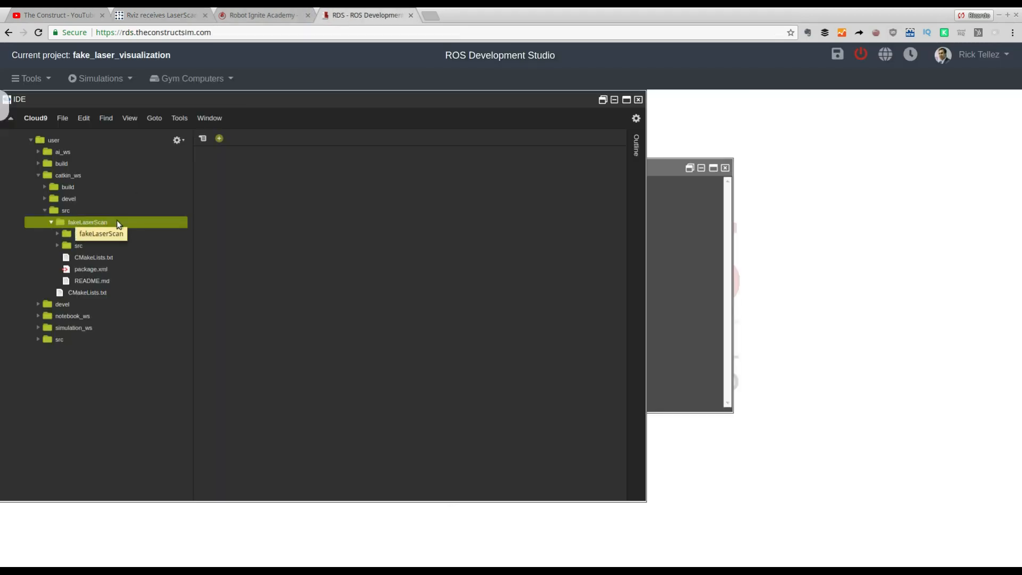
pyautogui.doubleClick(87, 222)
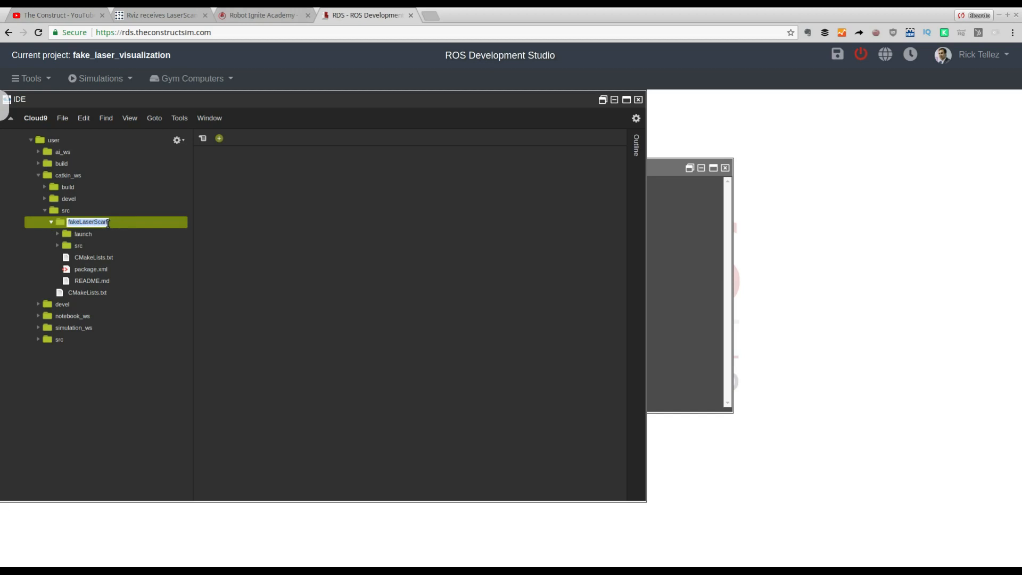
pyautogui.moveTo(96, 274)
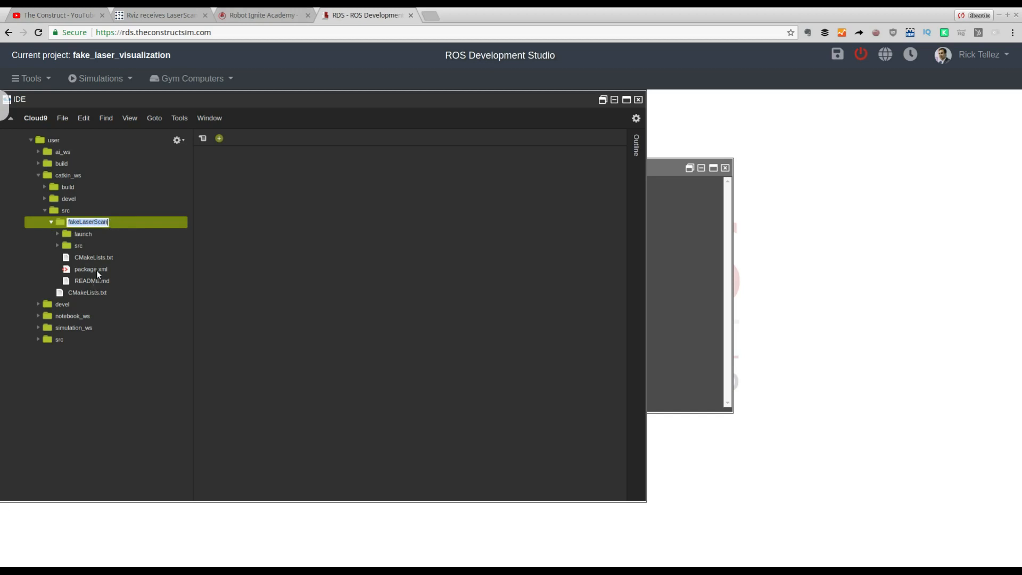
pyautogui.click(91, 268)
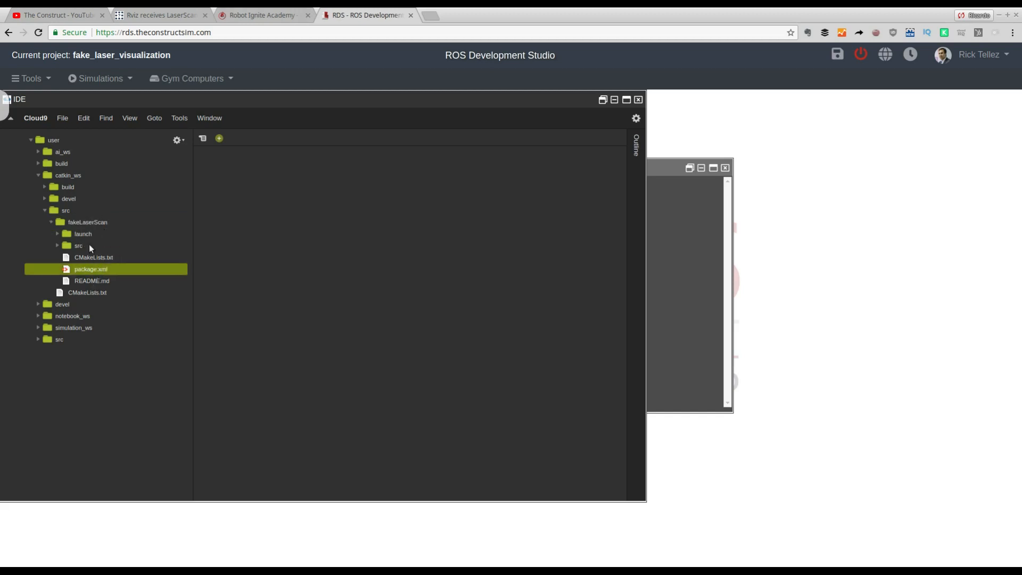
pyautogui.moveTo(183, 11)
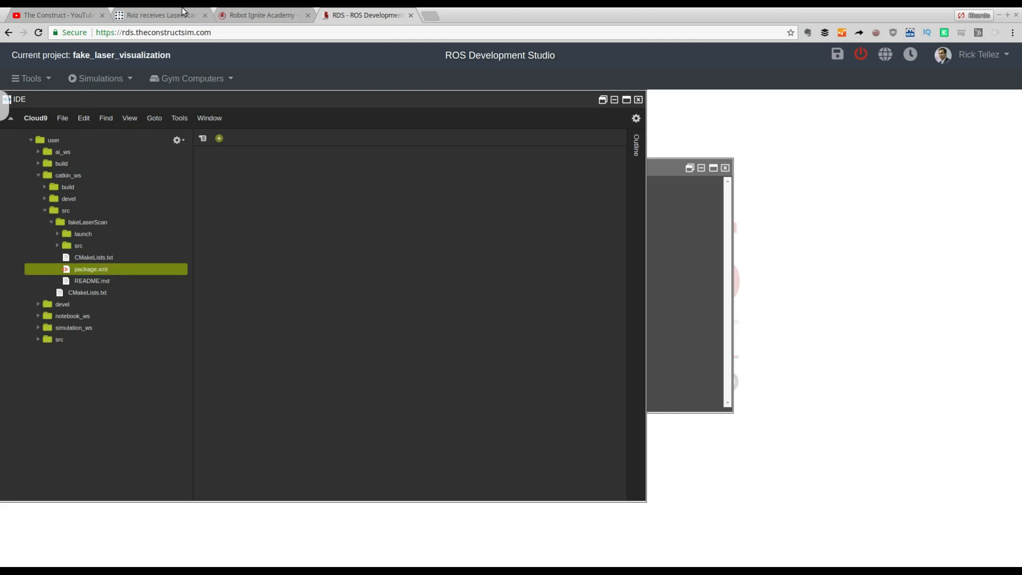
pyautogui.click(157, 15)
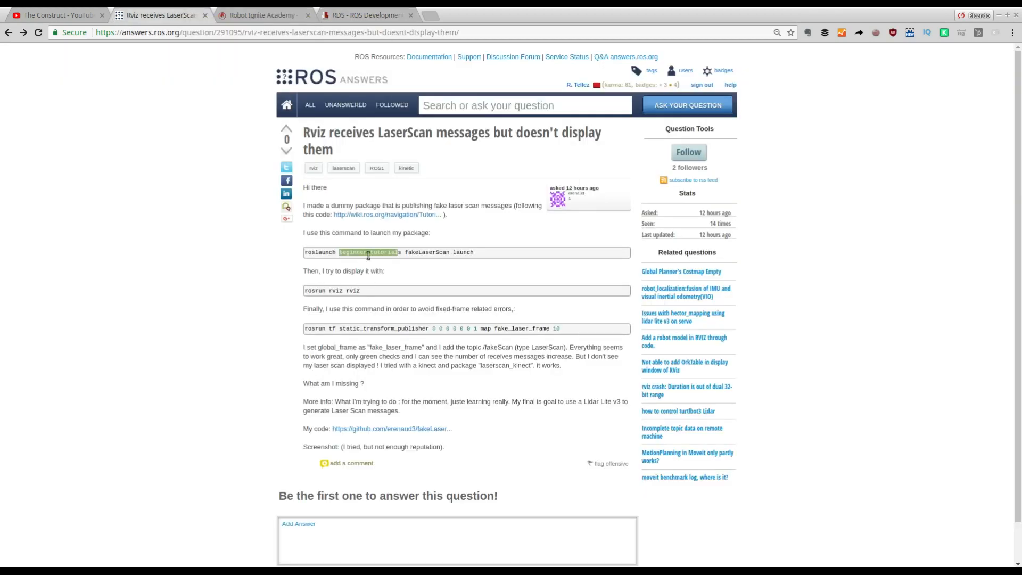
pyautogui.click(367, 15)
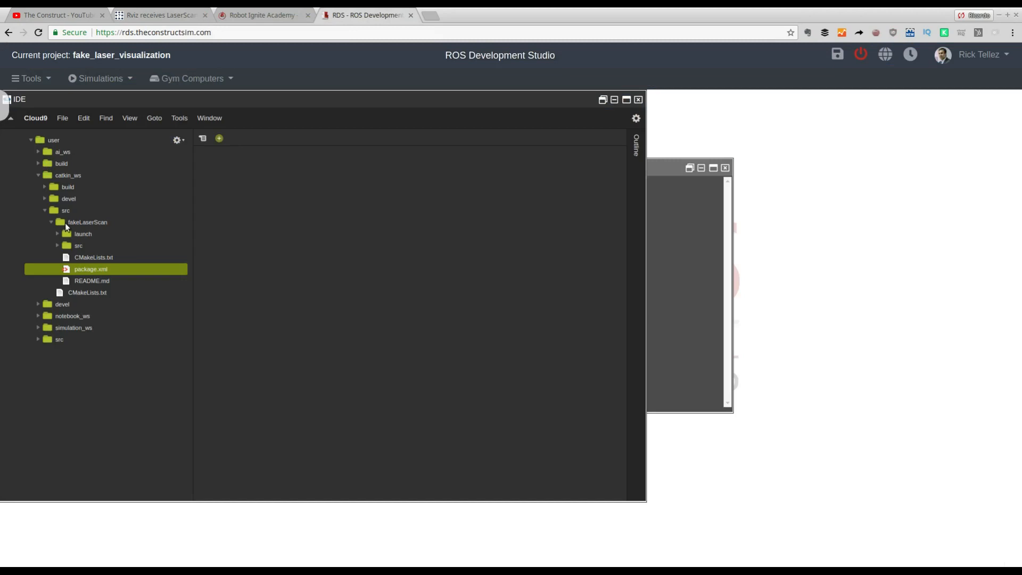
pyautogui.click(87, 221)
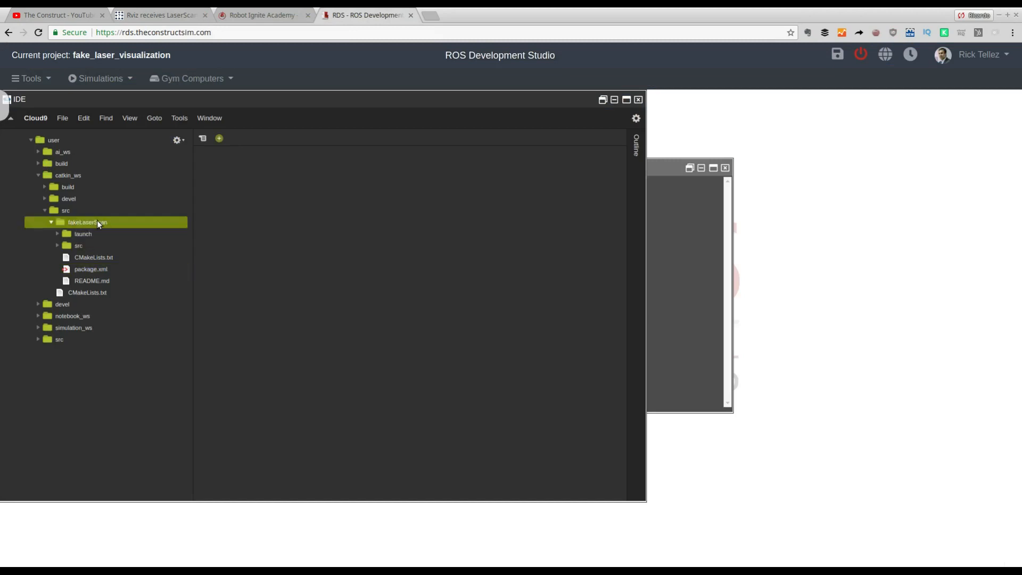
pyautogui.moveTo(90, 268)
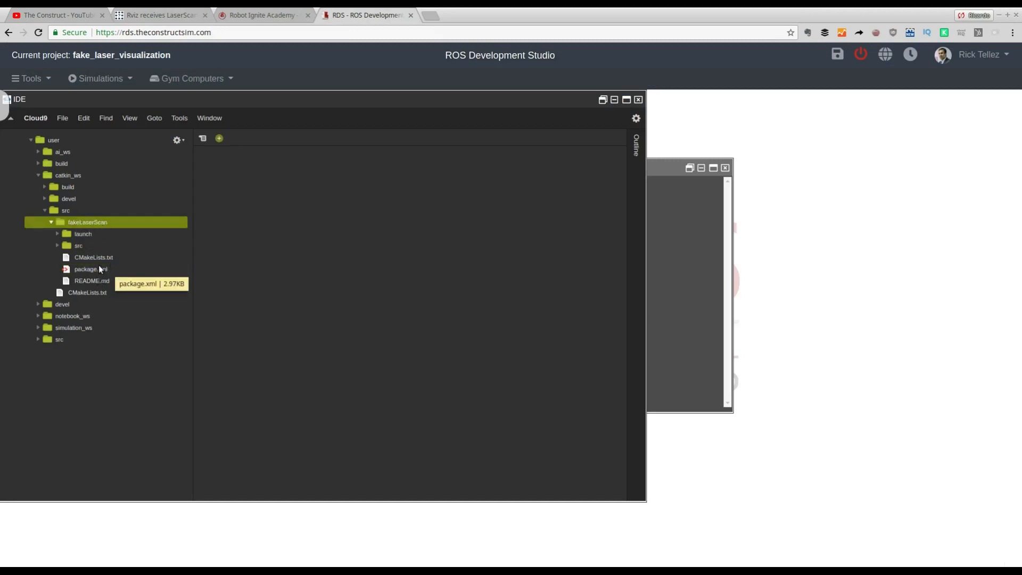
pyautogui.moveTo(93, 257)
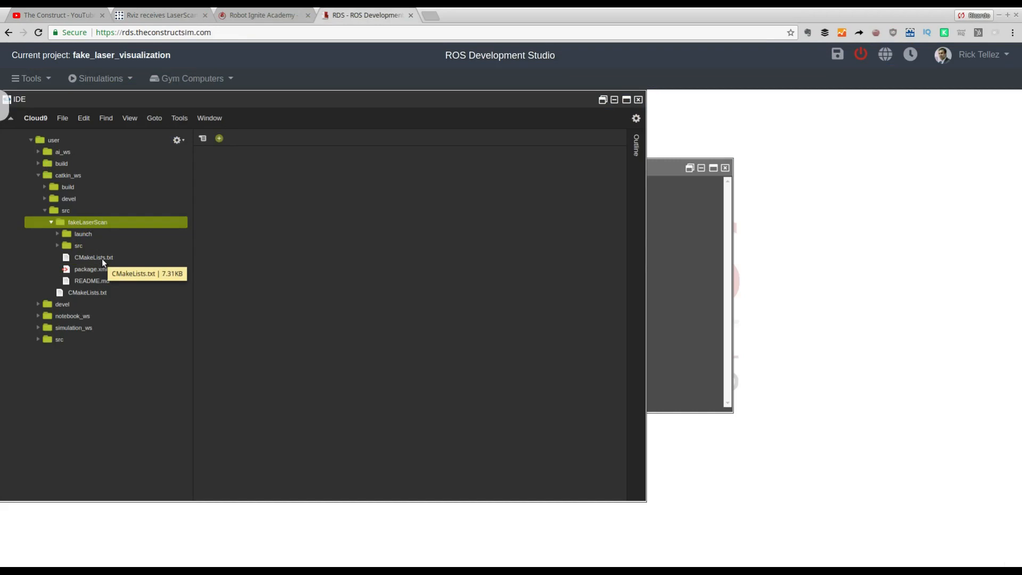
pyautogui.moveTo(101, 261)
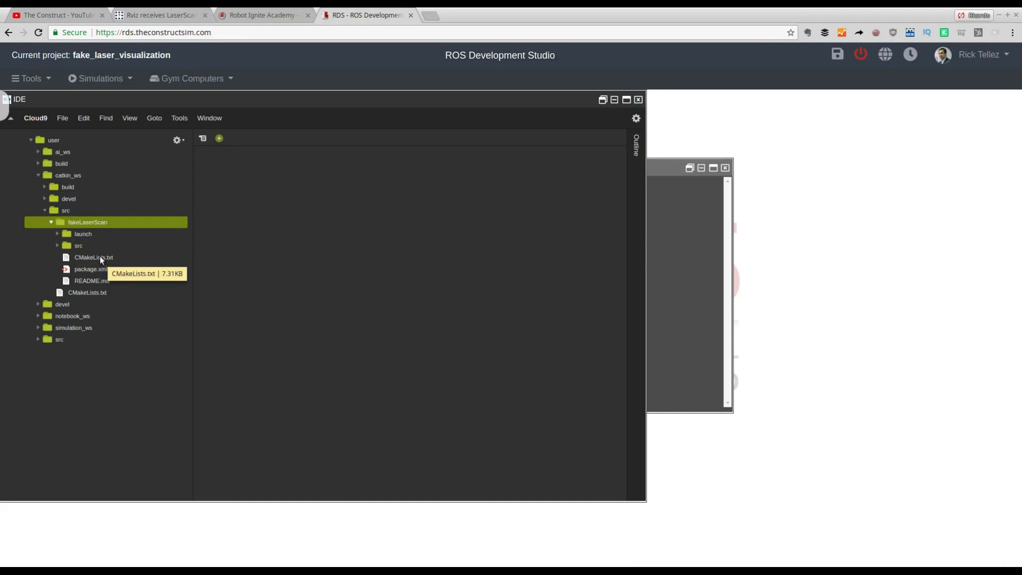
pyautogui.click(93, 257)
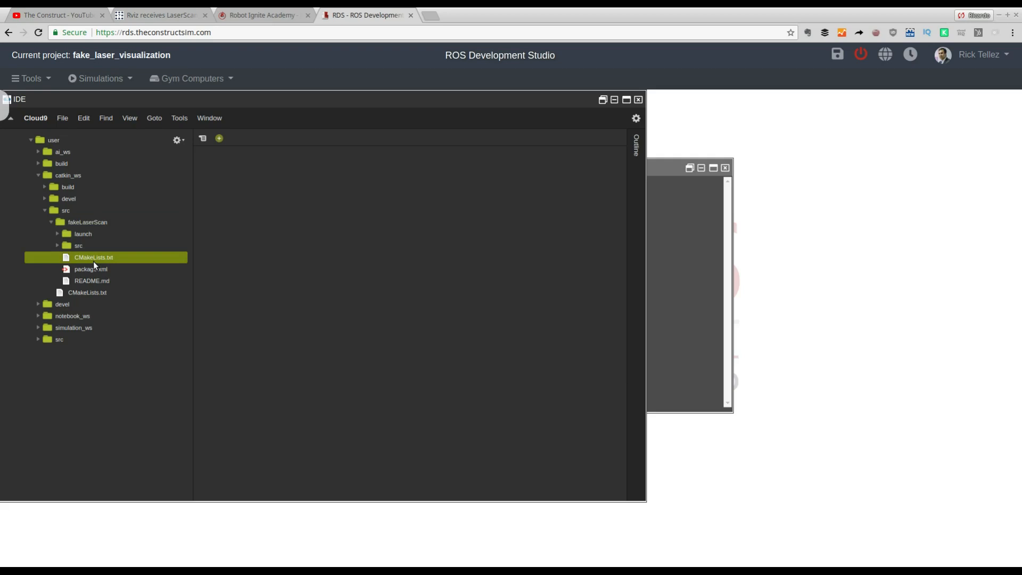
# Open fakeLaserScan's CMakeLists.txt and increase the editor font size.
pyautogui.doubleClick(93, 257)
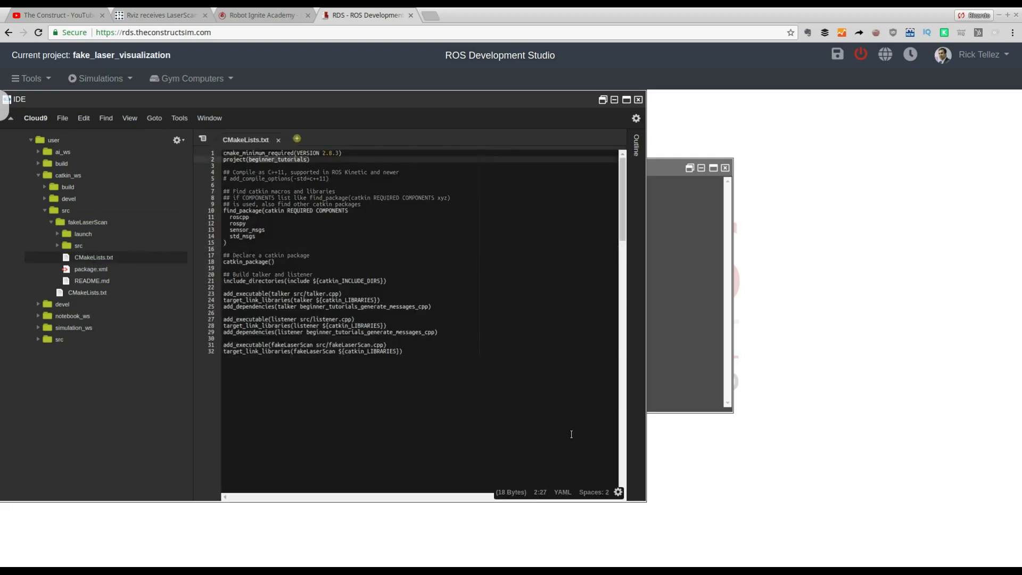
pyautogui.click(593, 492)
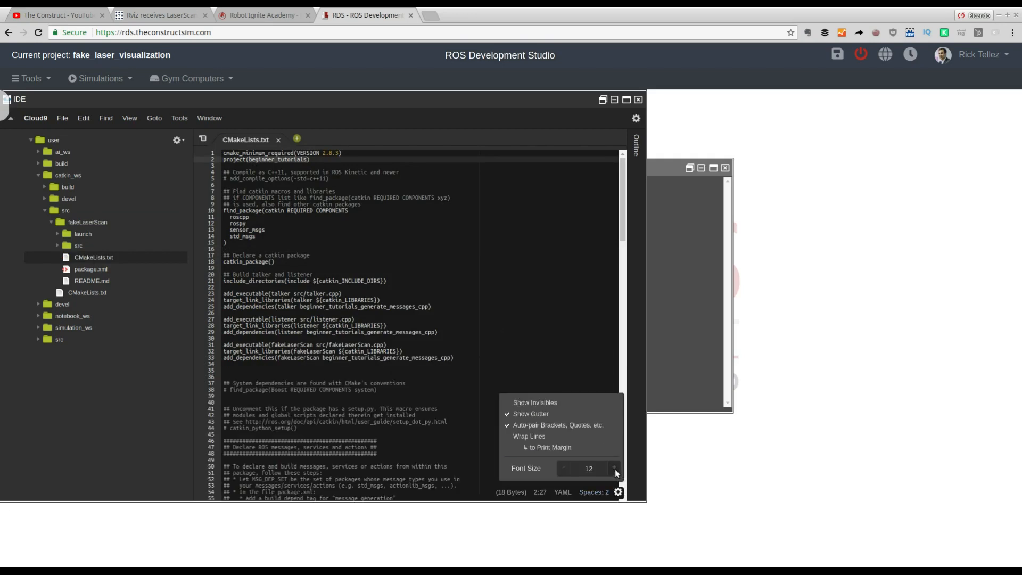
pyautogui.click(613, 468)
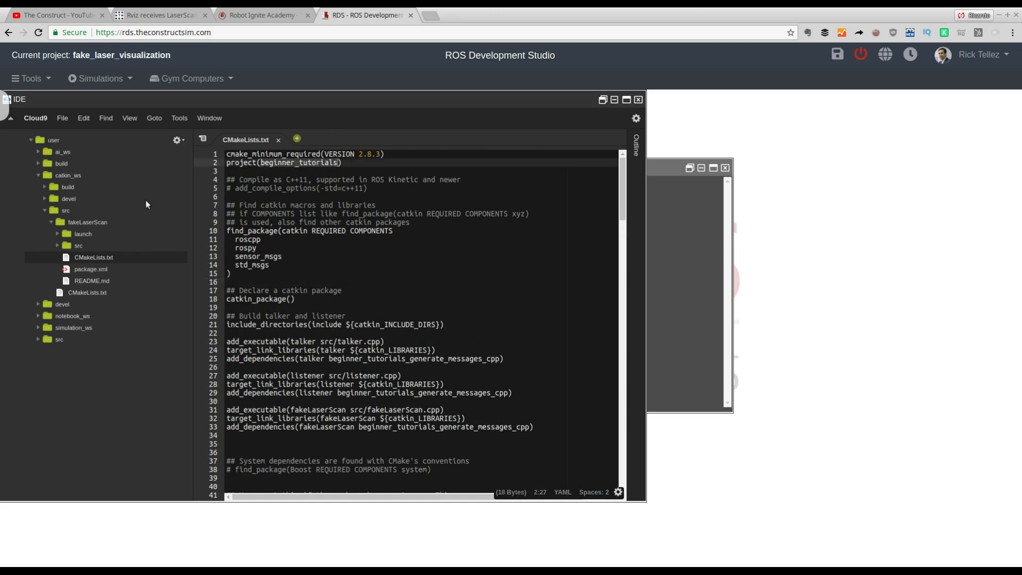
pyautogui.click(87, 222)
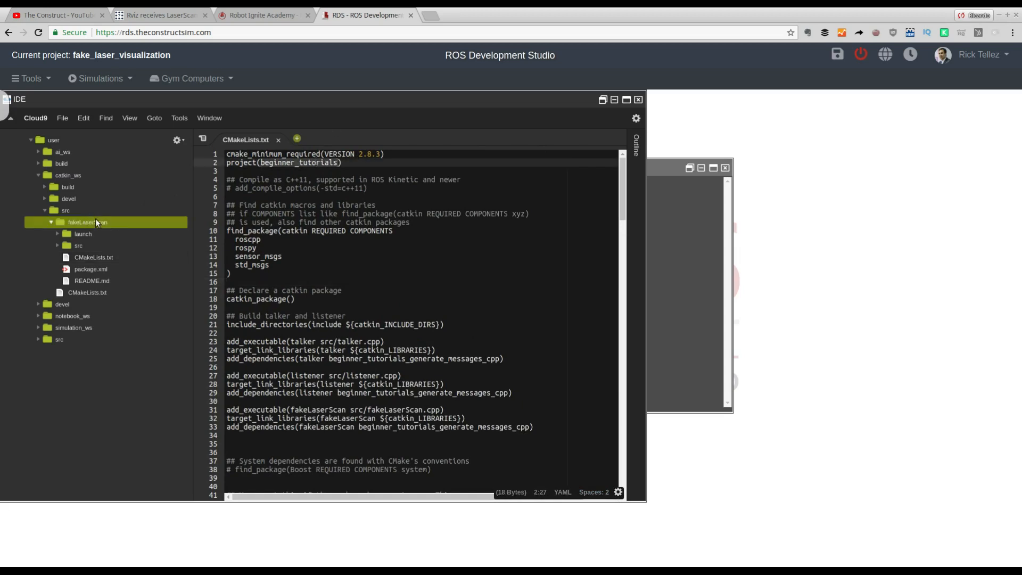
pyautogui.moveTo(95, 256)
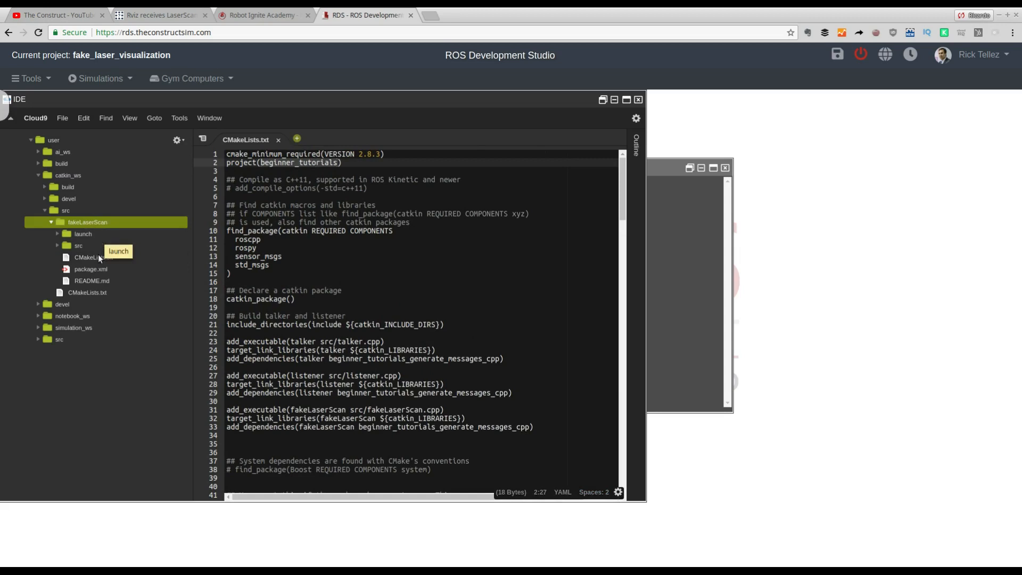
pyautogui.click(93, 257)
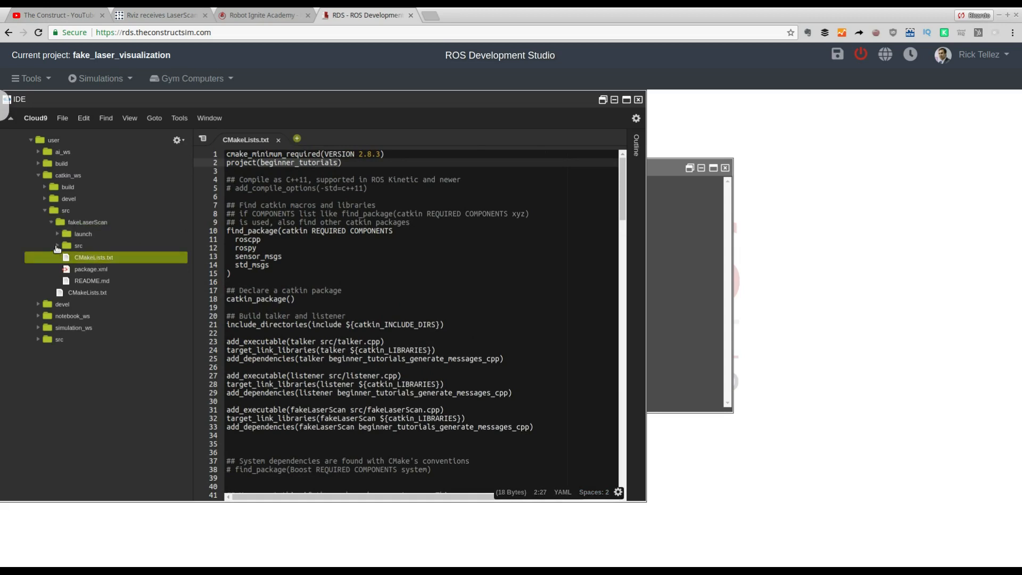
# Review fakeLaserScan.cpp in src: ranges set to 5, scan angles -1.57 to 1.57.
pyautogui.click(57, 246)
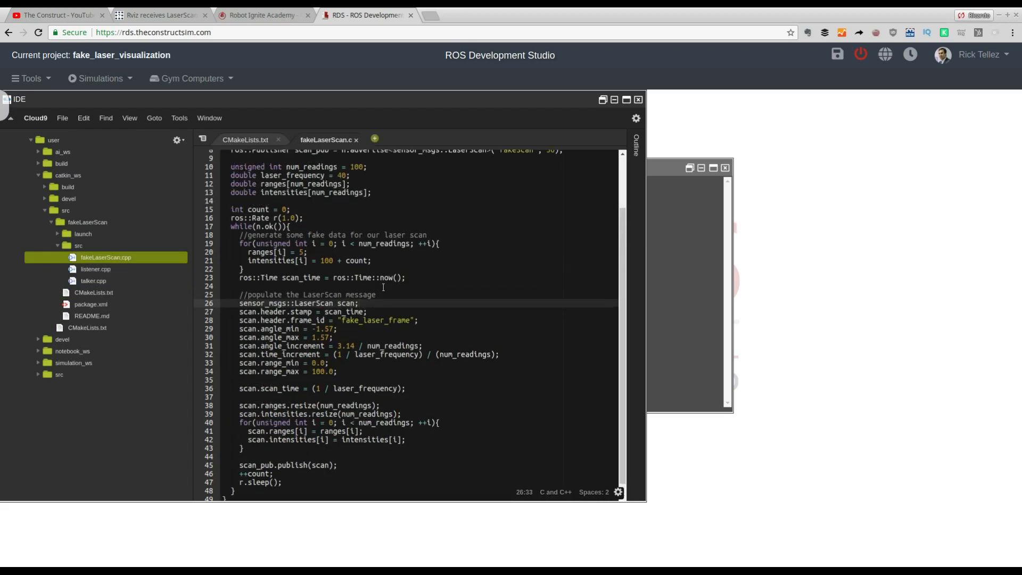
pyautogui.scroll(-3)
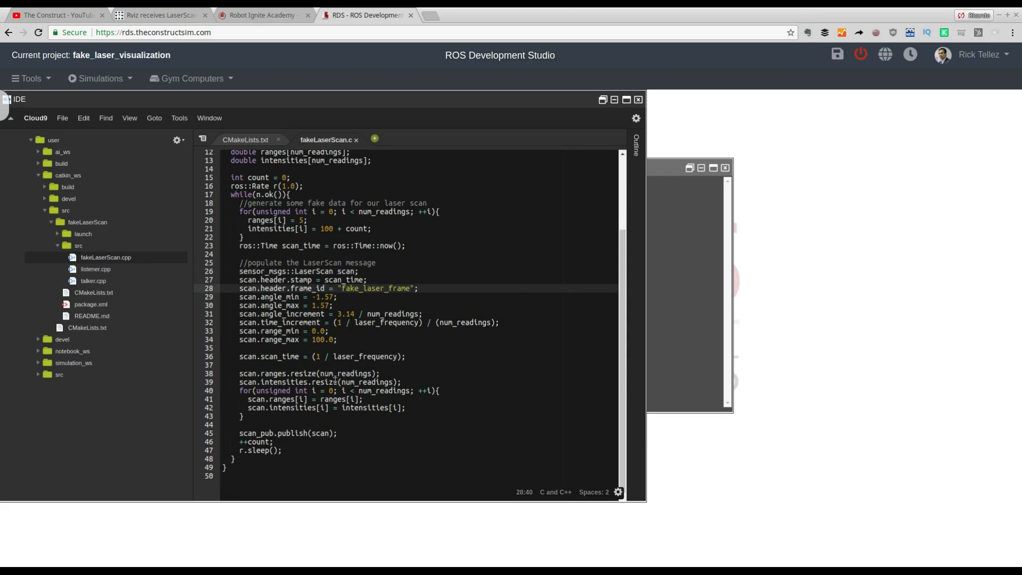
pyautogui.moveTo(337, 399)
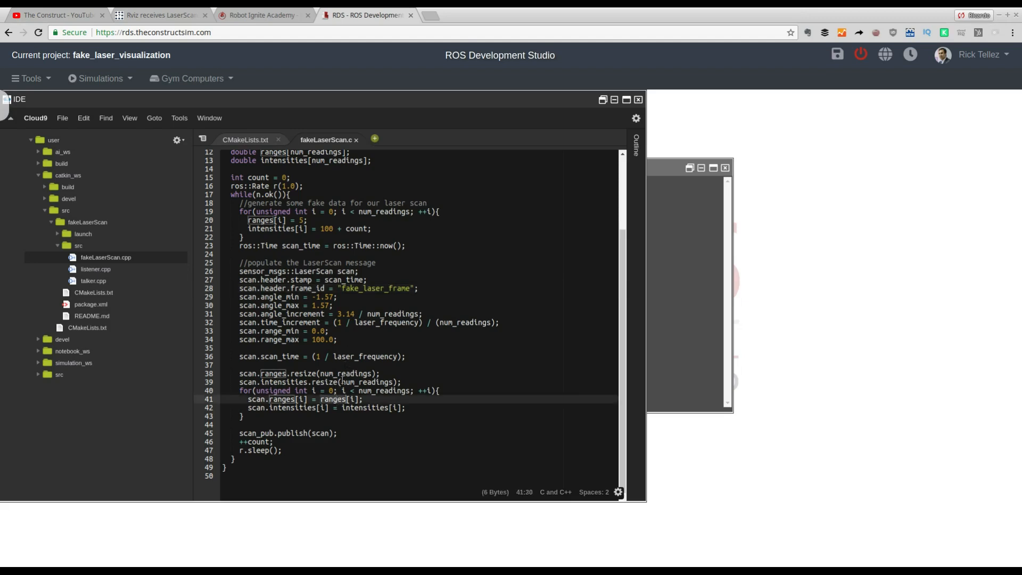
pyautogui.scroll(3)
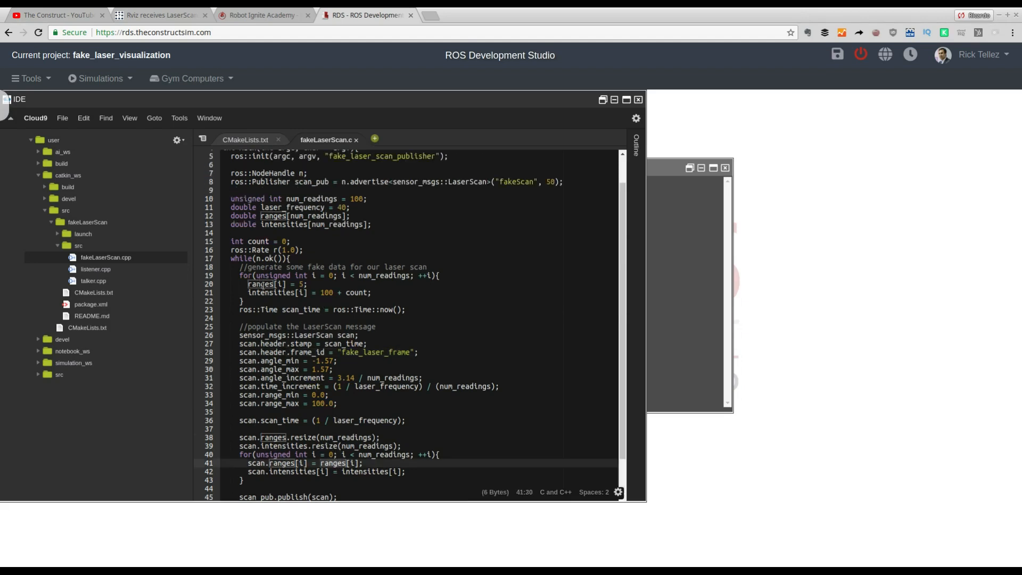
pyautogui.click(287, 283)
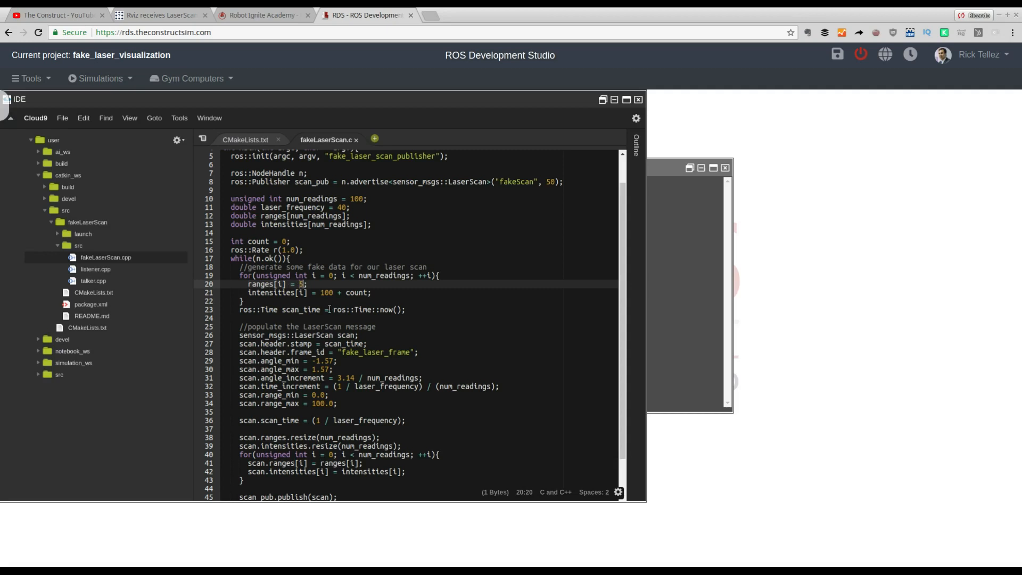
pyautogui.scroll(-3)
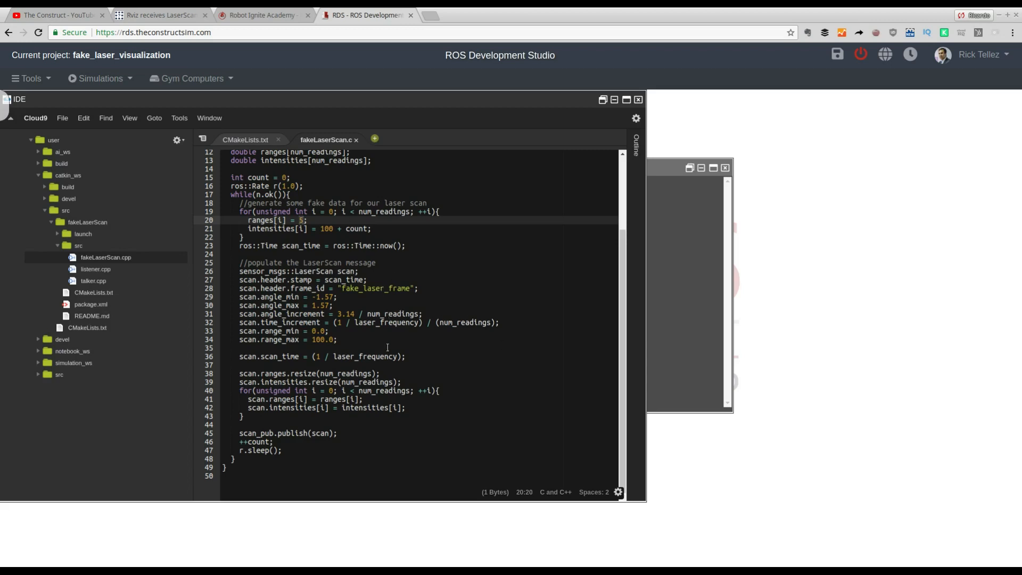
pyautogui.doubleClick(322, 297)
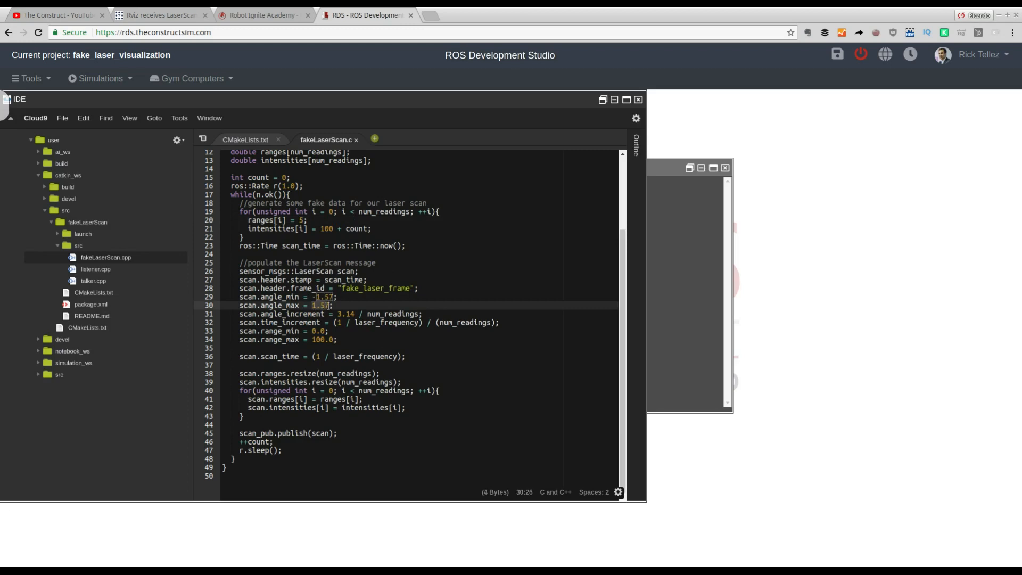
pyautogui.scroll(3)
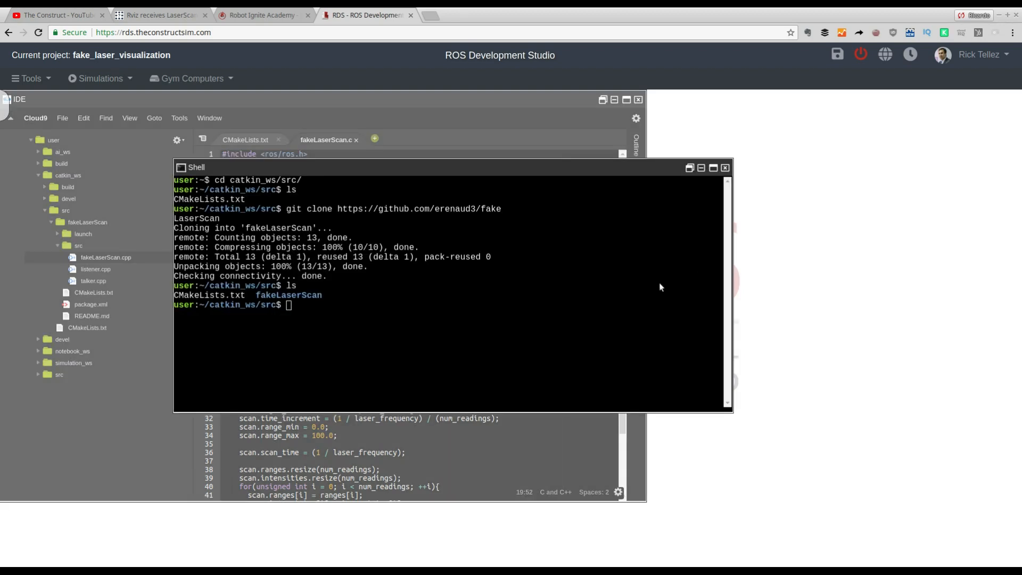
# Build catkin_ws with catkin_make, compiling fakeLaserScan, listener and talker.
pyautogui.write('cd ..')
pyautogui.write('catkin')
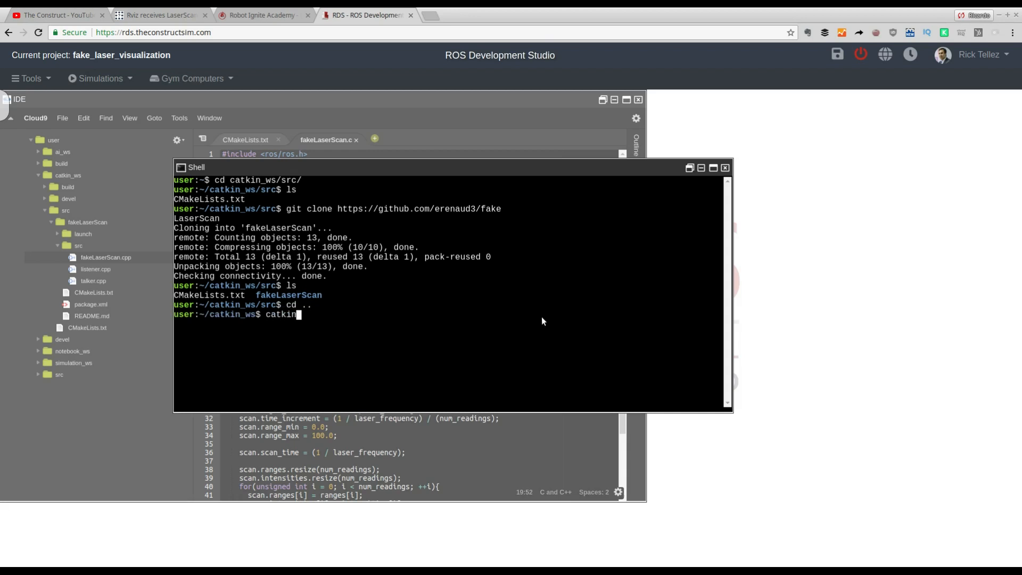
pyautogui.write('_make')
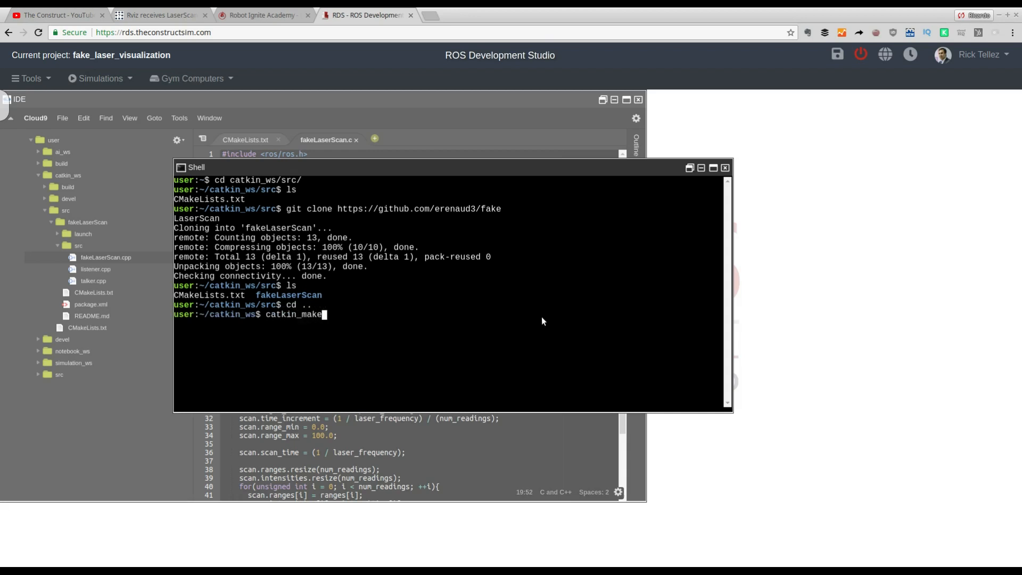
pyautogui.press('Return')
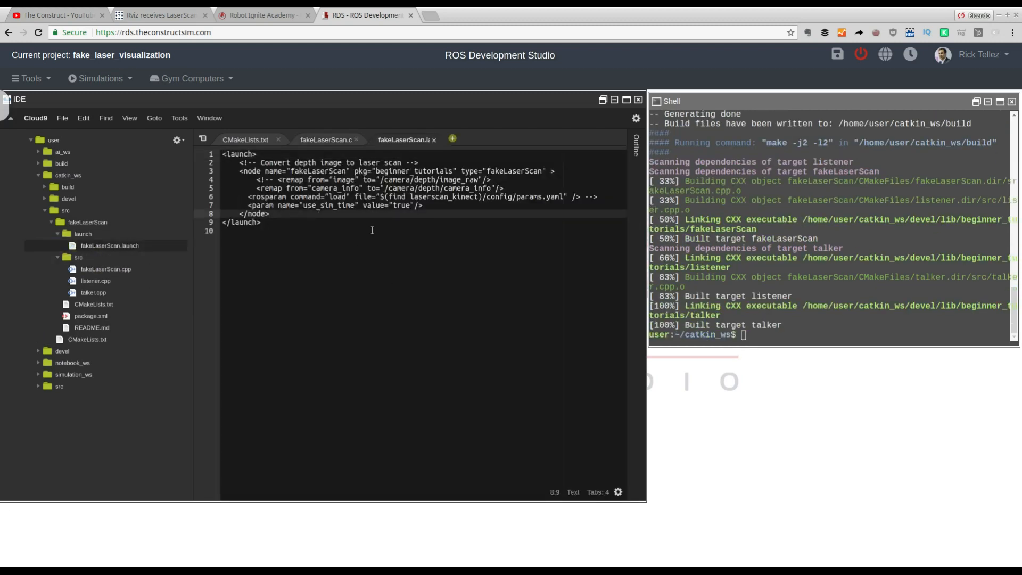
# Highlight fakeLaserScan.launch as XML and select its fakeLaserScan node type.
pyautogui.click(573, 492)
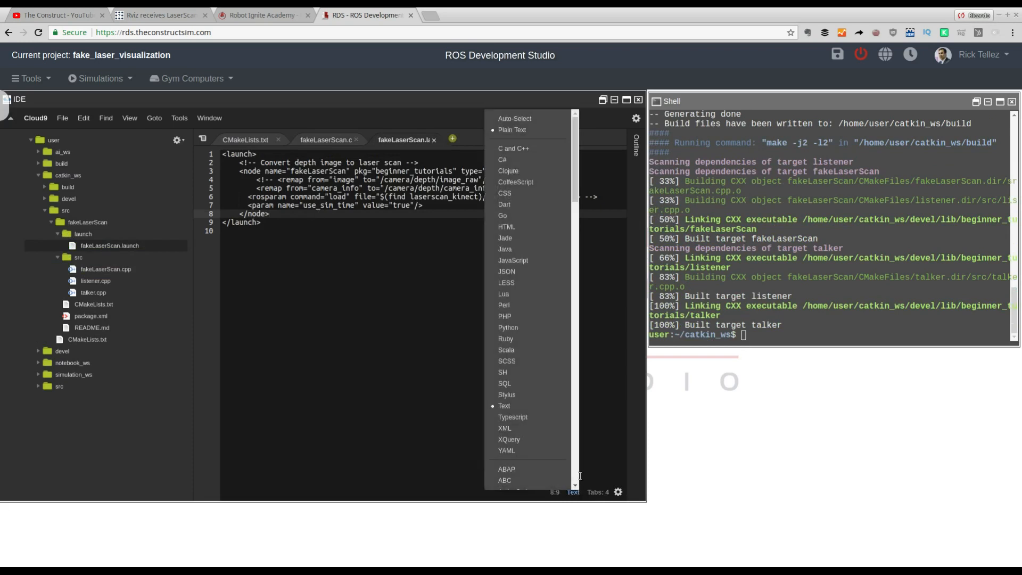
pyautogui.click(505, 428)
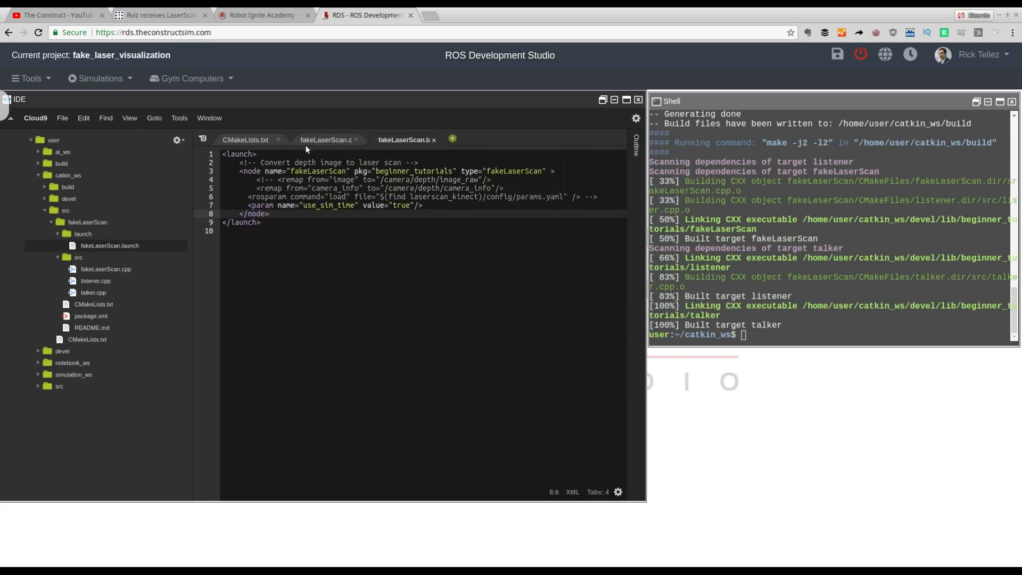
pyautogui.click(407, 171)
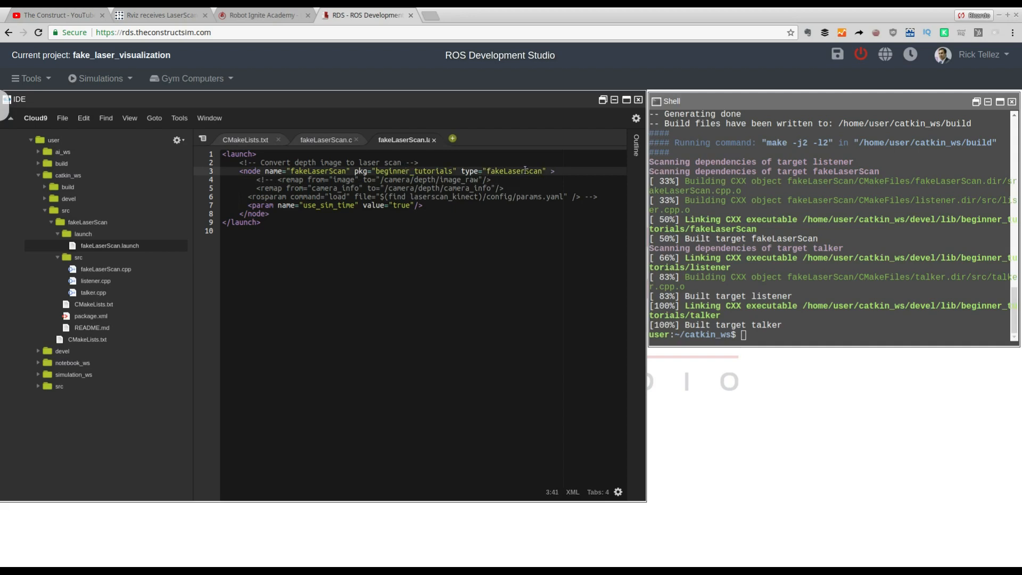
pyautogui.doubleClick(514, 170)
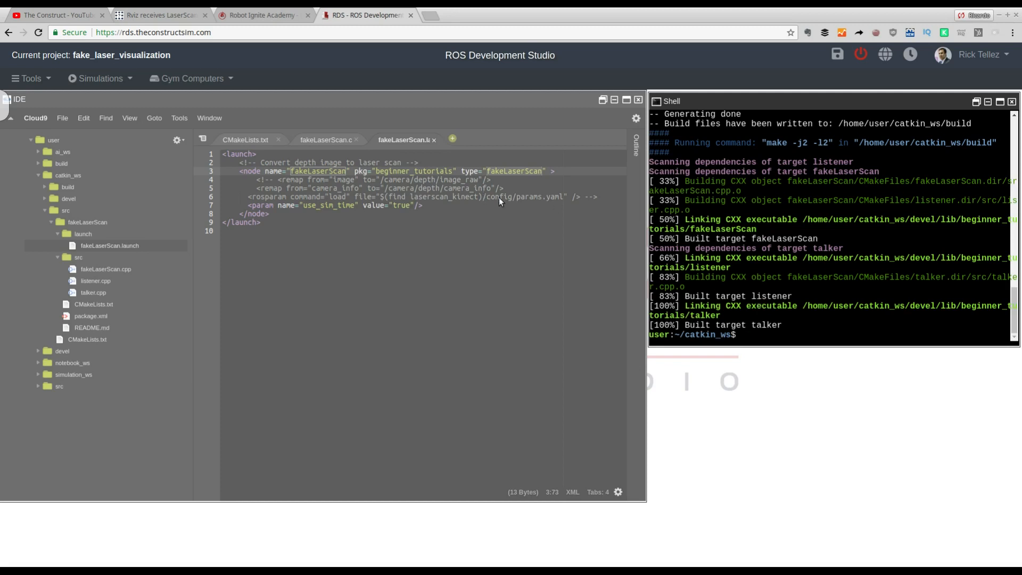
# Run roslaunch beginner_tutorials fakeLaserScan.launch to start the master and fakeLaserScan node.
pyautogui.write('r')
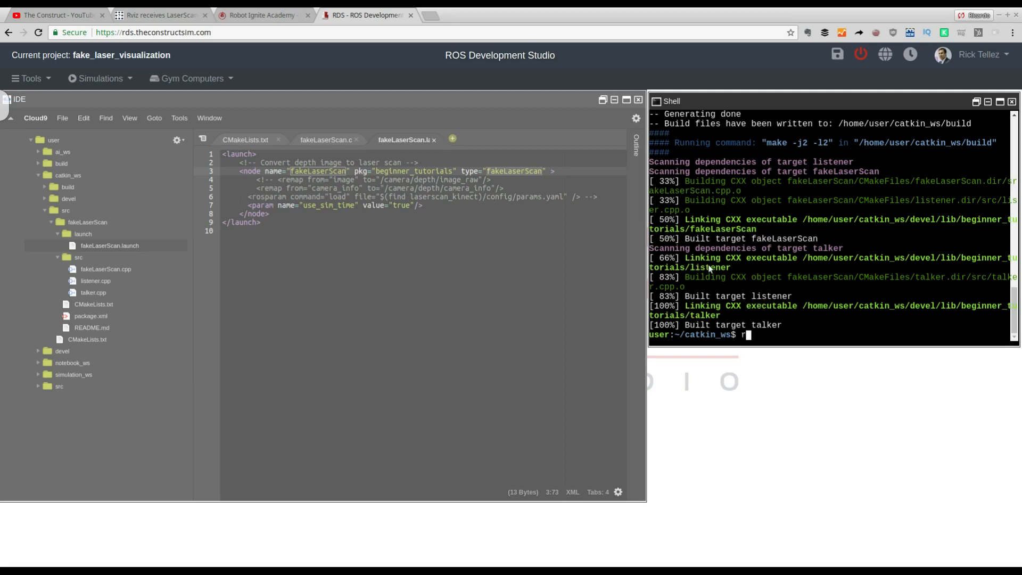
pyautogui.write('oslaunch')
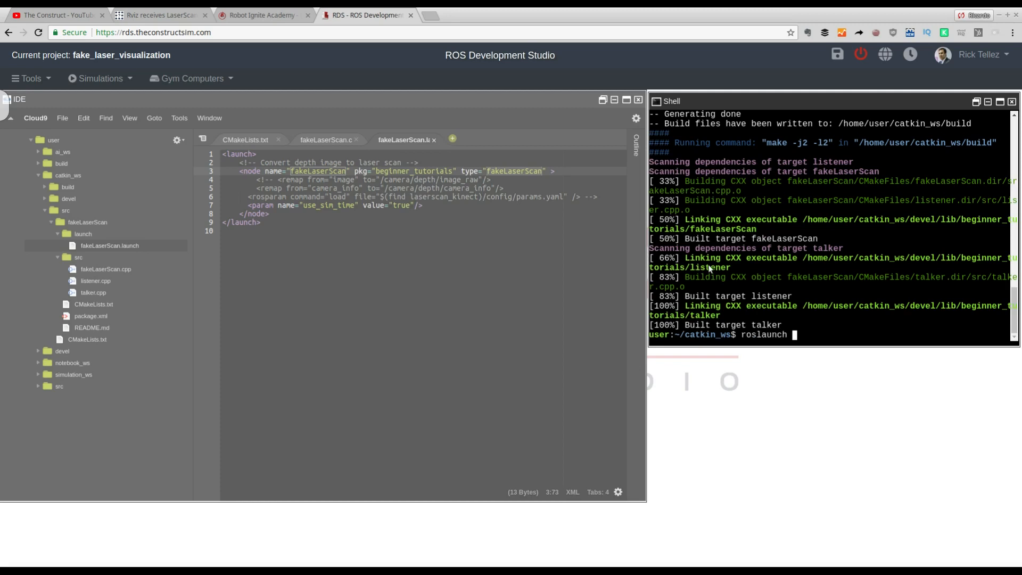
pyautogui.write('be')
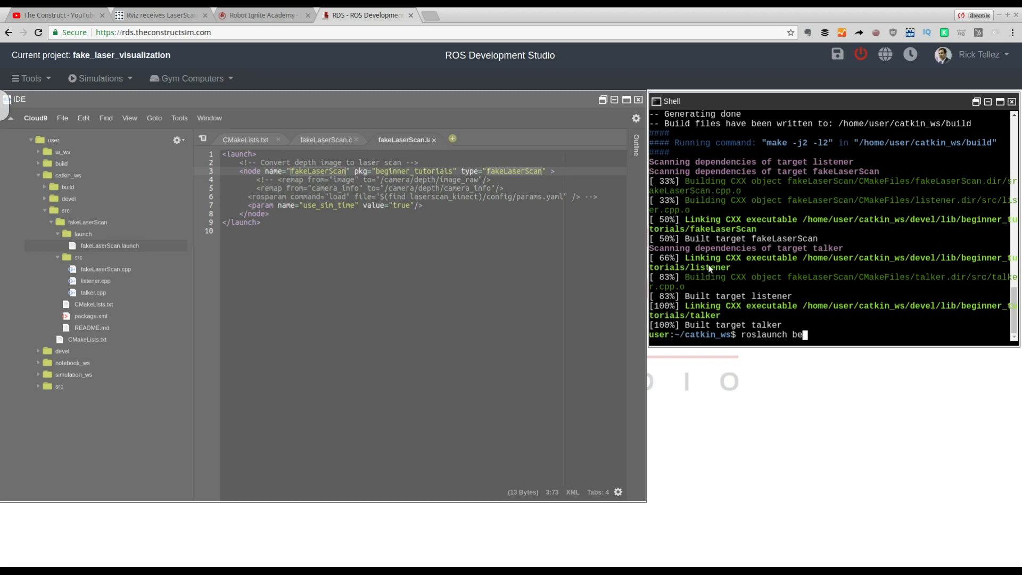
pyautogui.write('ginner')
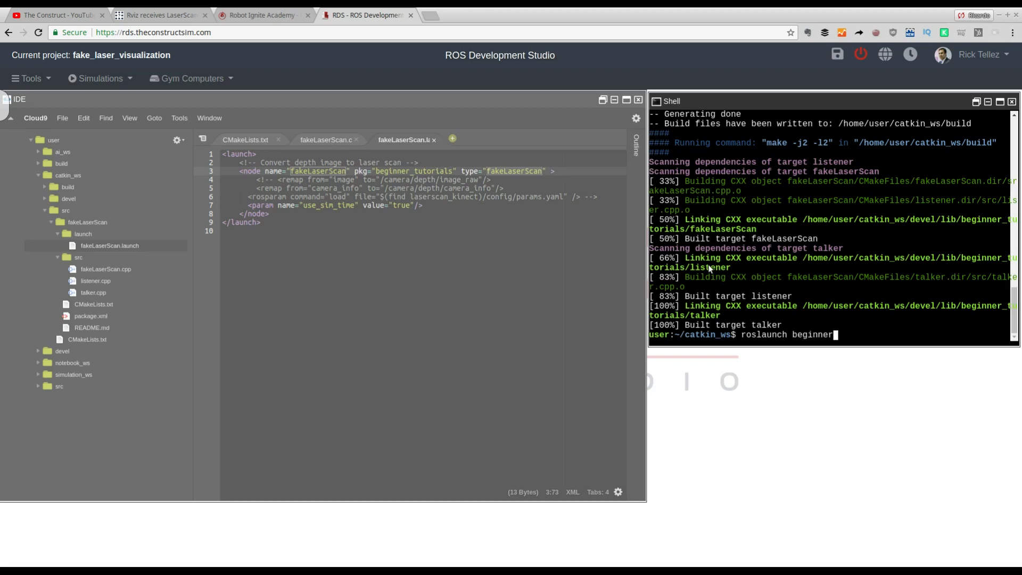
pyautogui.write('tutorials')
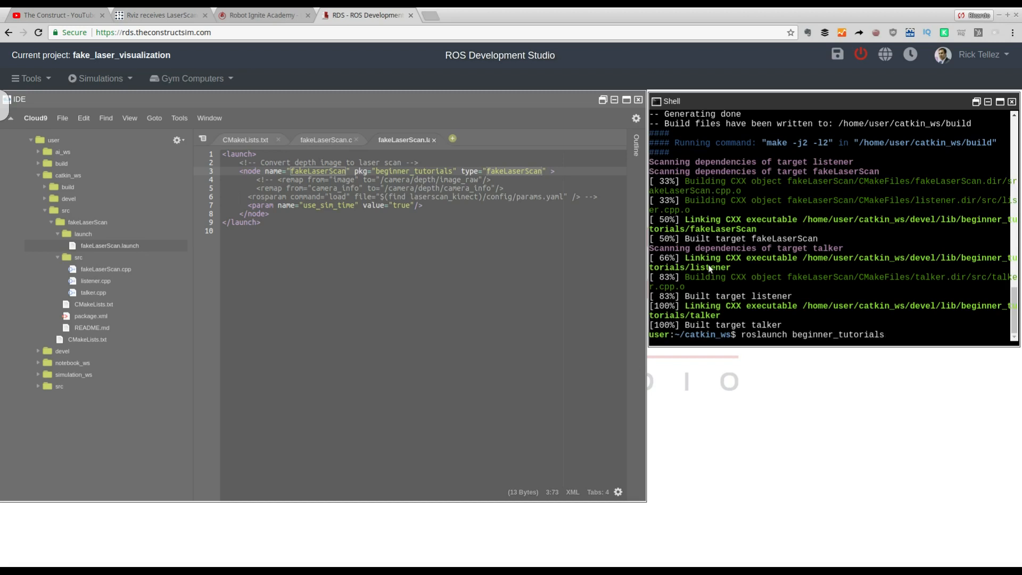
pyautogui.write('fakeLaserScan.laun')
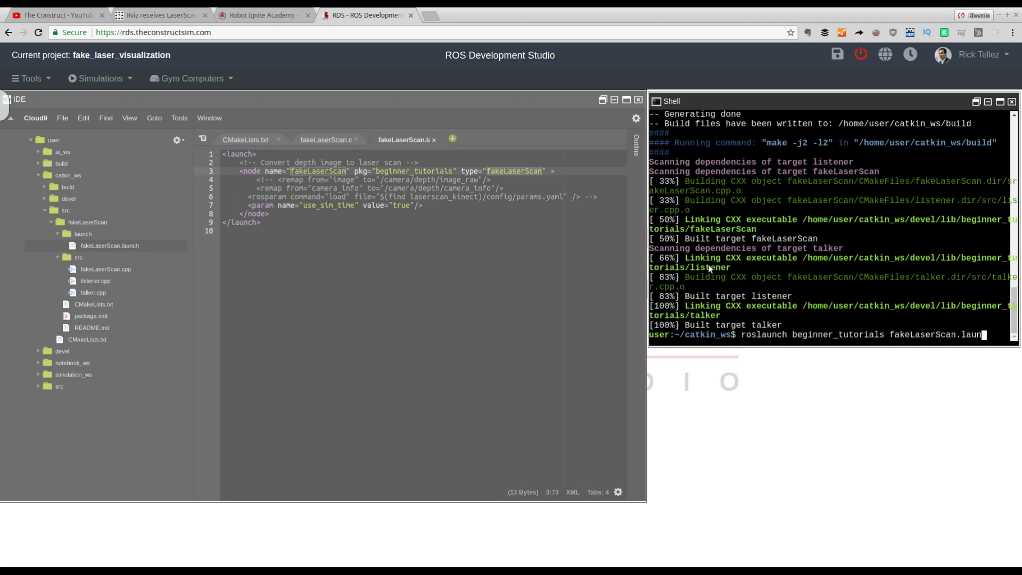
pyautogui.press('Return')
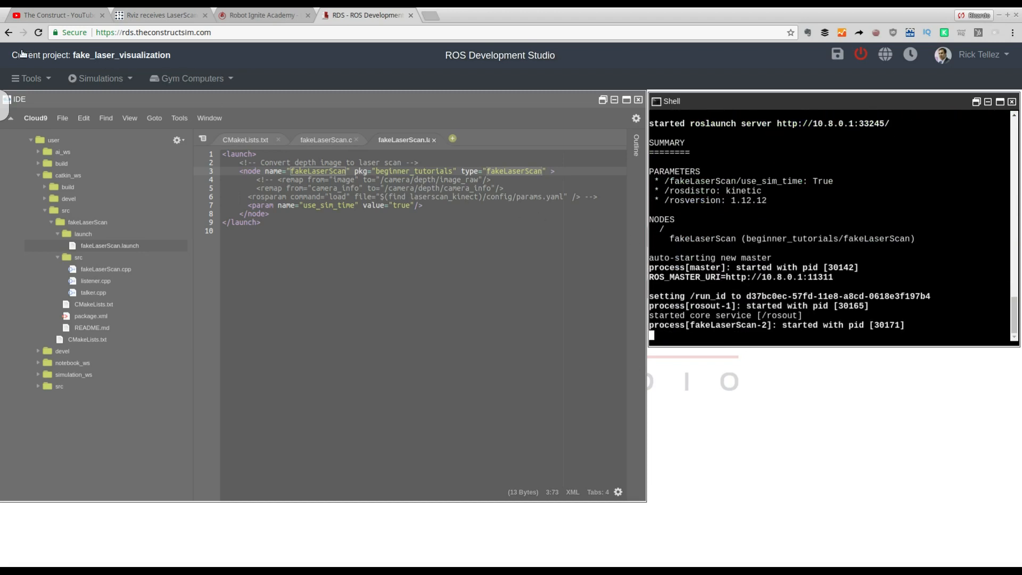
pyautogui.click(30, 78)
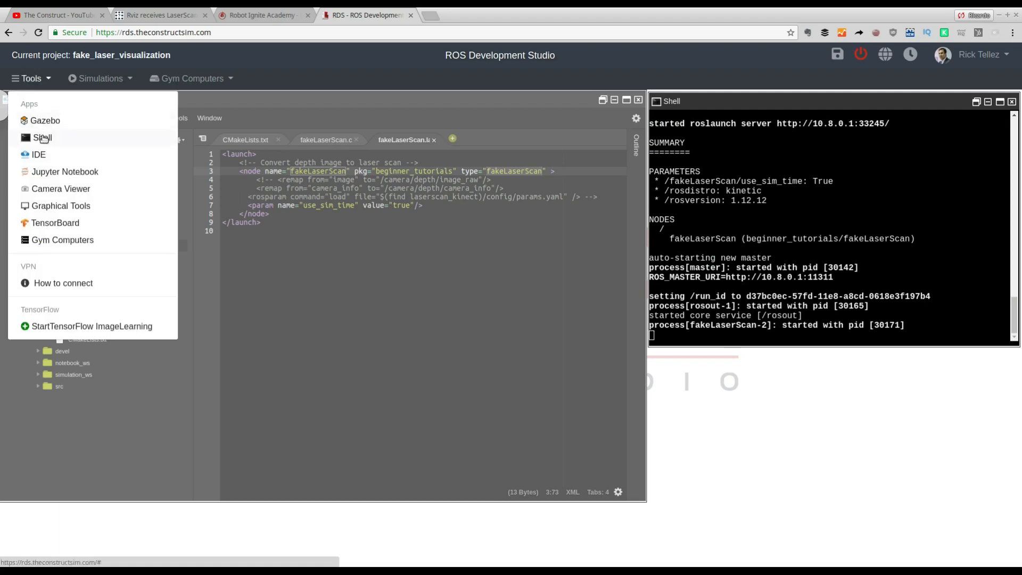
# Open a second shell and list the active ROS topics.
pyautogui.click(43, 137)
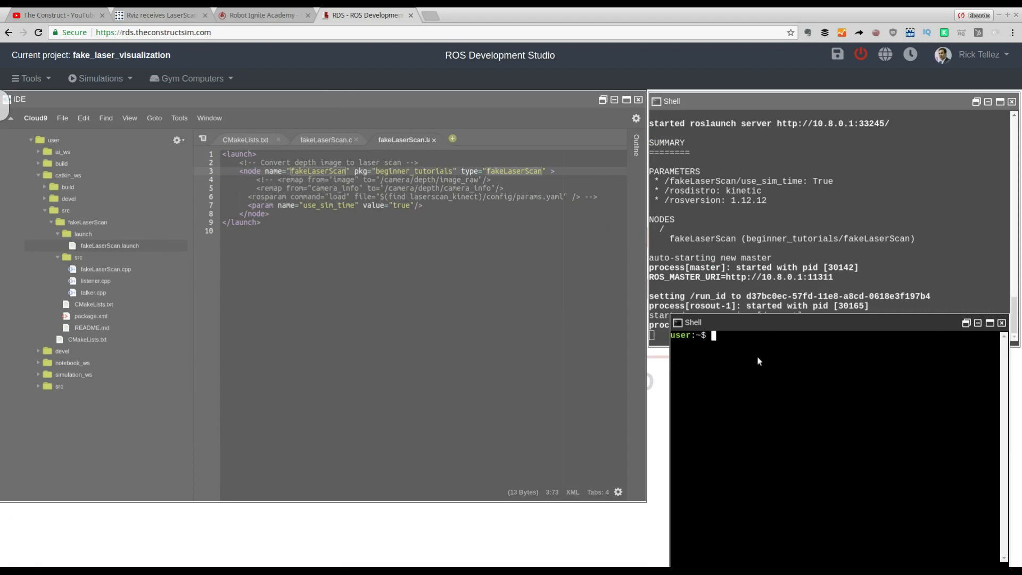
pyautogui.write('rostopic lis')
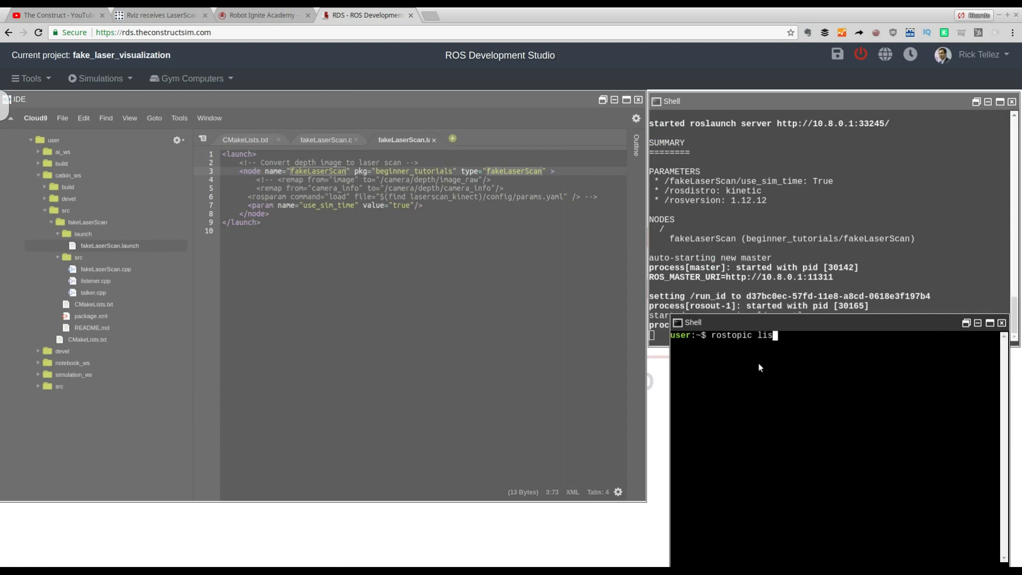
pyautogui.press('Return')
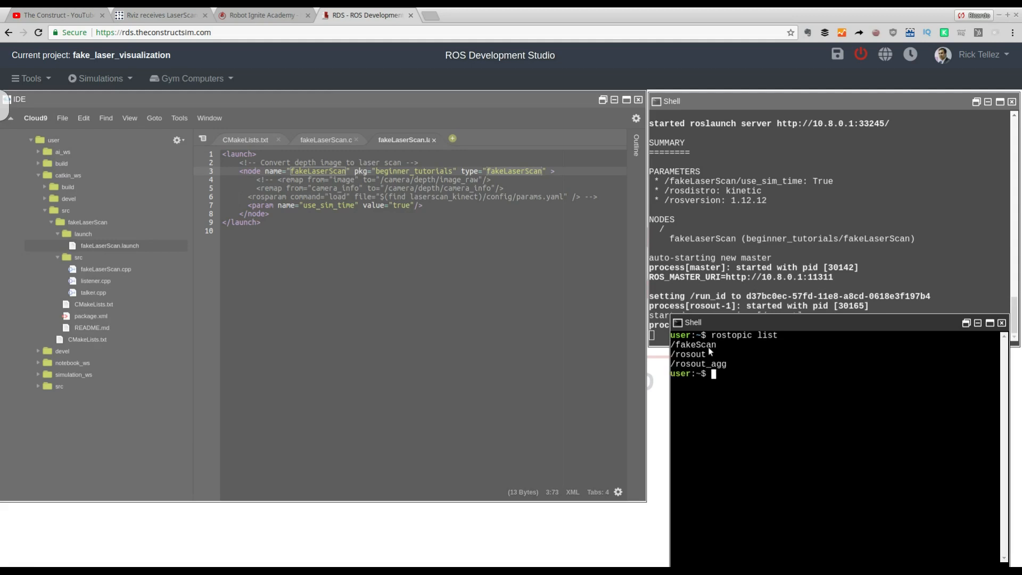
pyautogui.moveTo(723, 403)
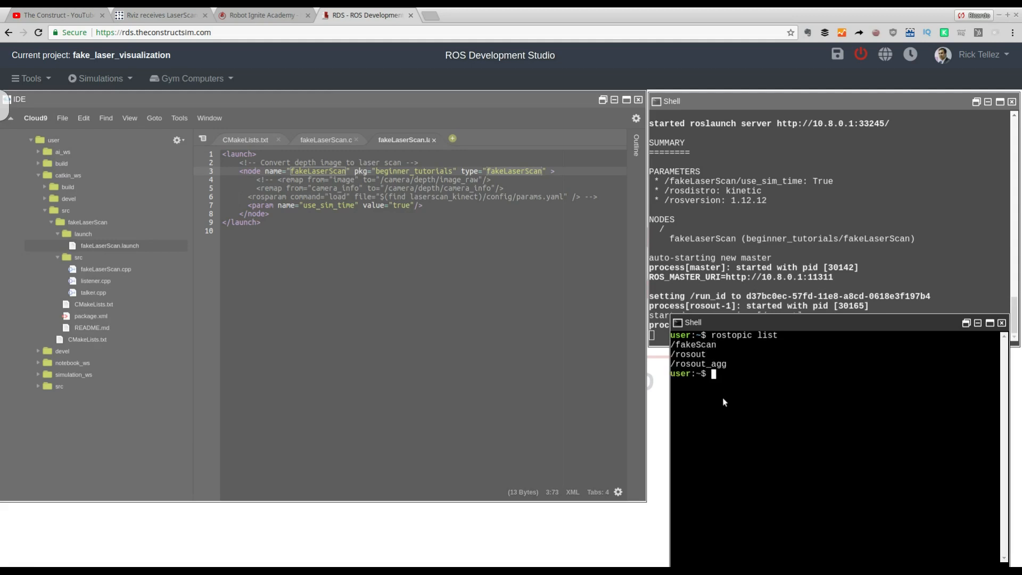
# Echo one /fakeScan message, showing ranges 5.0 and intensities 126.0.
pyautogui.write('rostopic e')
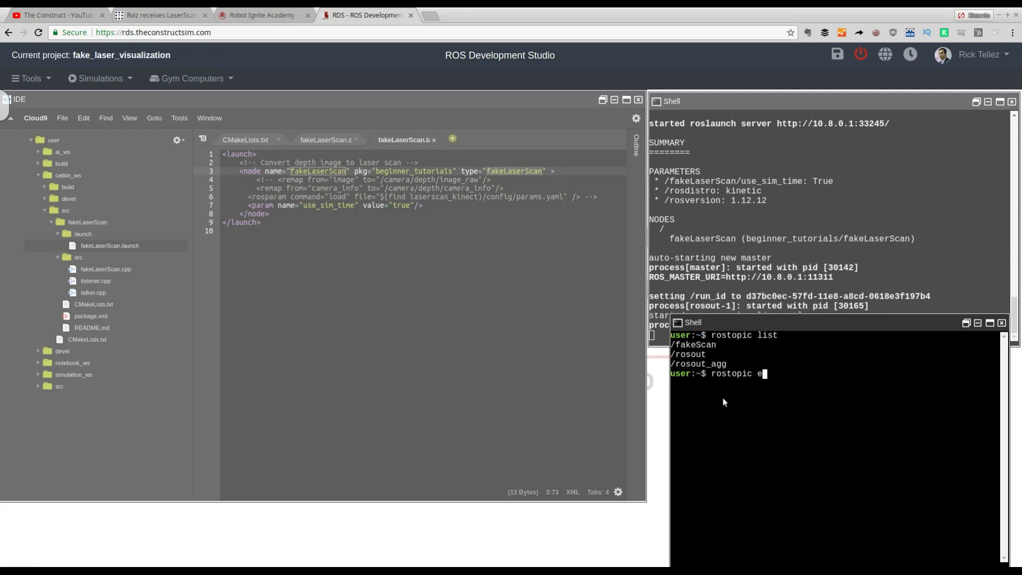
pyautogui.write('cho')
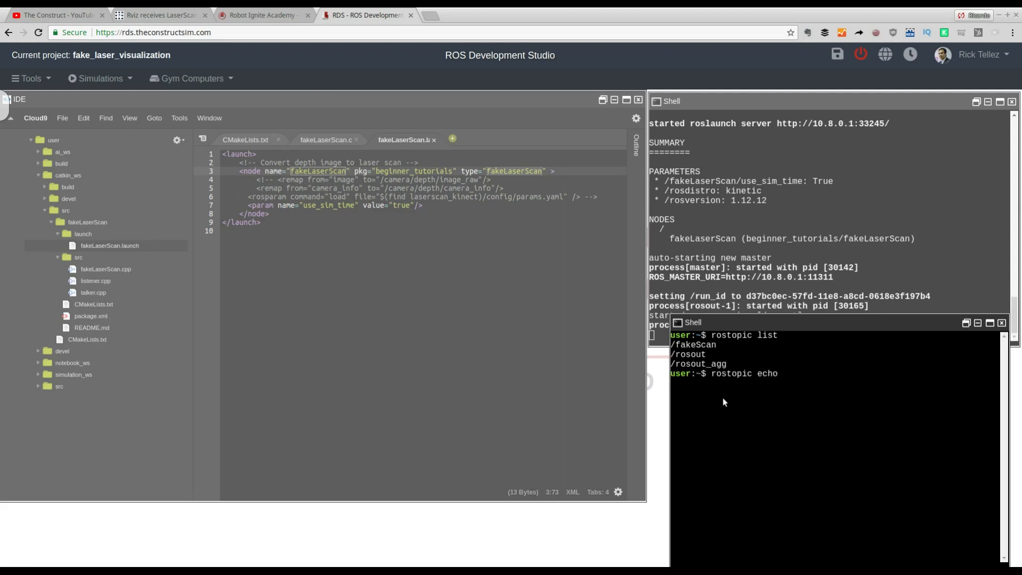
pyautogui.write('-n1 /')
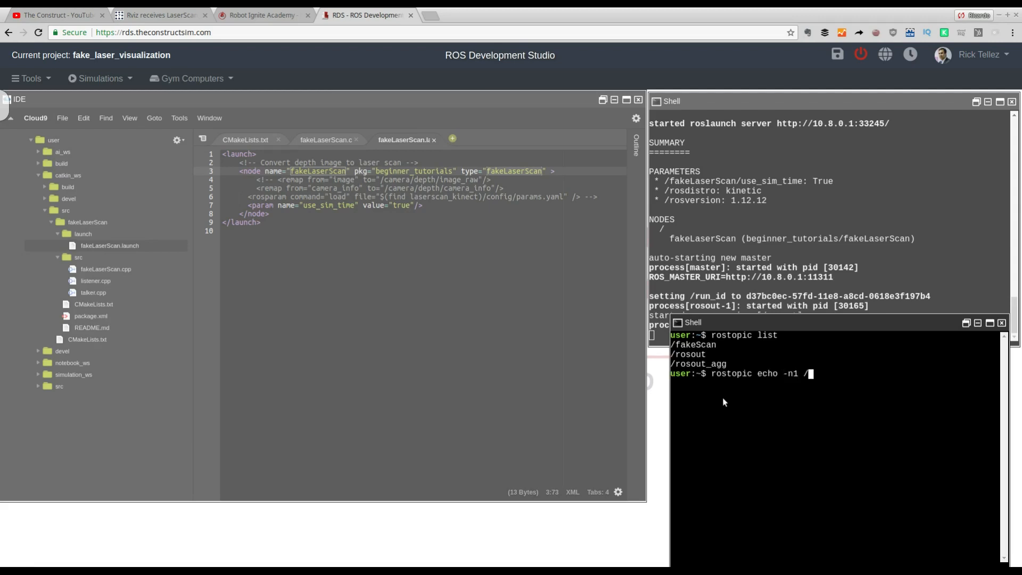
pyautogui.write('fakeScan')
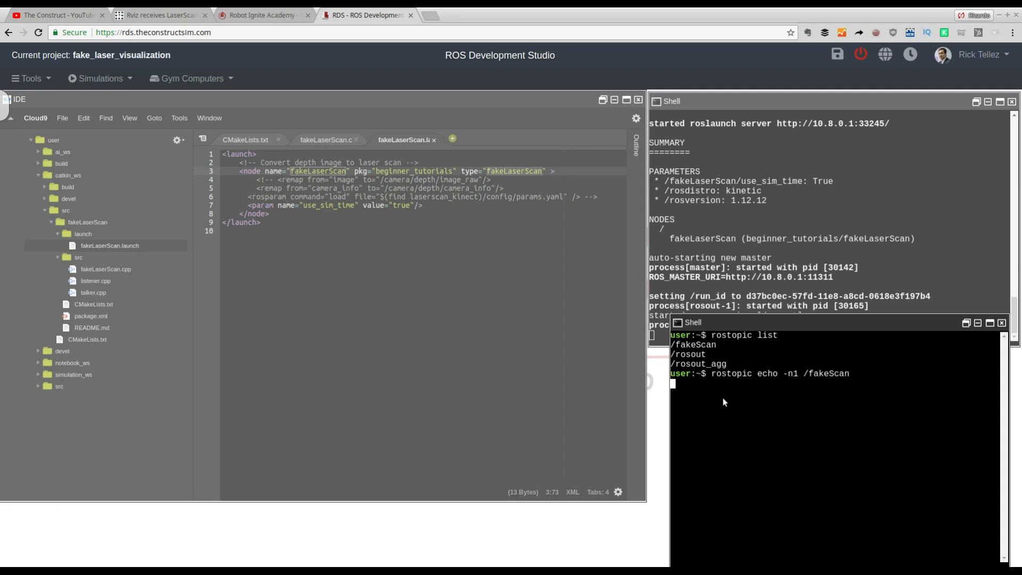
pyautogui.press('Return')
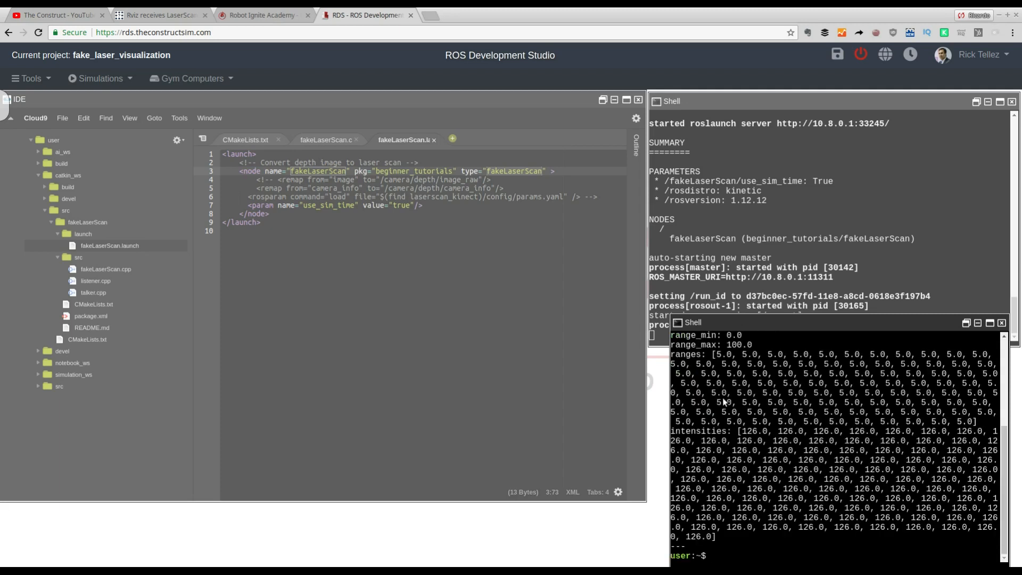
pyautogui.write('rosrun rv')
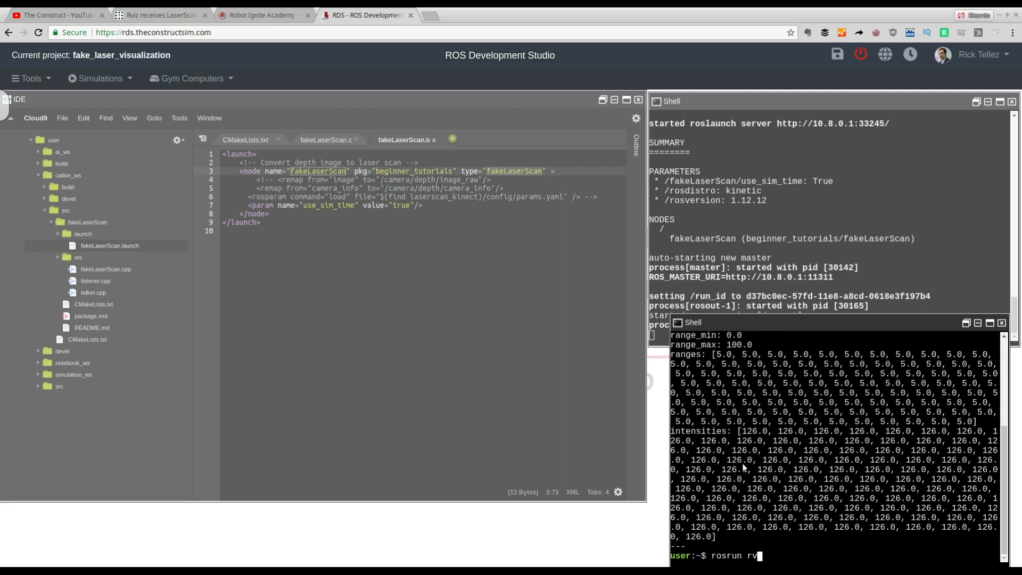
# Start RViz with rosrun rviz rviz, logging version 1.12.15 and OpenGL 3.
pyautogui.write('iz rviz')
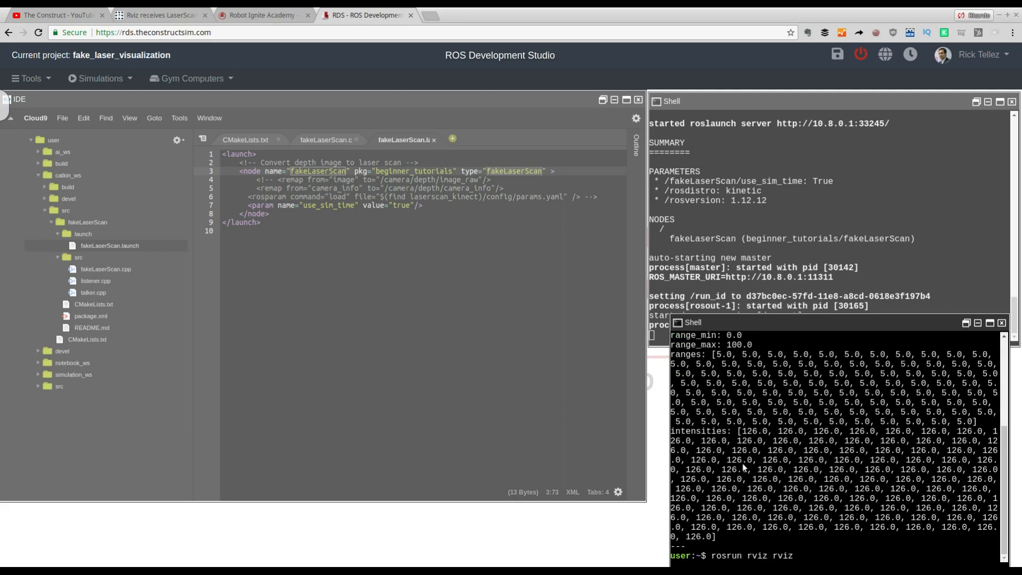
pyautogui.press('Return')
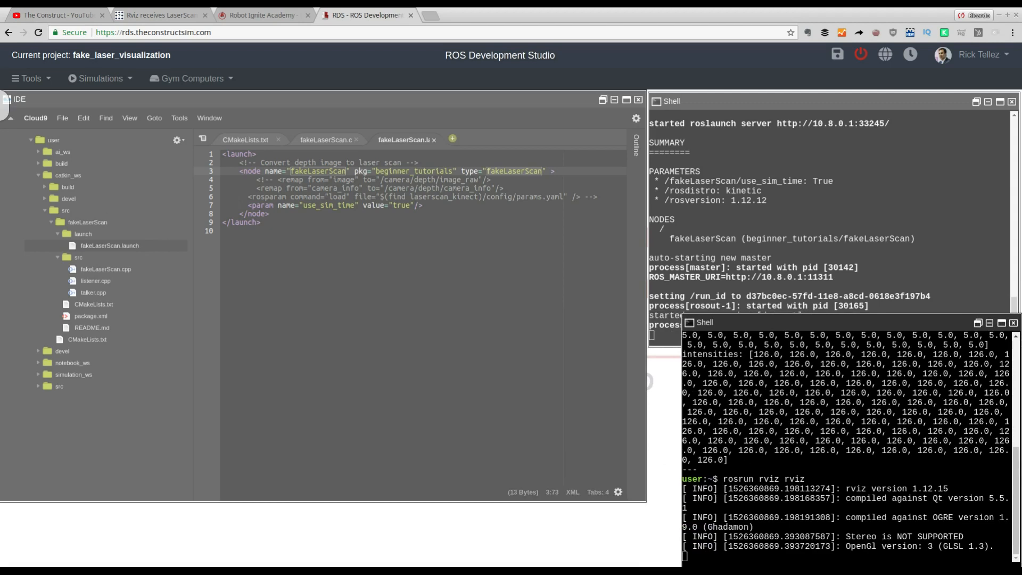
pyautogui.click(27, 78)
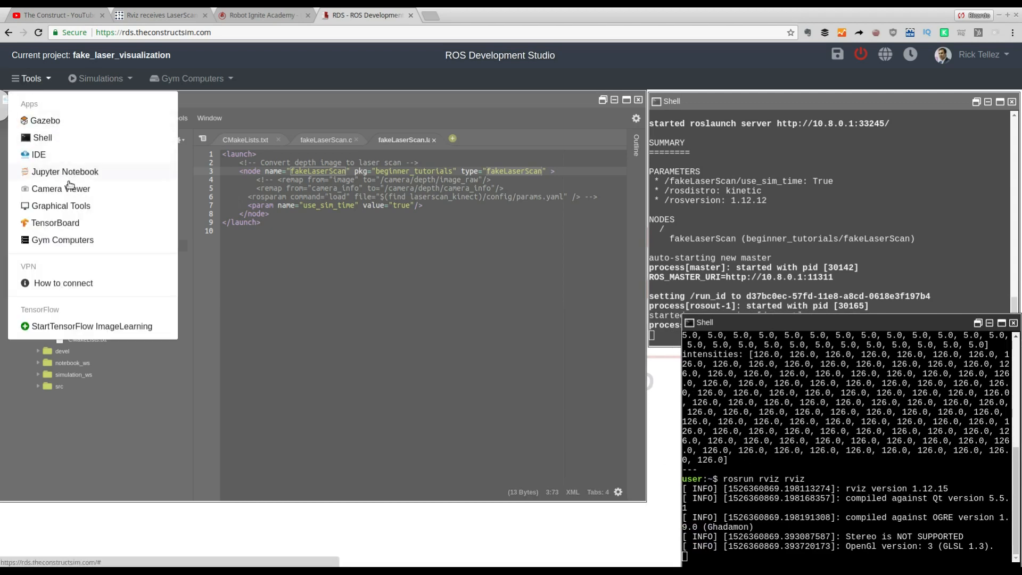
pyautogui.moveTo(63, 213)
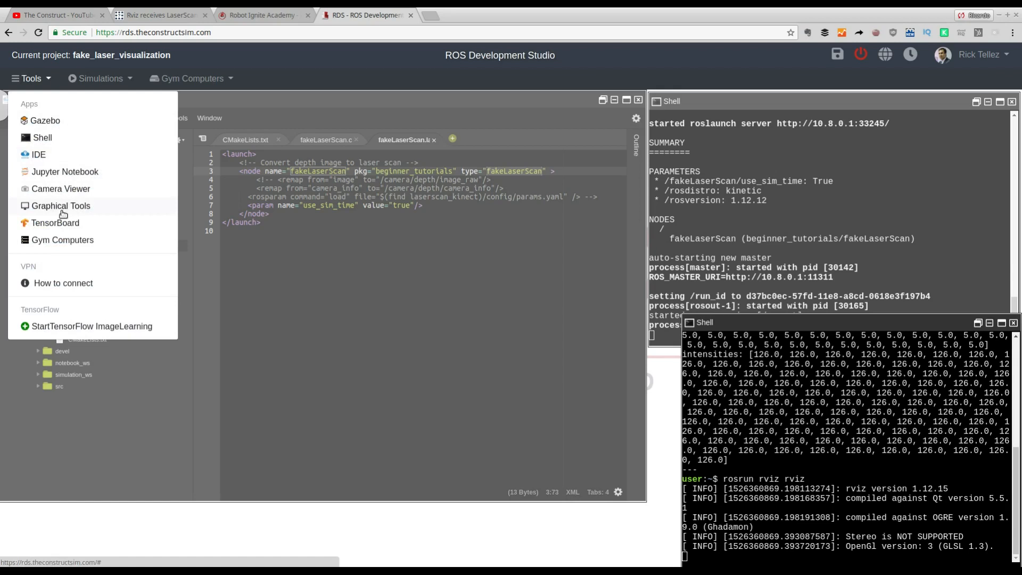
# Open Graphical Tools and log in, retrying after Invalid Login, to see RViz.
pyautogui.click(60, 205)
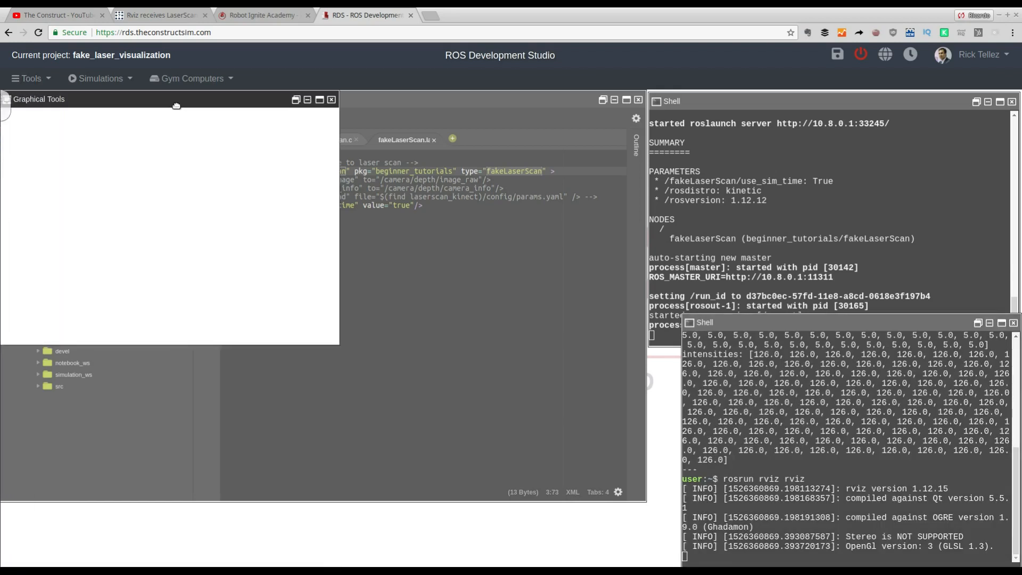
pyautogui.click(168, 230)
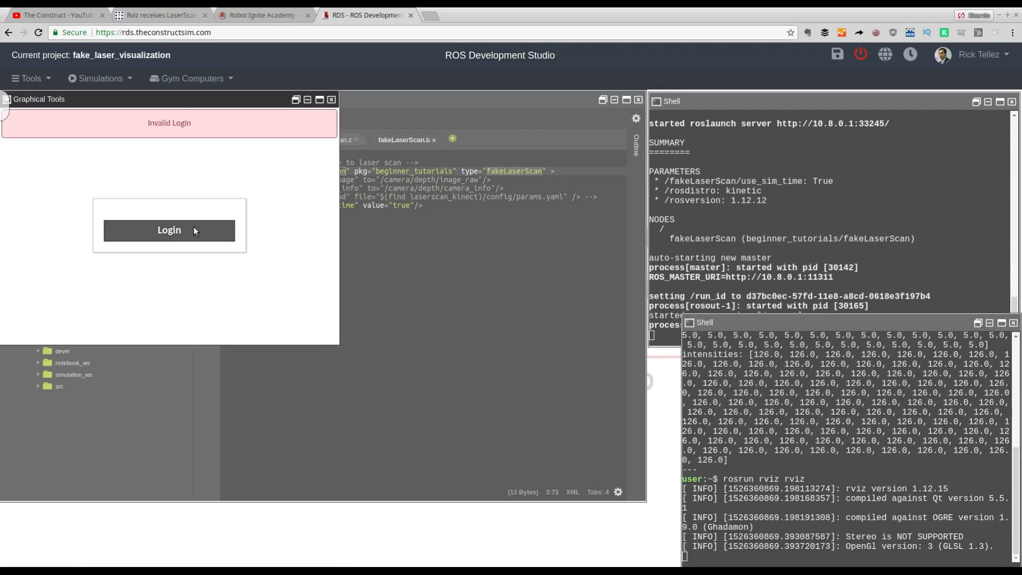
pyautogui.click(168, 229)
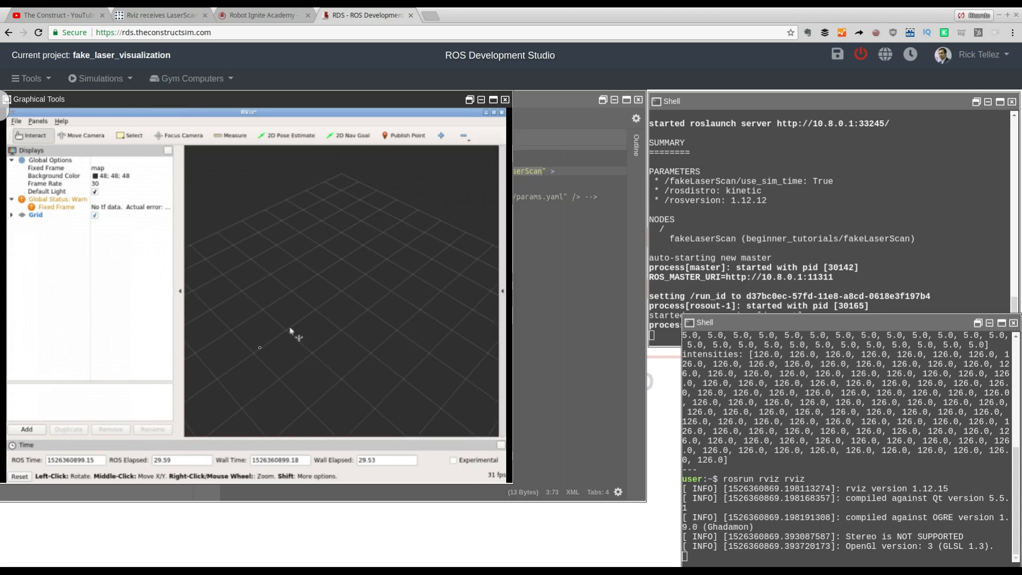
pyautogui.moveTo(204, 300)
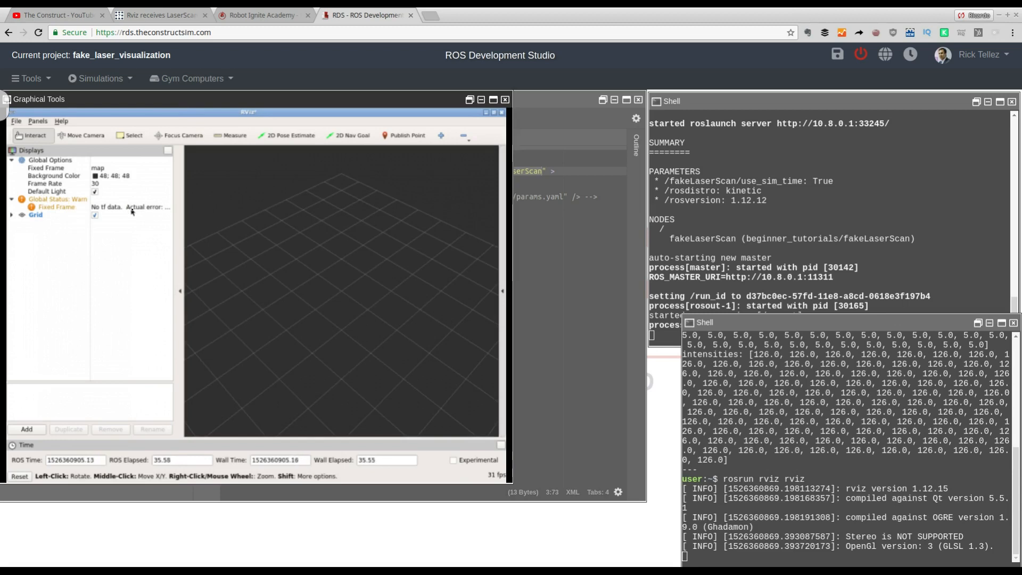
pyautogui.moveTo(65, 435)
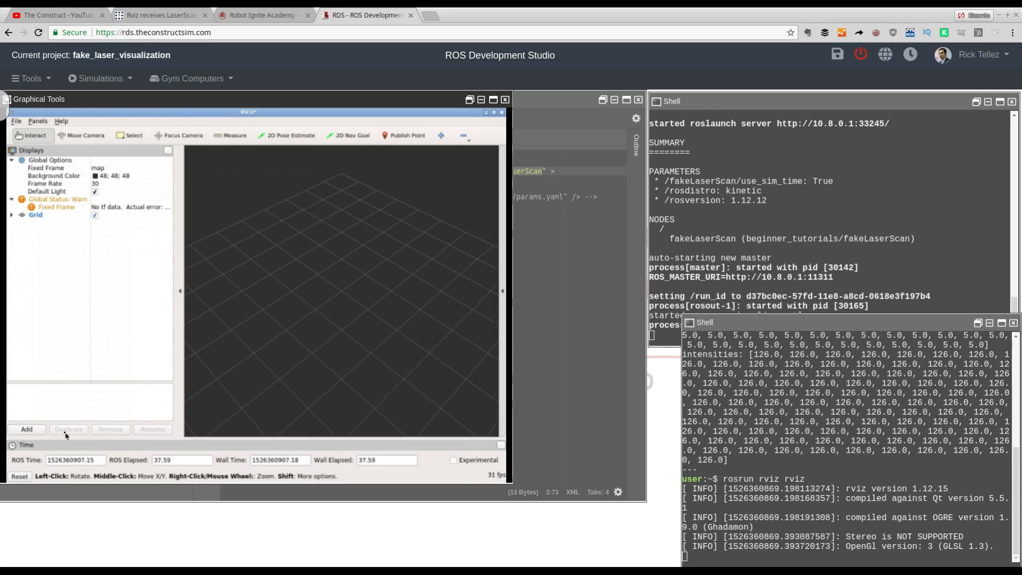
# Add a LaserScan display to RViz.
pyautogui.click(26, 429)
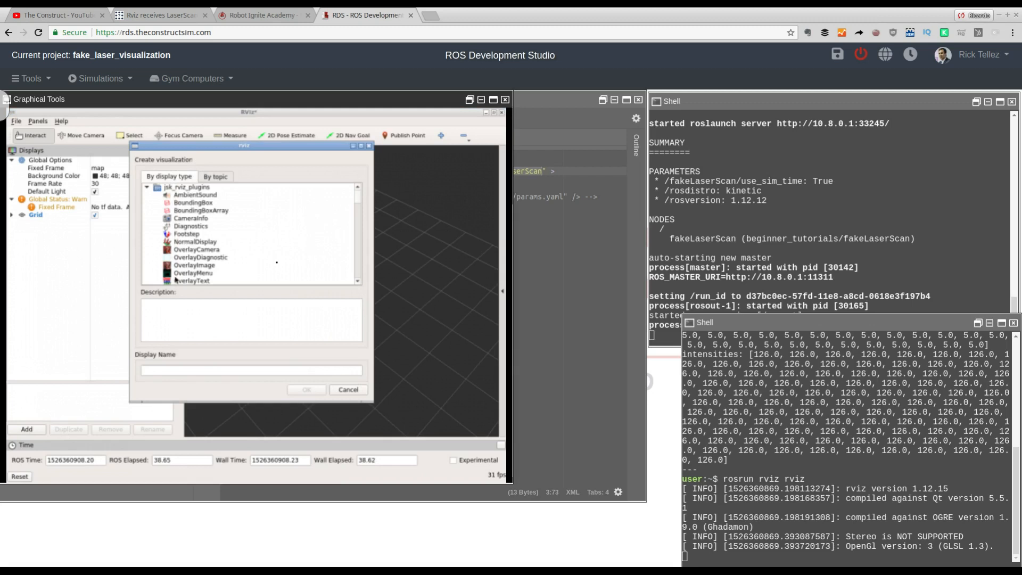
pyautogui.scroll(-3)
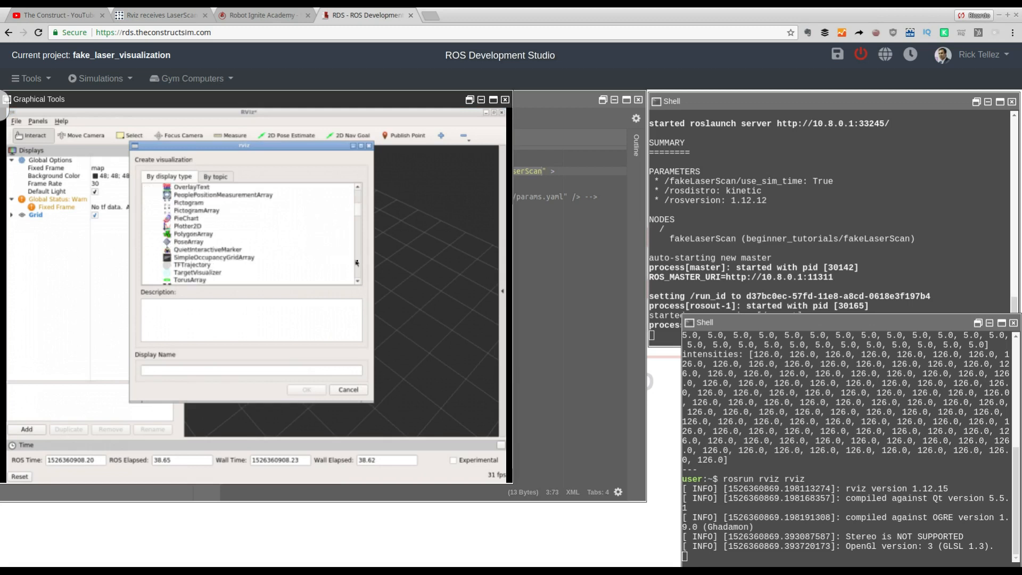
pyautogui.scroll(3)
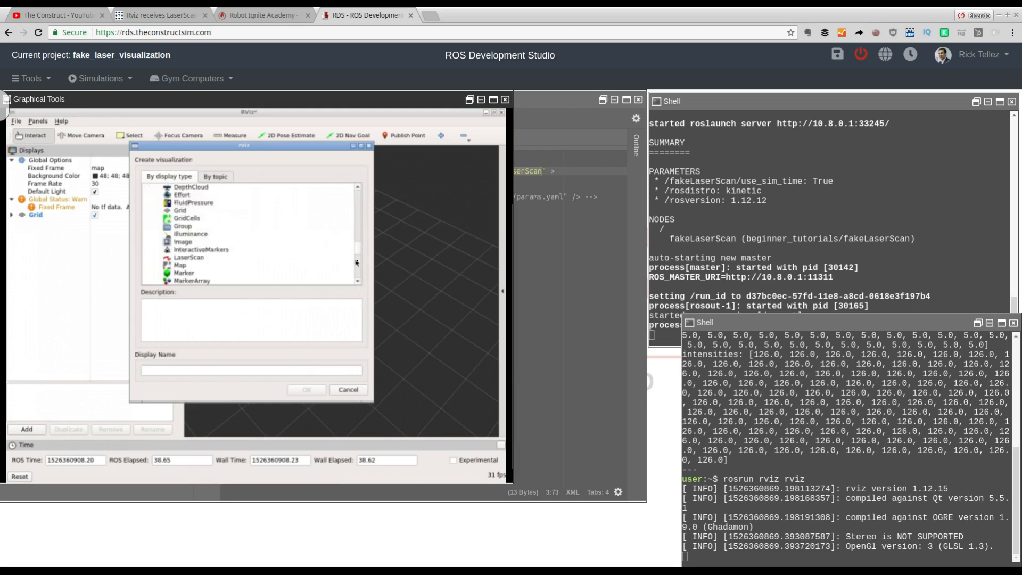
pyautogui.click(189, 257)
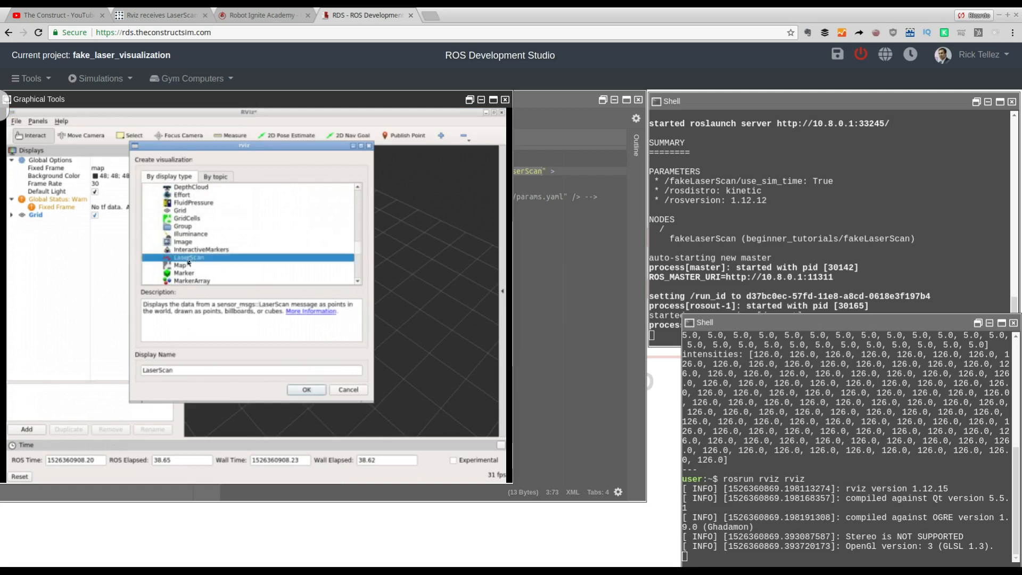
pyautogui.click(306, 390)
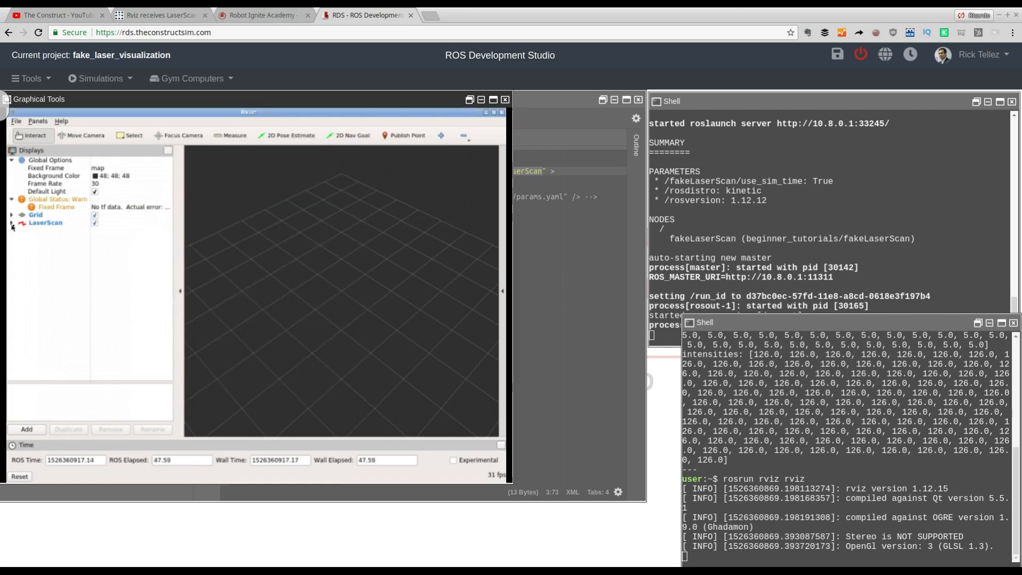
# Set the LaserScan topic to /fakeScan and expand its status details.
pyautogui.click(12, 223)
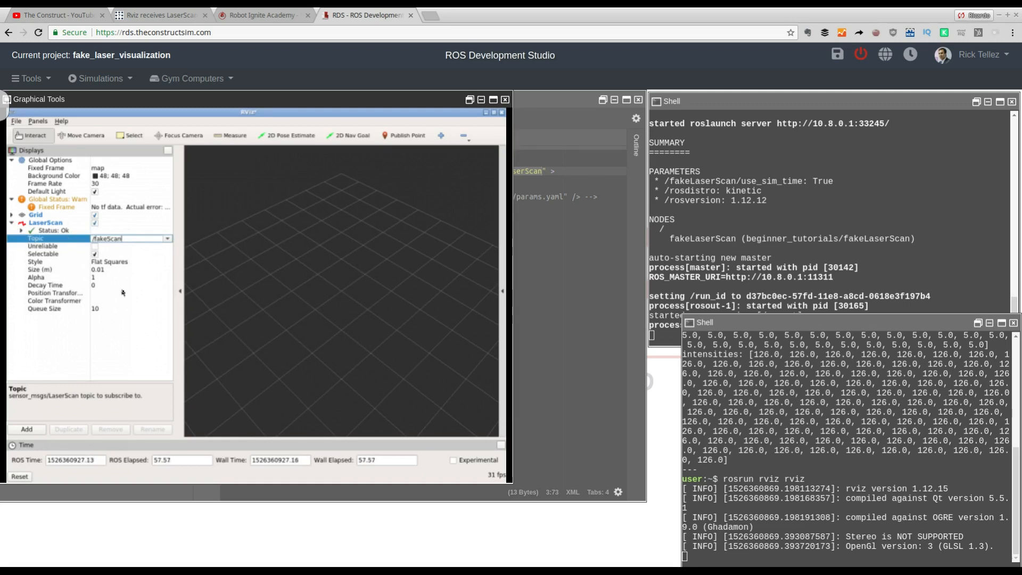
pyautogui.click(56, 293)
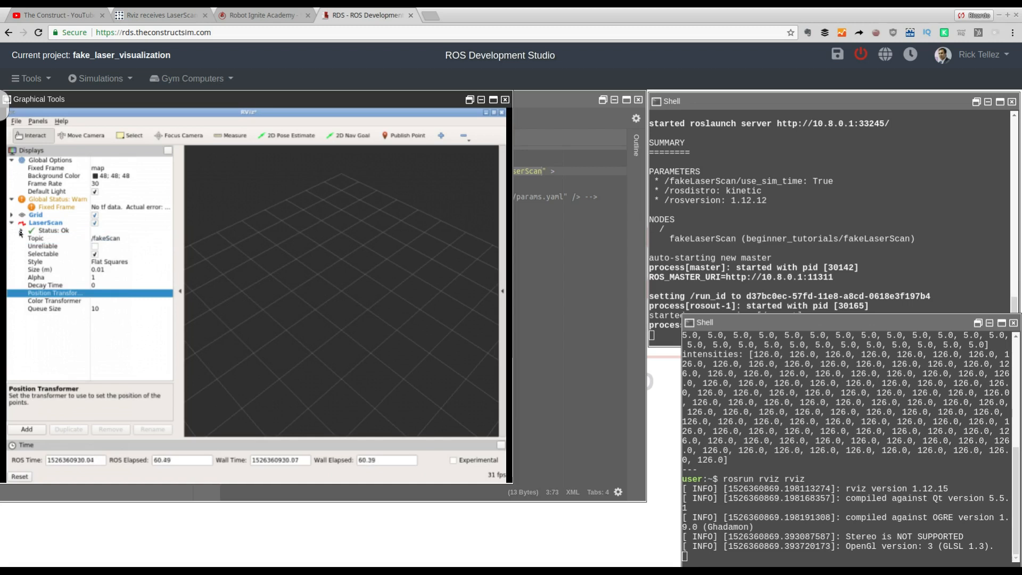
pyautogui.click(21, 230)
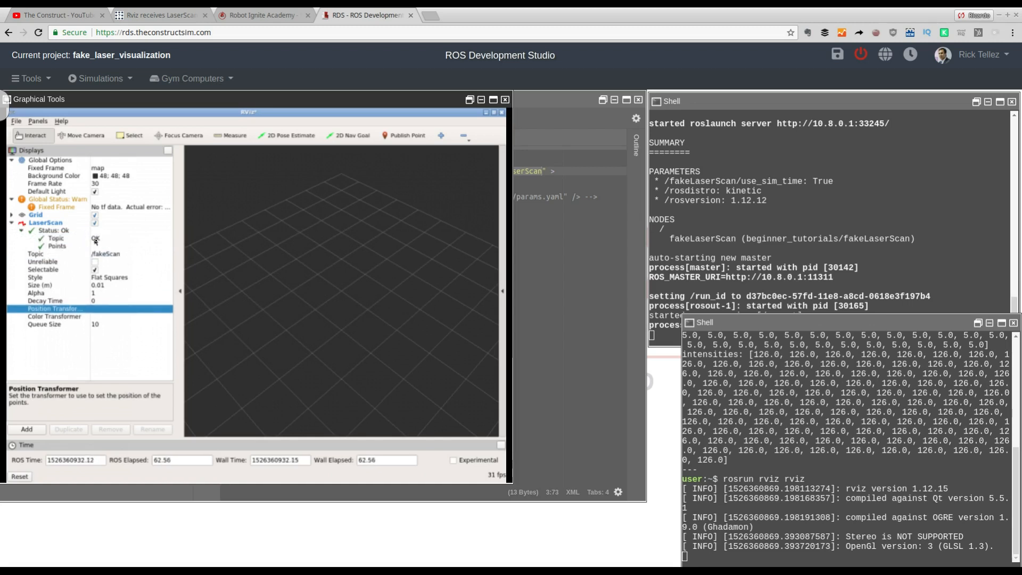
pyautogui.click(55, 238)
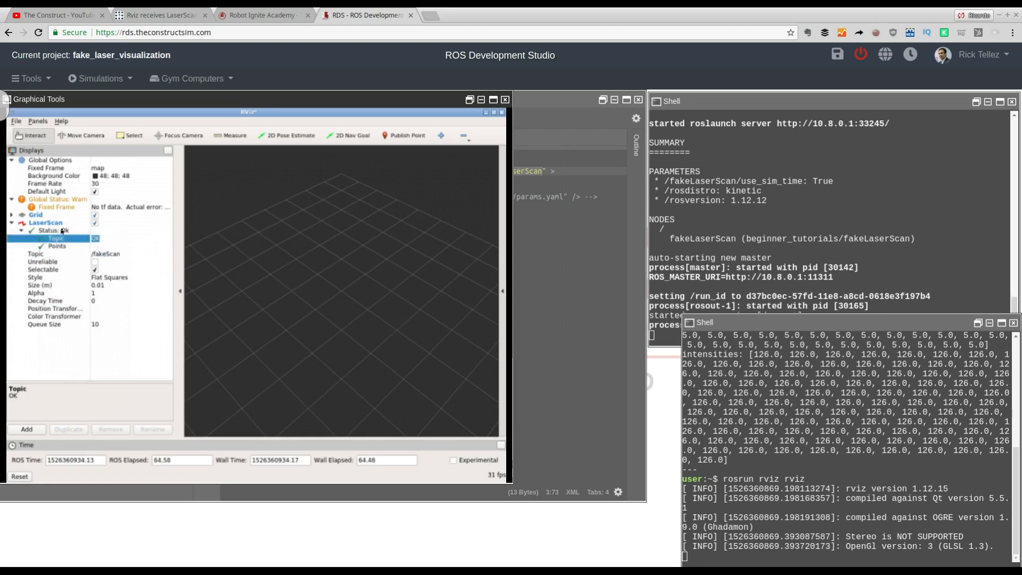
pyautogui.click(52, 230)
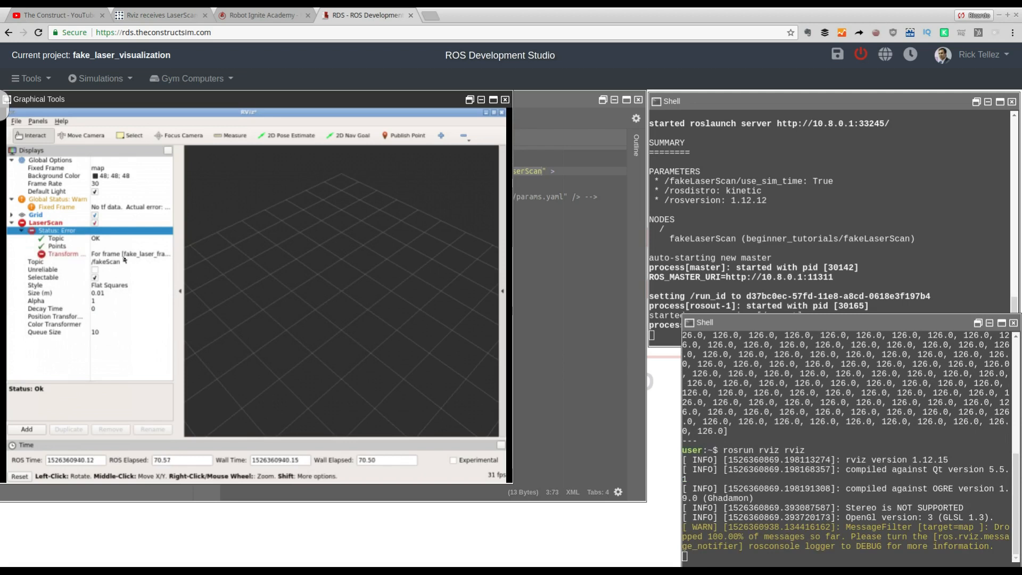
# Read the Transform error: fixed frame map does not exist for fake_laser_frame.
pyautogui.click(65, 254)
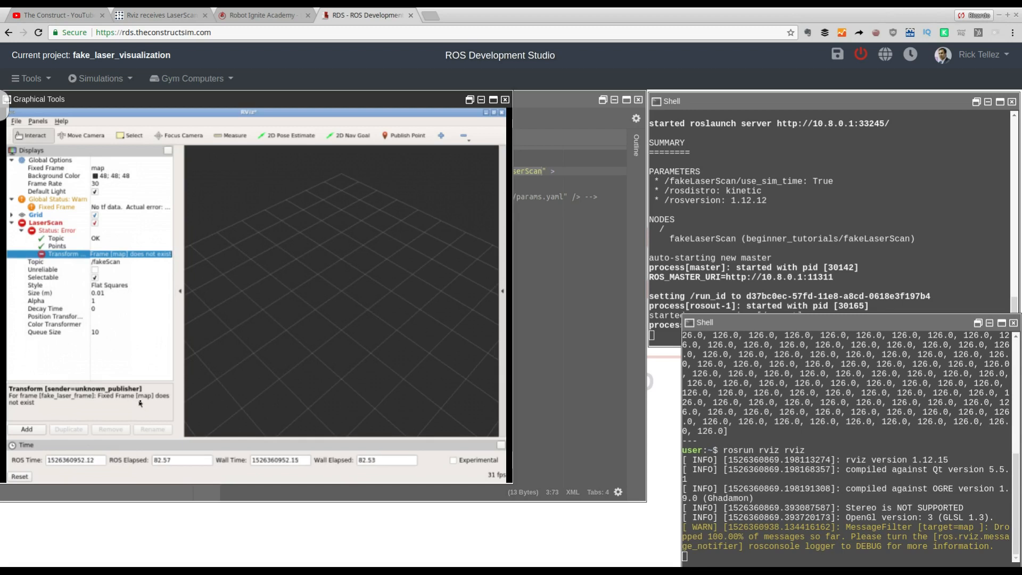
pyautogui.moveTo(222, 258)
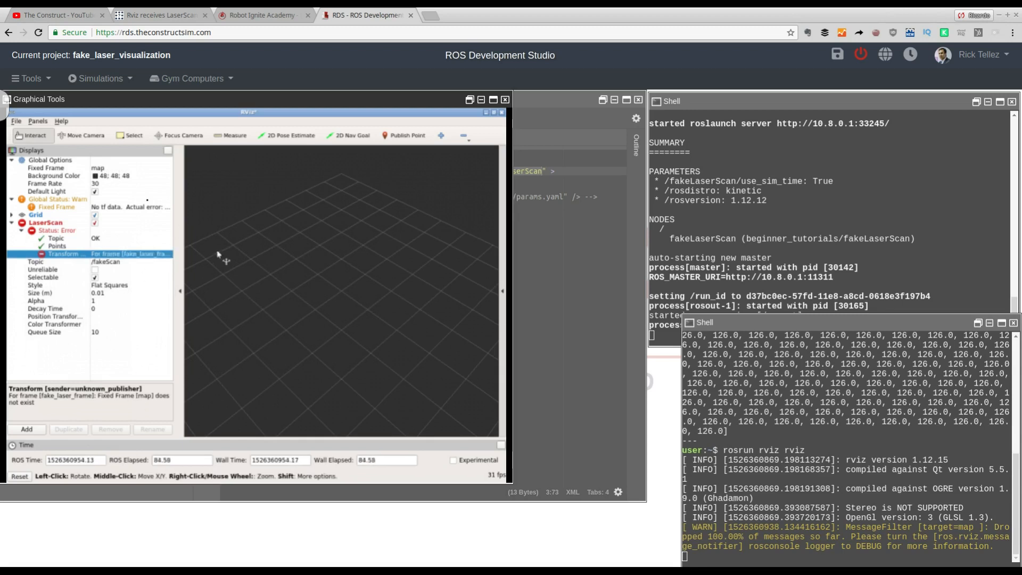
# Highlight 'map' in the ROS Answers static_transform_publisher command.
pyautogui.click(156, 15)
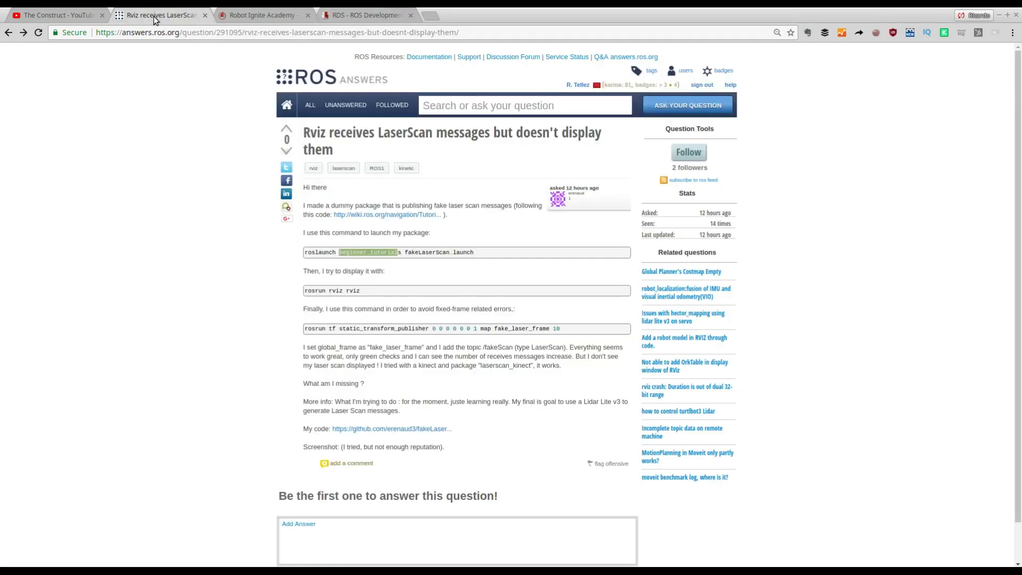
pyautogui.moveTo(403, 283)
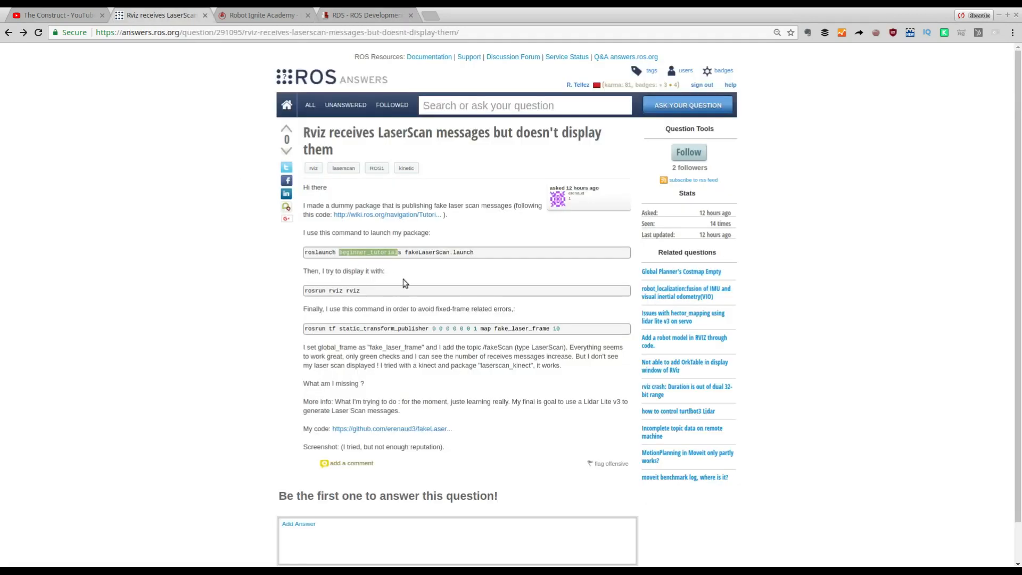
pyautogui.moveTo(305, 334)
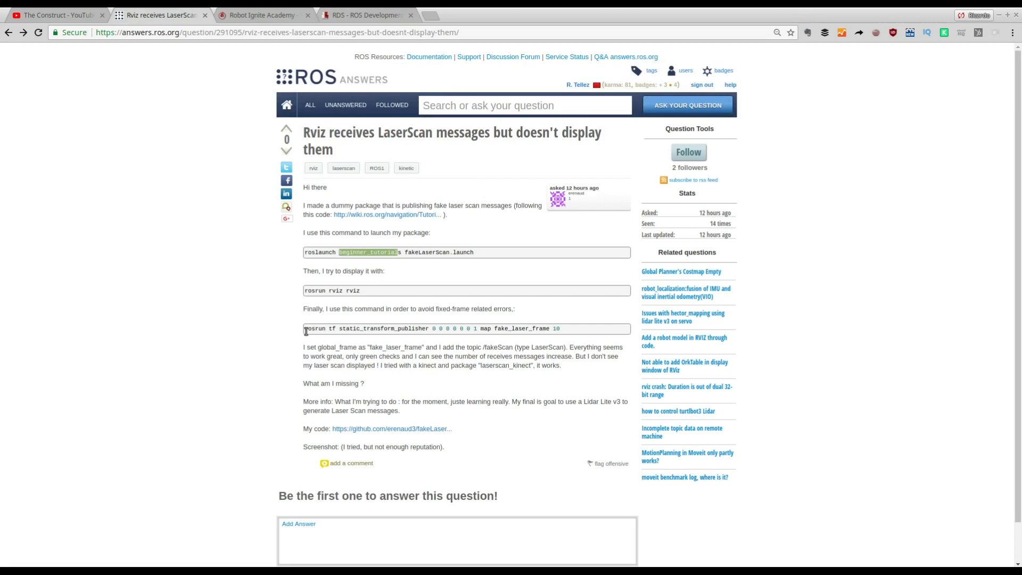
pyautogui.moveTo(531, 329)
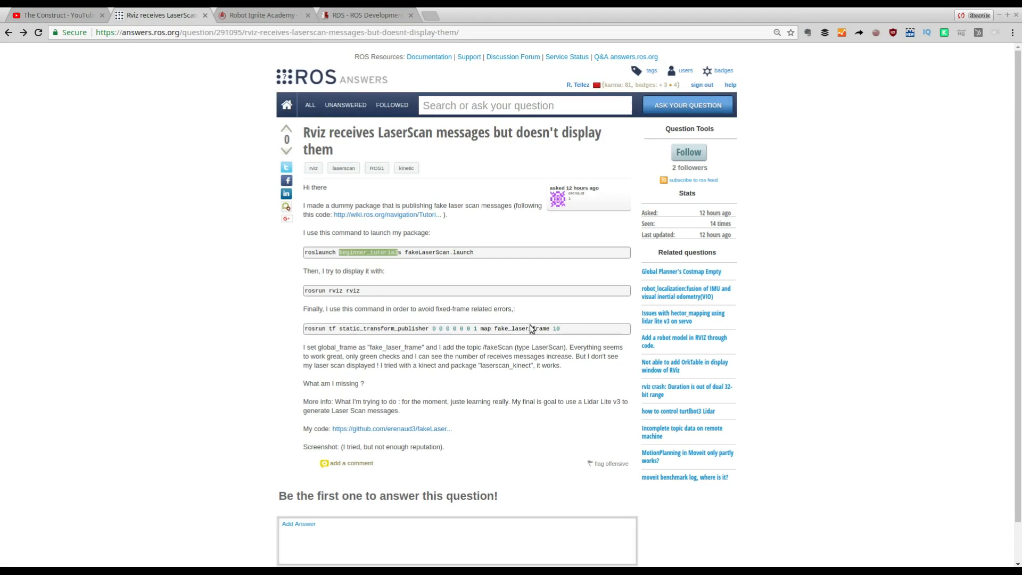
pyautogui.doubleClick(517, 328)
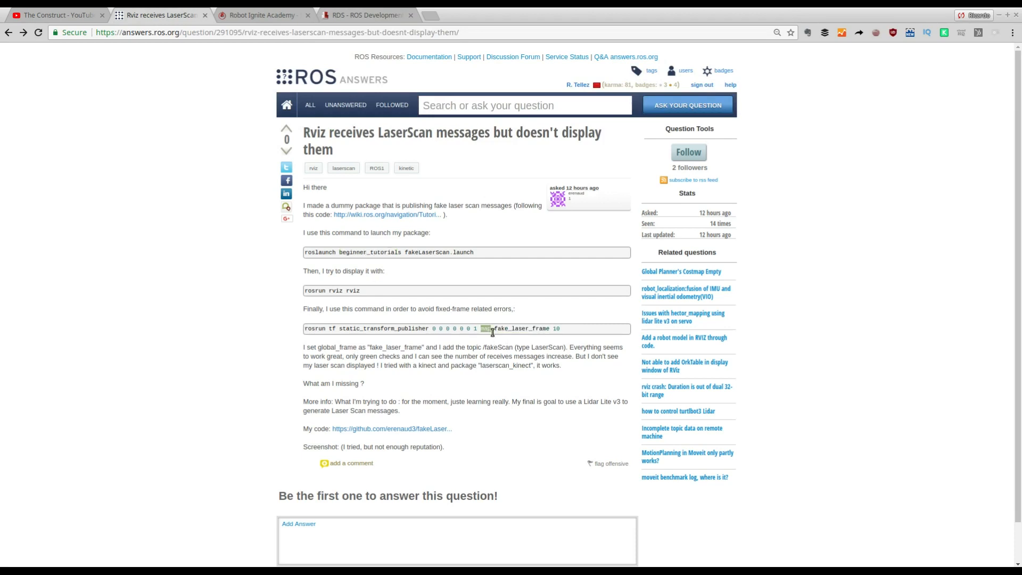
# Set RViz's Fixed Frame to fake_laser_frame and confirm LaserScan messages arrive.
pyautogui.click(367, 15)
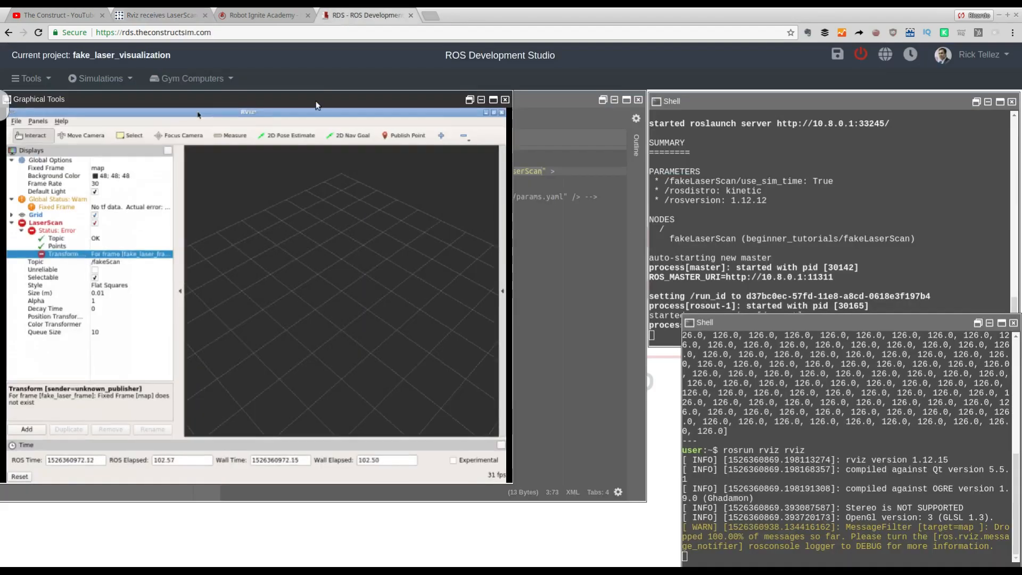
pyautogui.moveTo(129, 271)
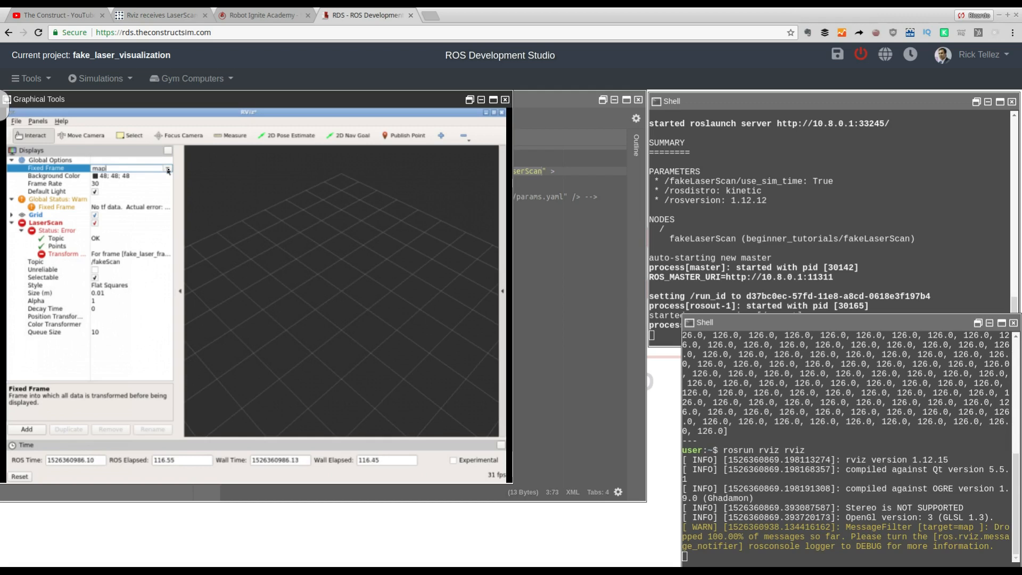
pyautogui.click(46, 183)
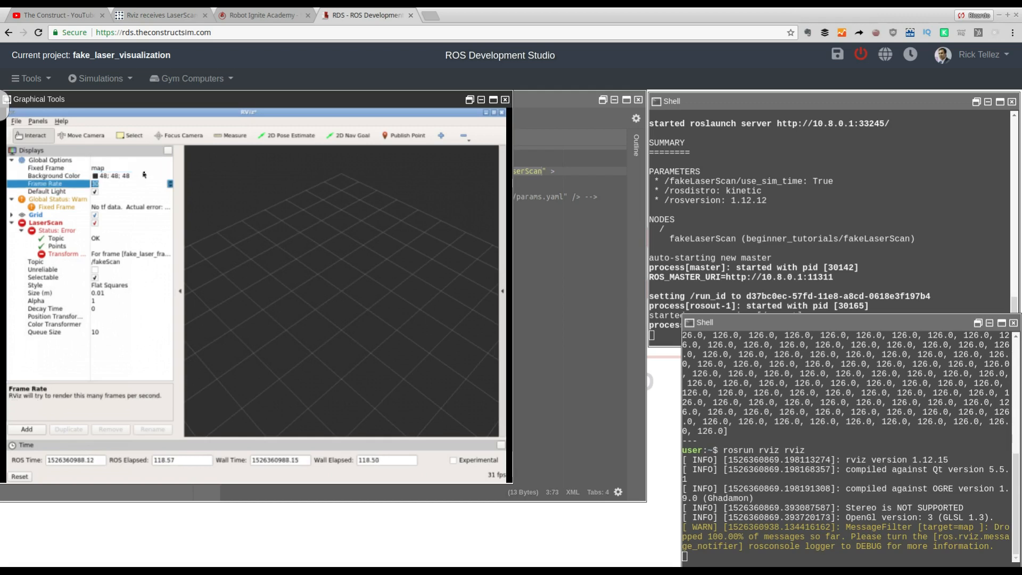
pyautogui.click(53, 175)
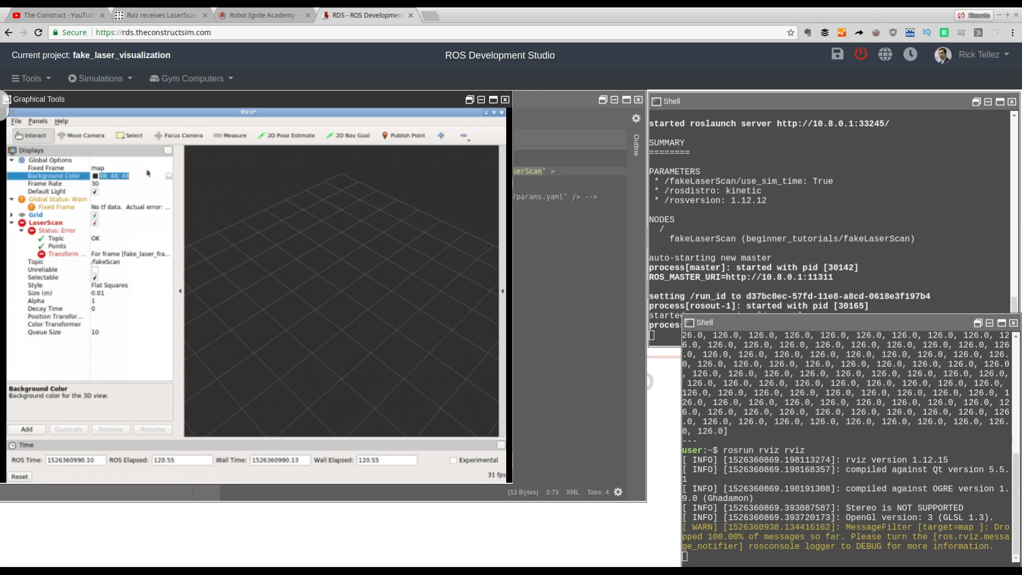
pyautogui.click(46, 168)
pyautogui.write('fake_laser_frame')
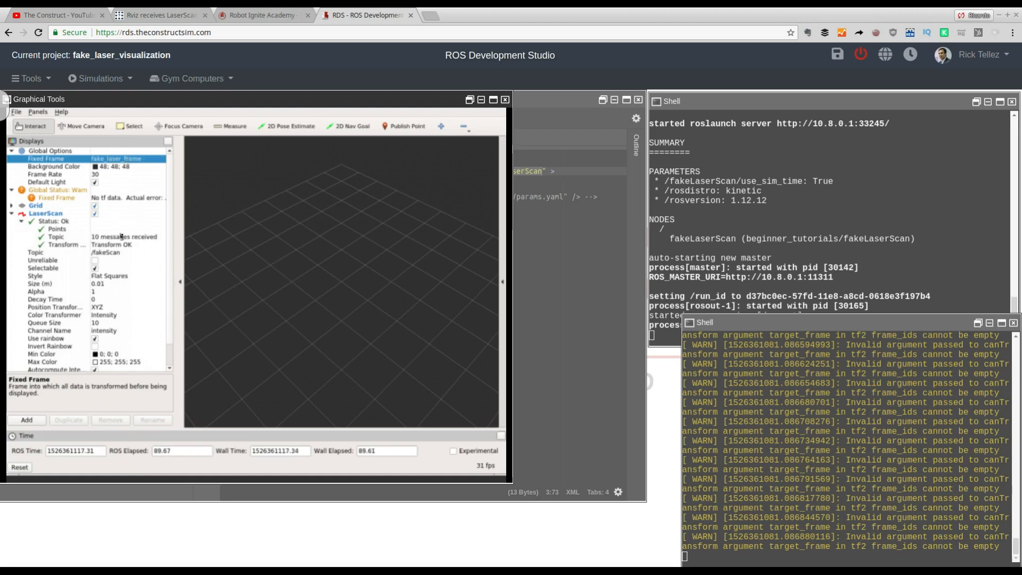
pyautogui.click(34, 237)
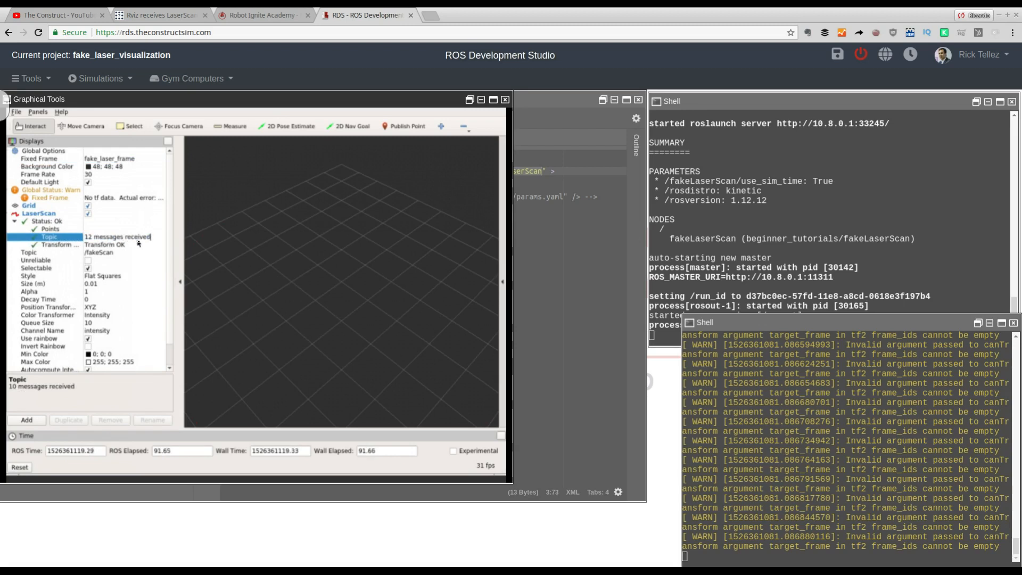
pyautogui.click(156, 14)
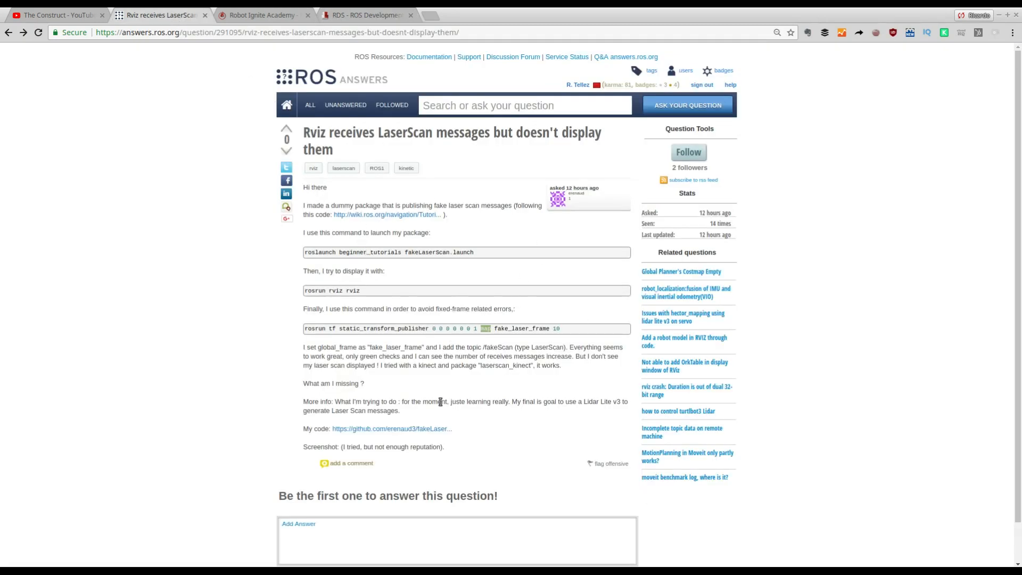
# Return to the RDS tab where RViz's LaserScan has received 26 messages.
pyautogui.click(365, 15)
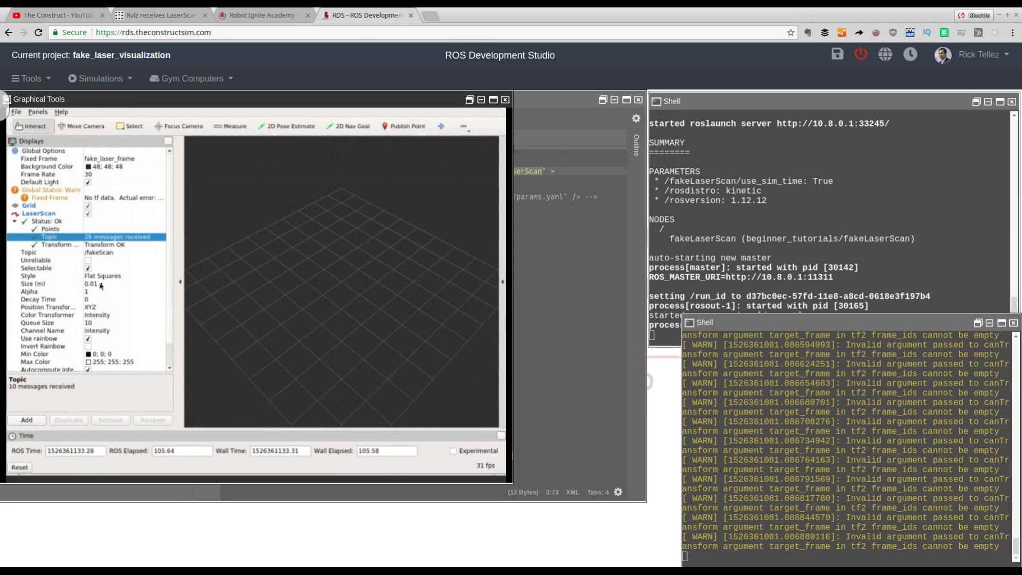
# Raise the LaserScan point size to 0.05 so the scan shows as a red arc.
pyautogui.click(28, 283)
pyautogui.write('0.05')
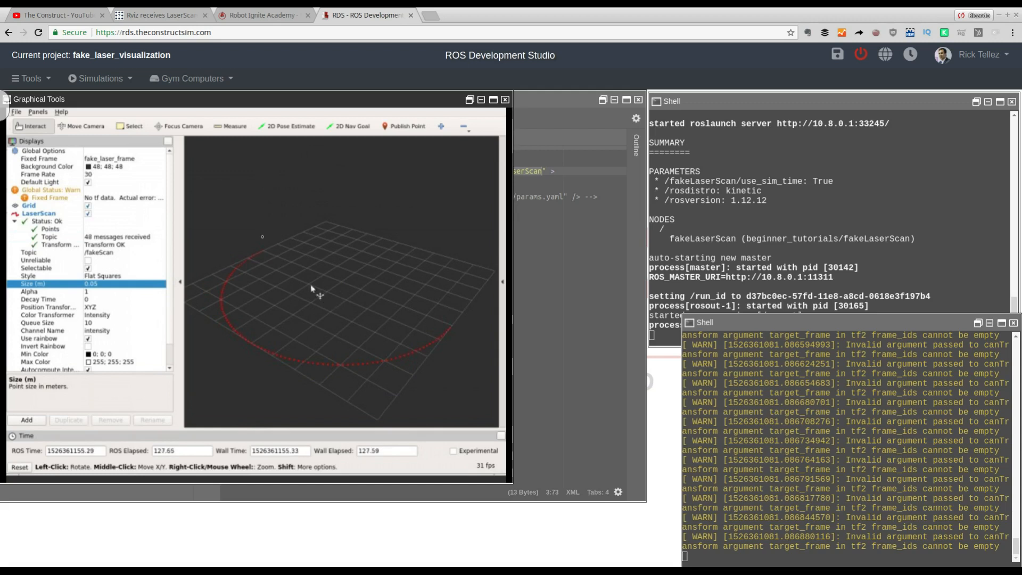
pyautogui.moveTo(137, 206)
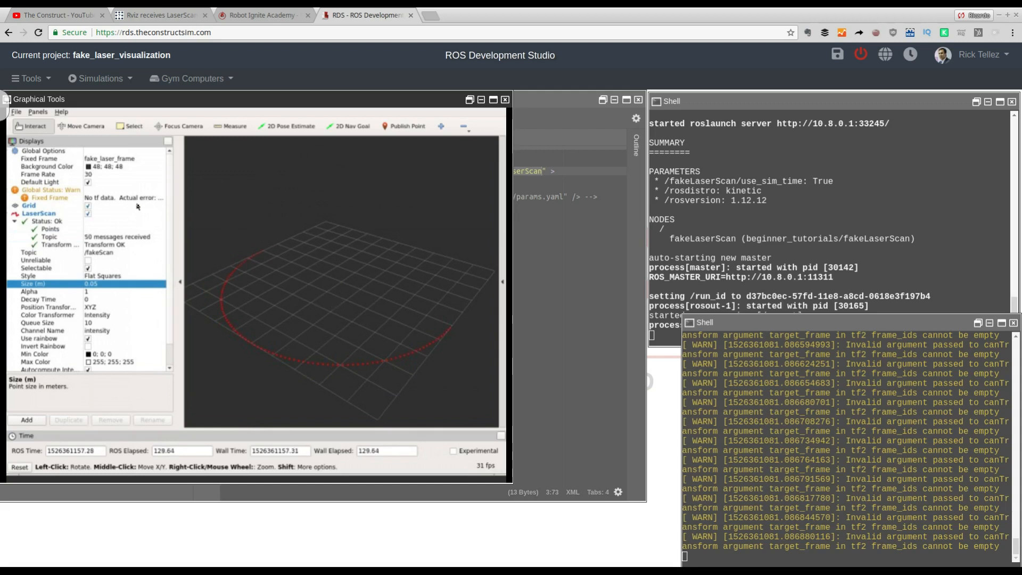
pyautogui.click(160, 15)
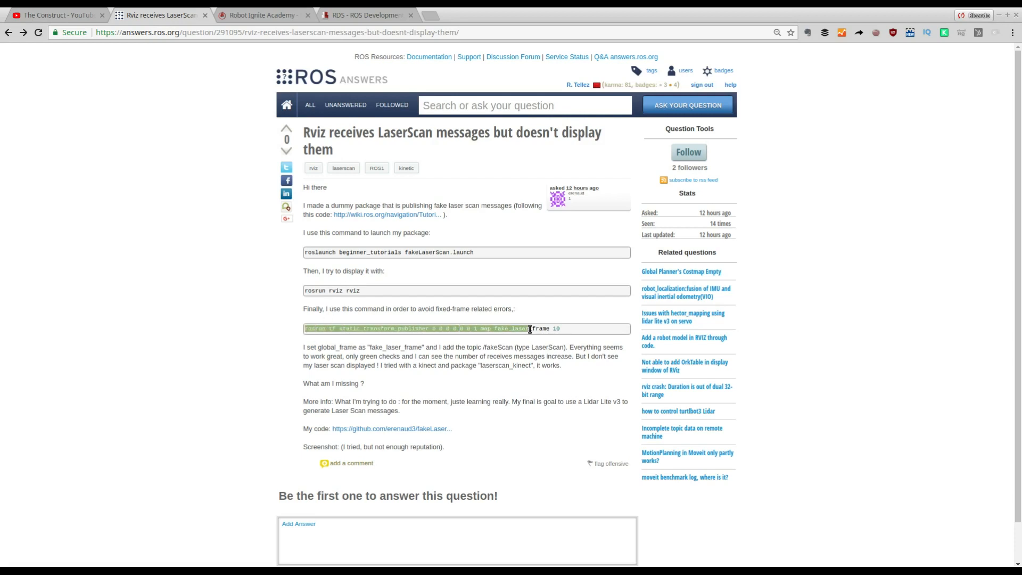
# Review the question page, then check RViz's Fixed Frame setting in the studio.
pyautogui.click(525, 328)
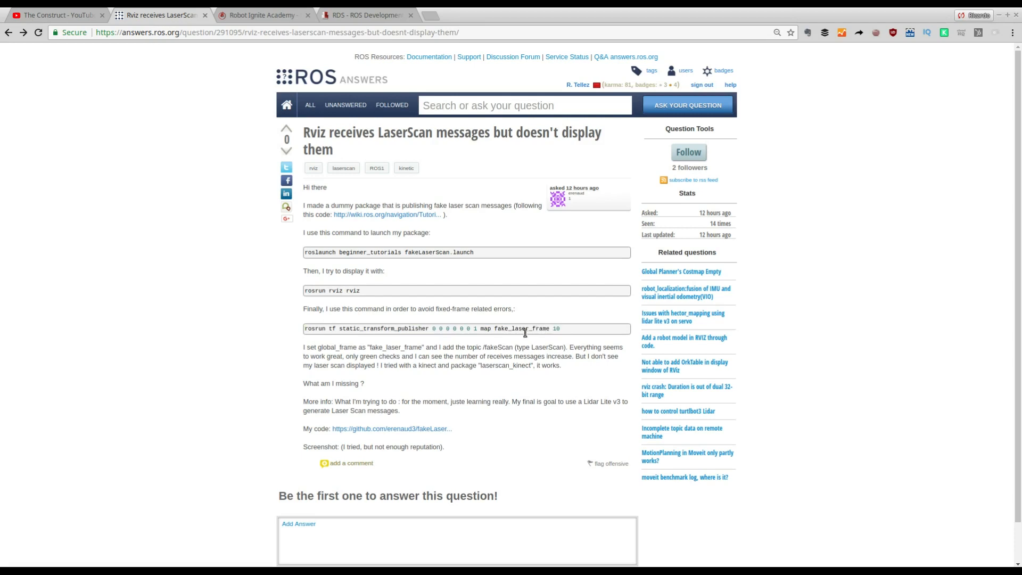
pyautogui.moveTo(497, 211)
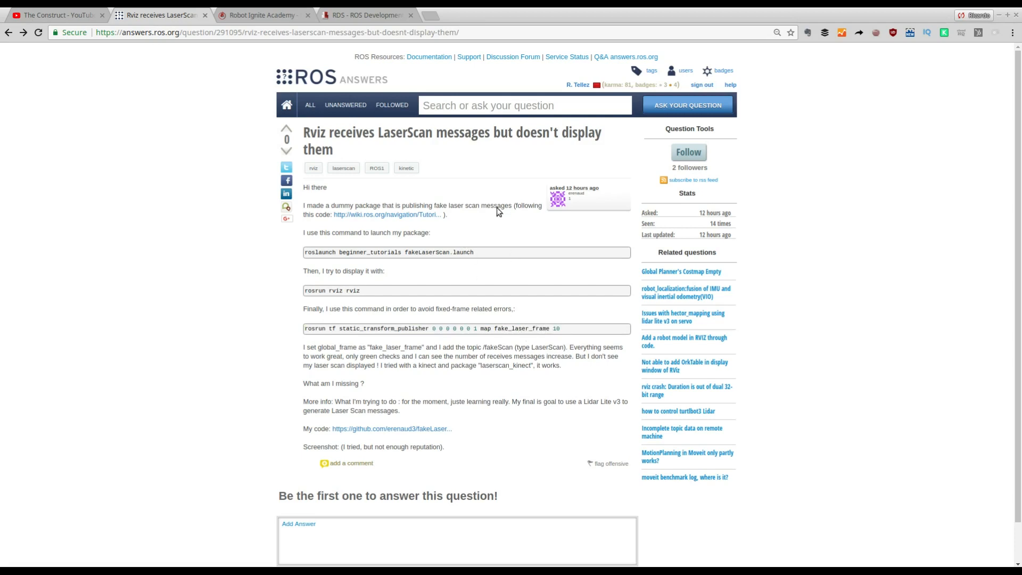
pyautogui.moveTo(362, 15)
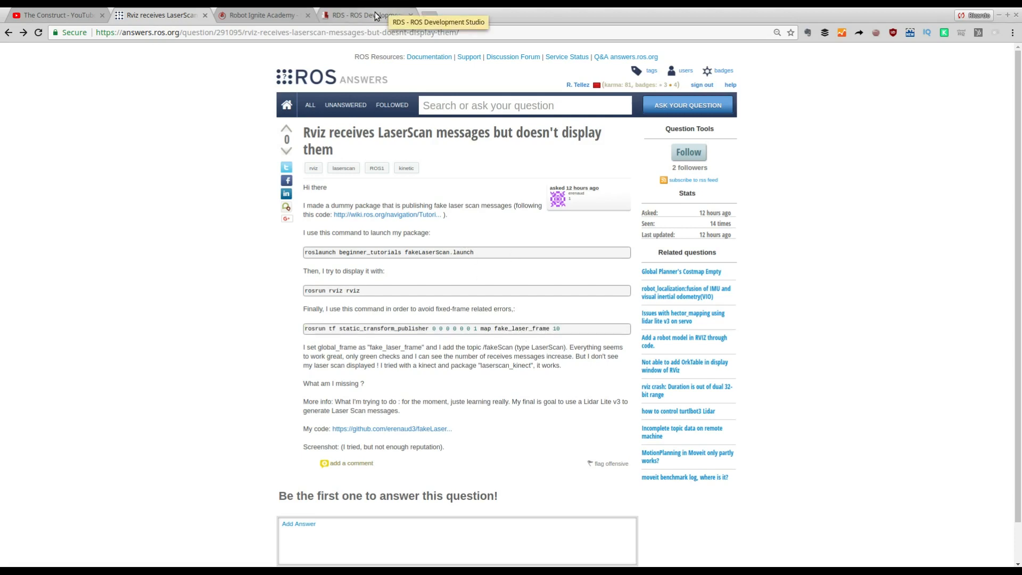
pyautogui.moveTo(505, 325)
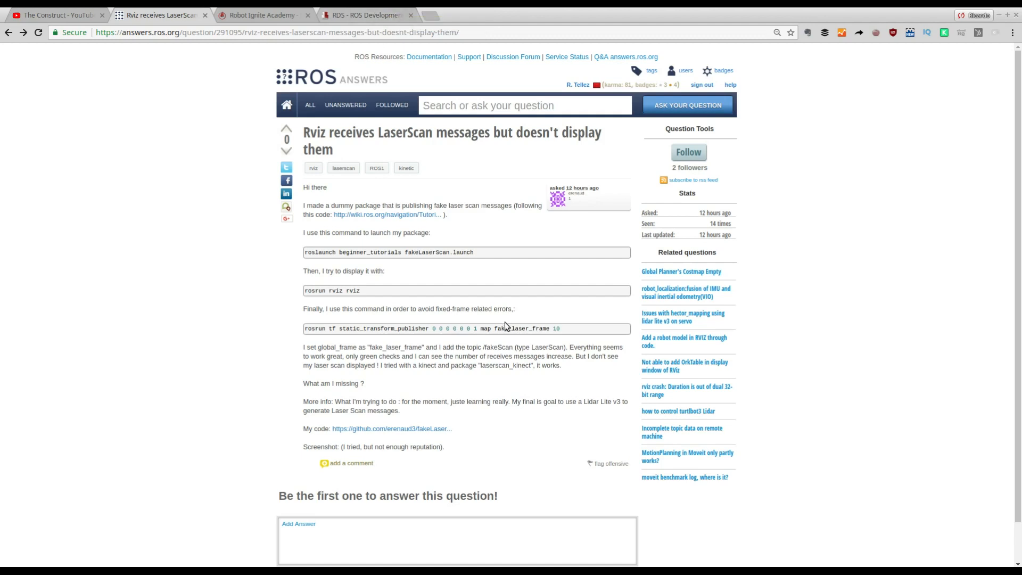
pyautogui.moveTo(389, 24)
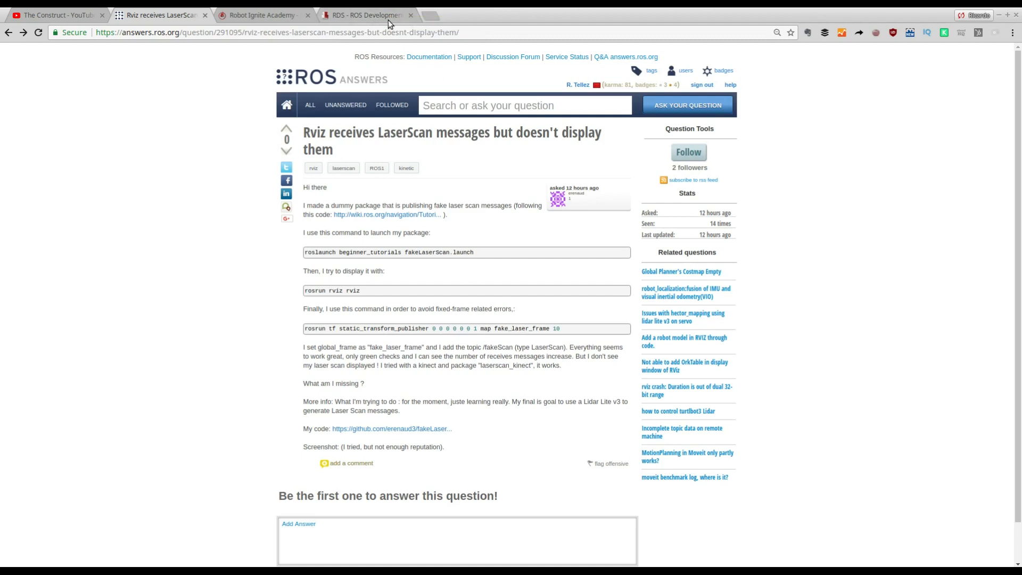
pyautogui.click(365, 15)
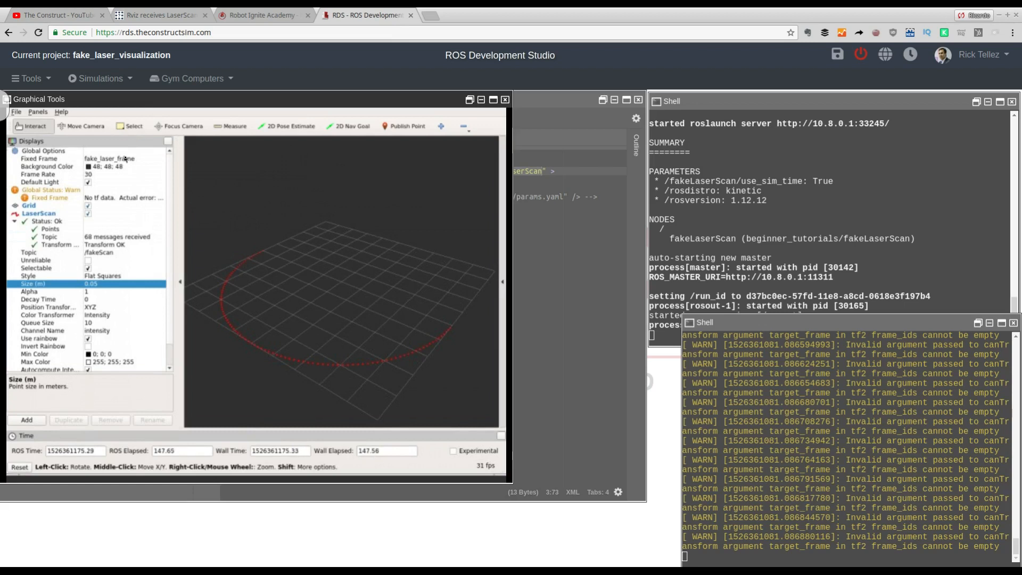
pyautogui.click(39, 158)
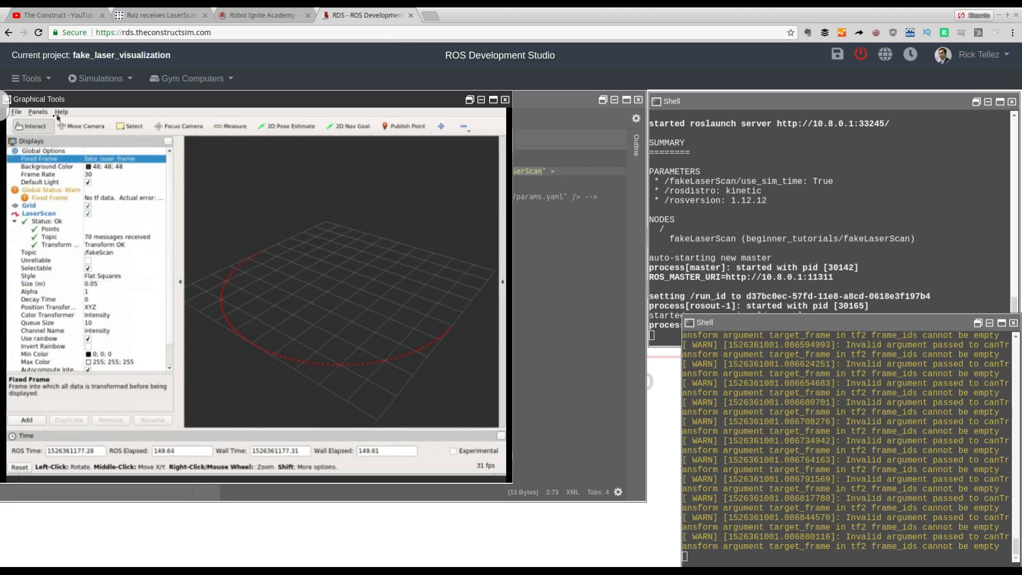
pyautogui.moveTo(261, 16)
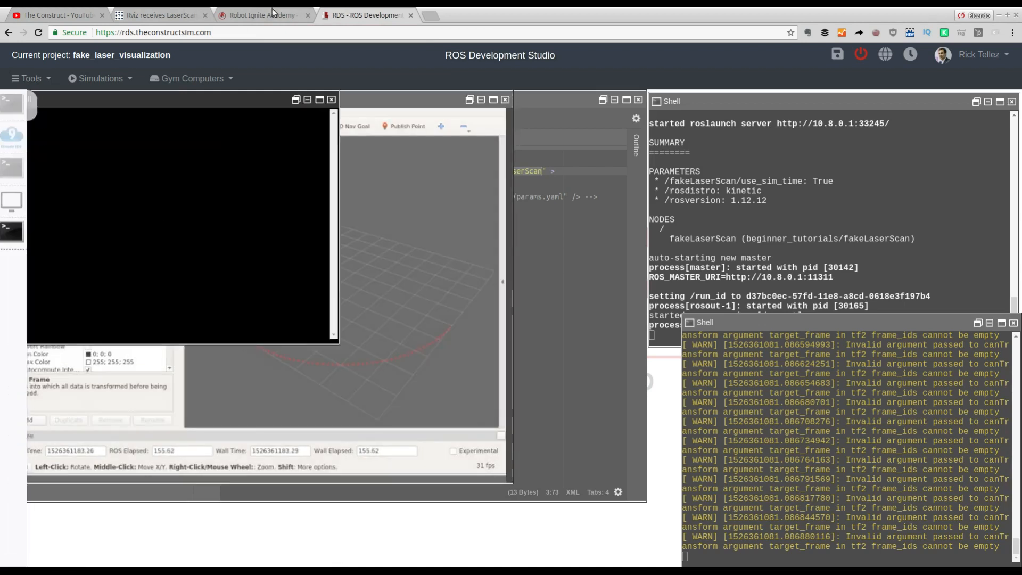
# Select the question's static_transform_publisher command and return to the studio's new shell.
pyautogui.click(160, 14)
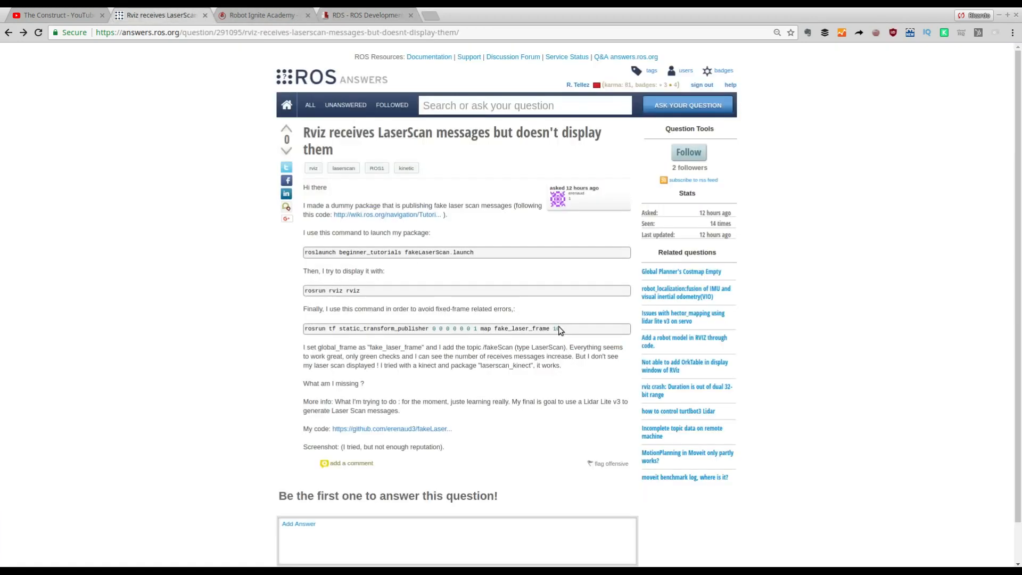
pyautogui.tripleClick(430, 328)
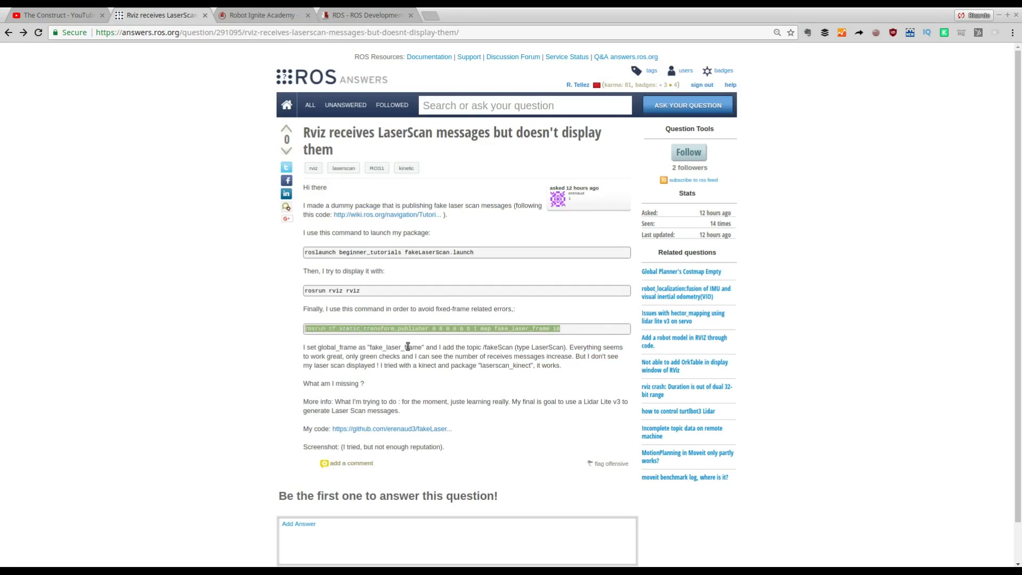
pyautogui.click(369, 15)
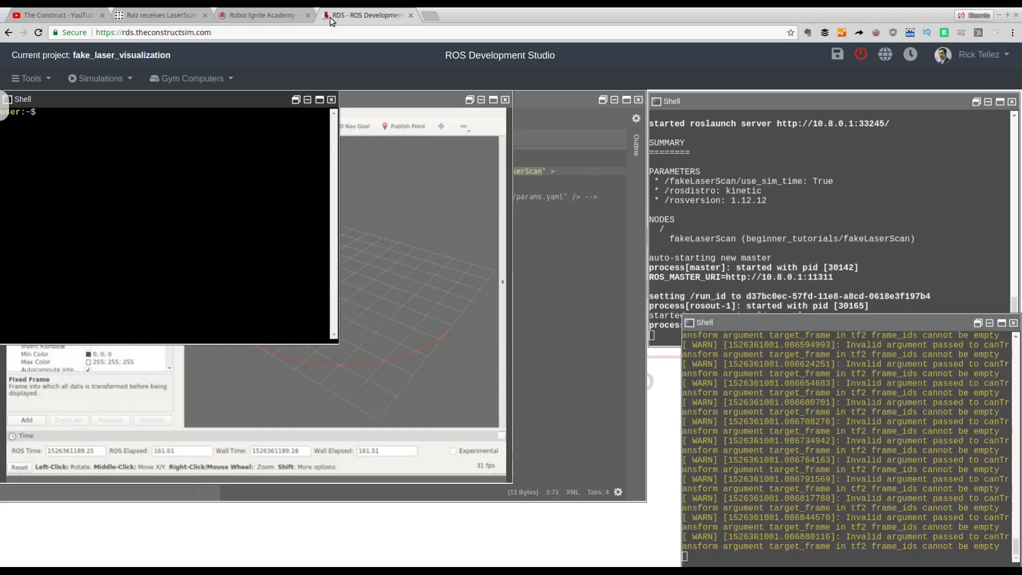
# Run 'rosrun tf static_transform_publisher 0 0 0 0 0 0 1 map fake_laser_frame 10'.
pyautogui.write('rosrun tf static_transform_publisher 0 0 0 0 0 0 1 map fake_laser_frame 10')
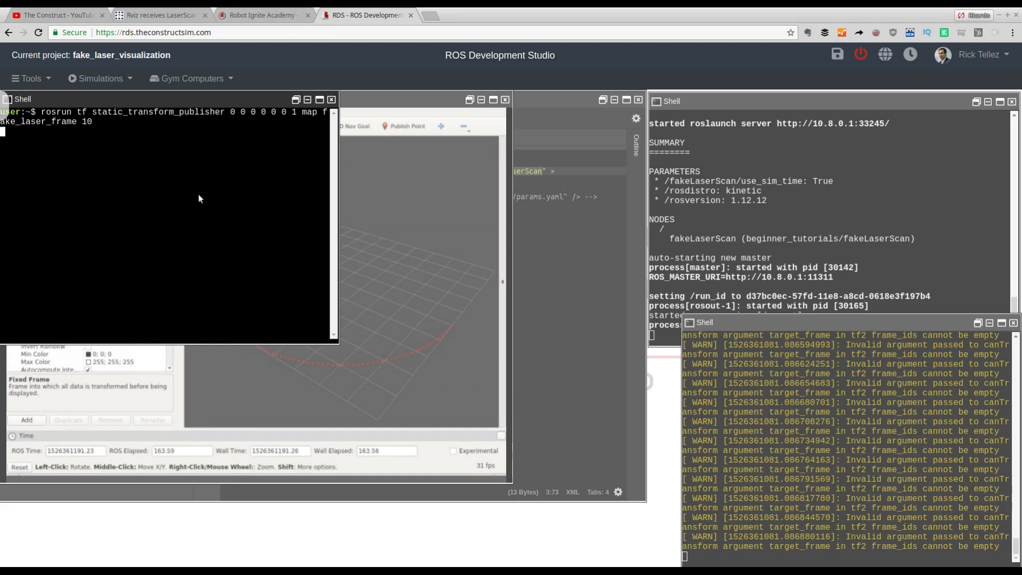
pyautogui.moveTo(143, 130)
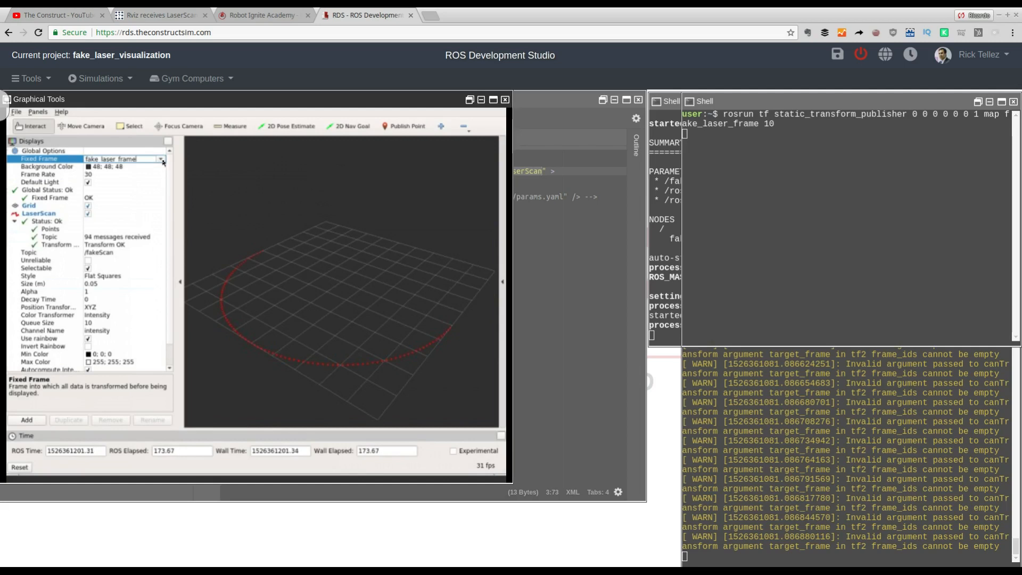
pyautogui.click(160, 159)
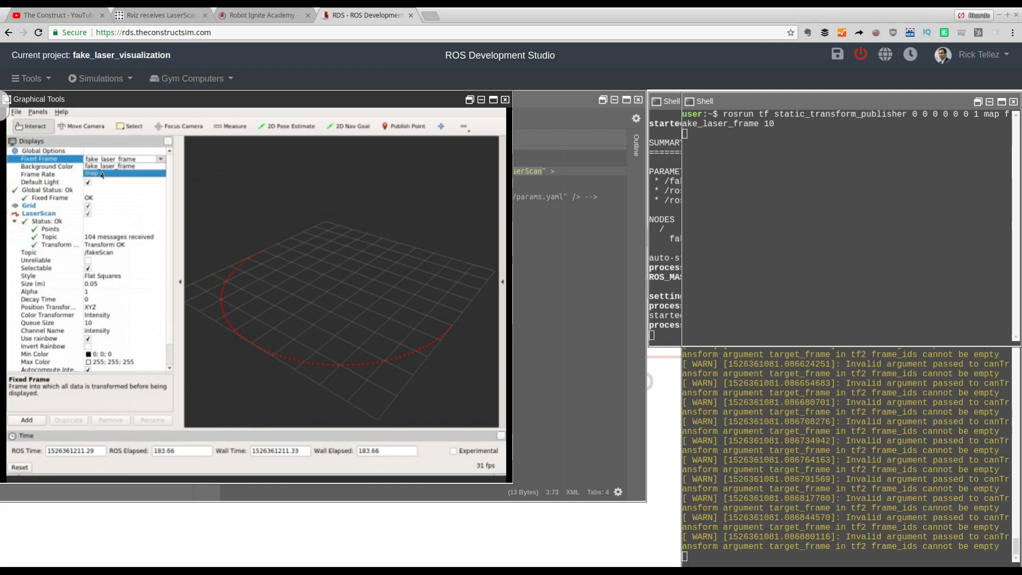
pyautogui.click(98, 173)
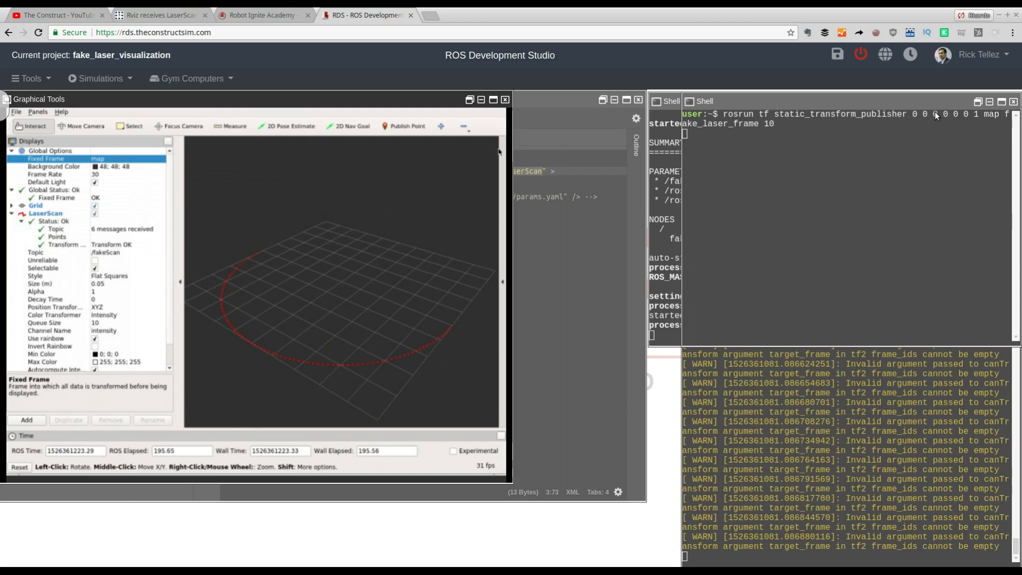
pyautogui.moveTo(916, 121)
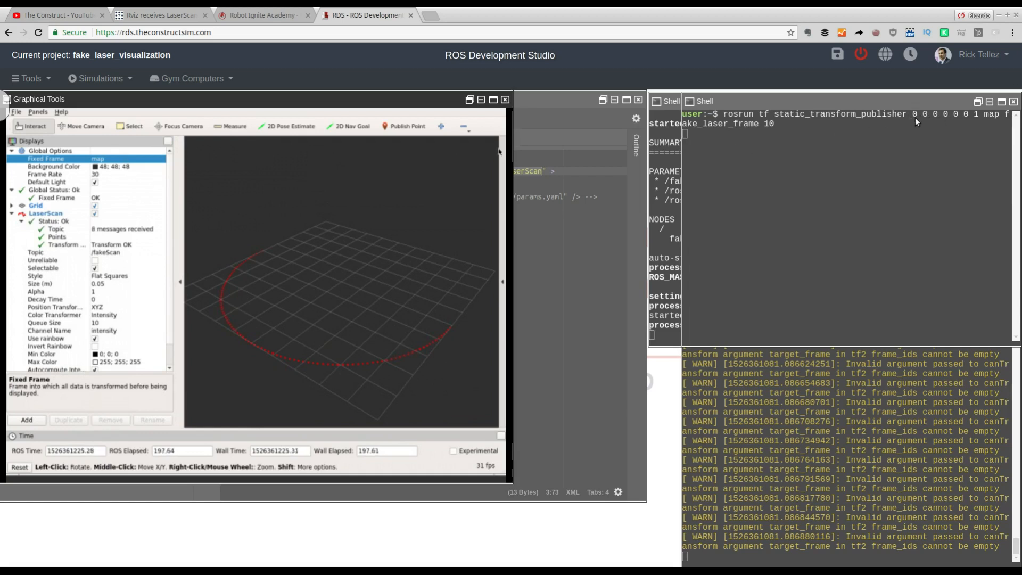
pyautogui.moveTo(740, 128)
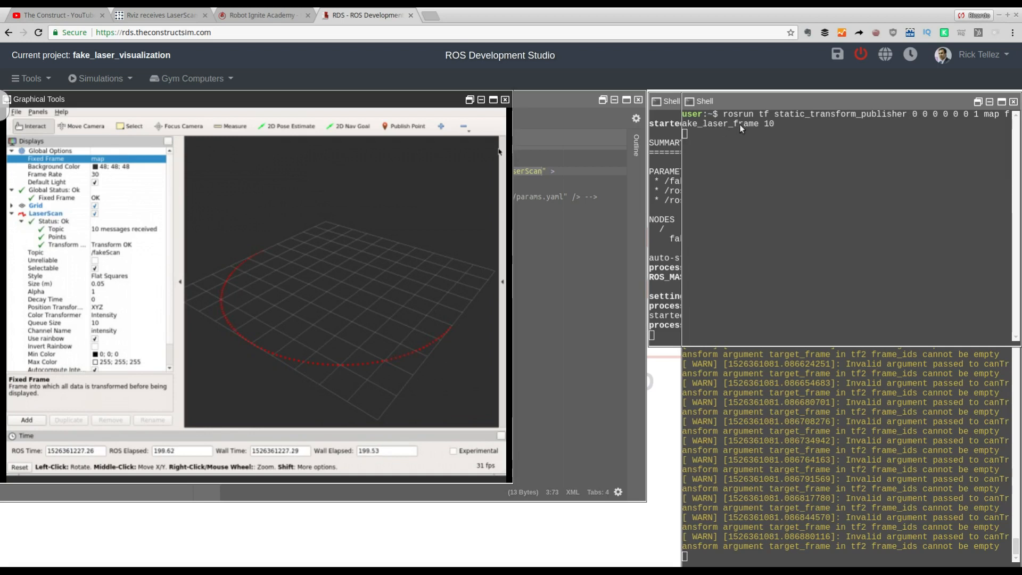
pyautogui.moveTo(338, 339)
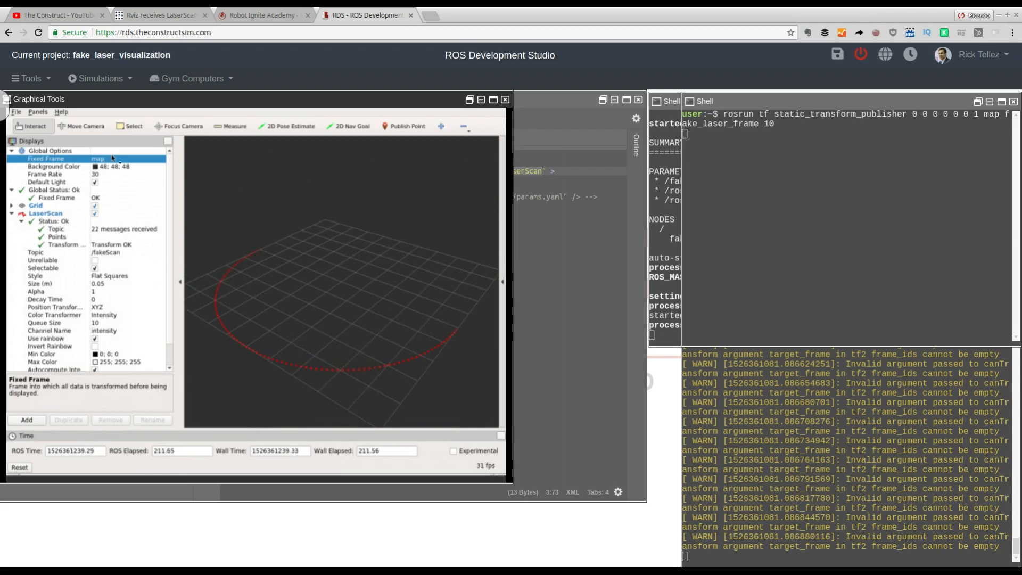
pyautogui.click(124, 159)
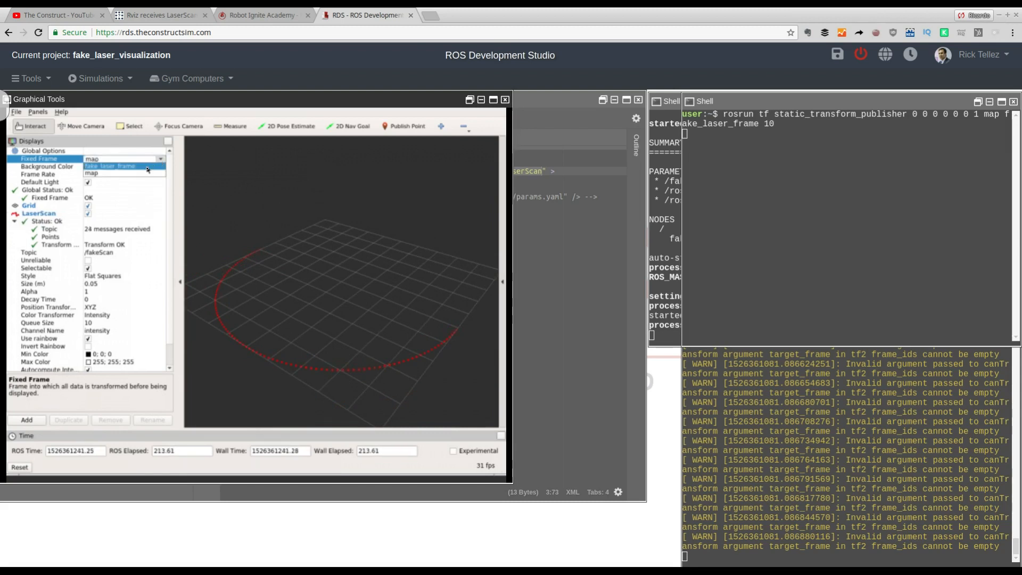
pyautogui.click(110, 166)
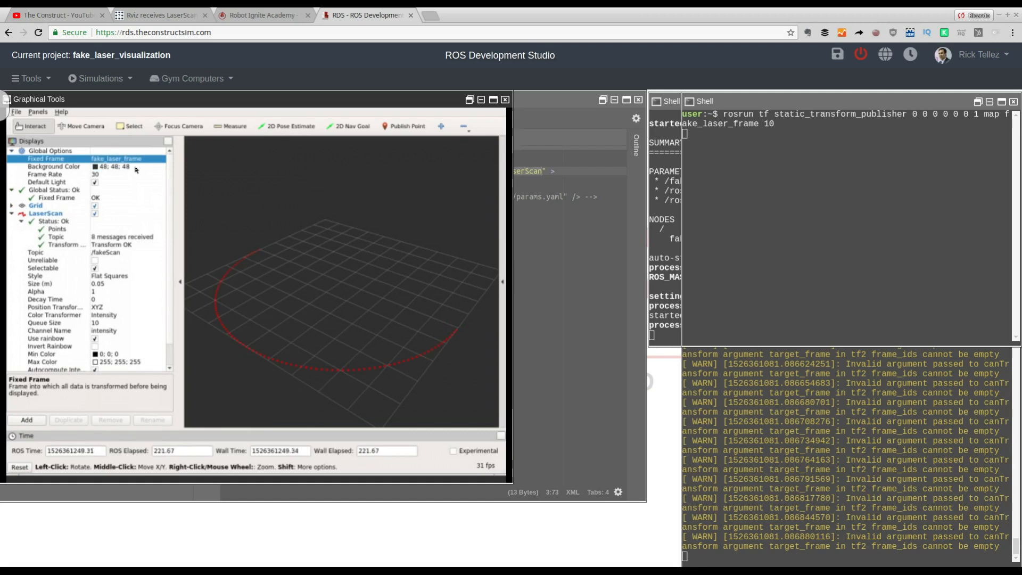
pyautogui.moveTo(400, 305)
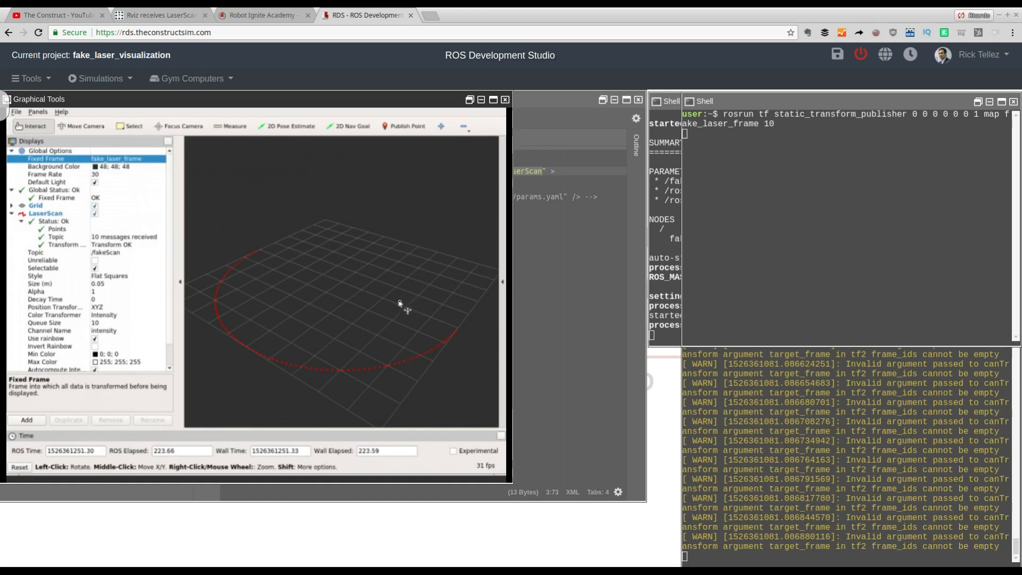
pyautogui.moveTo(376, 312)
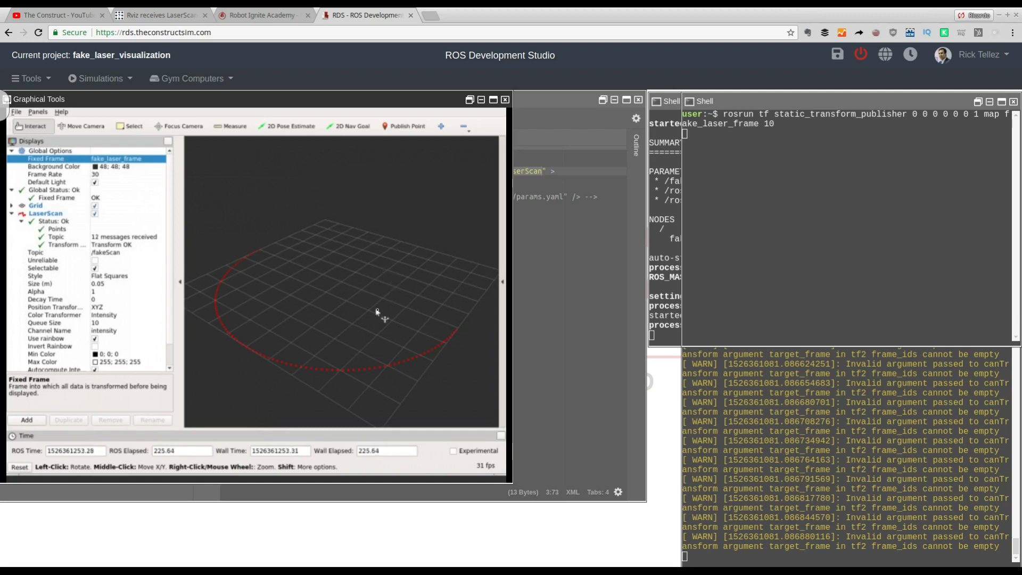
pyautogui.moveTo(376, 313)
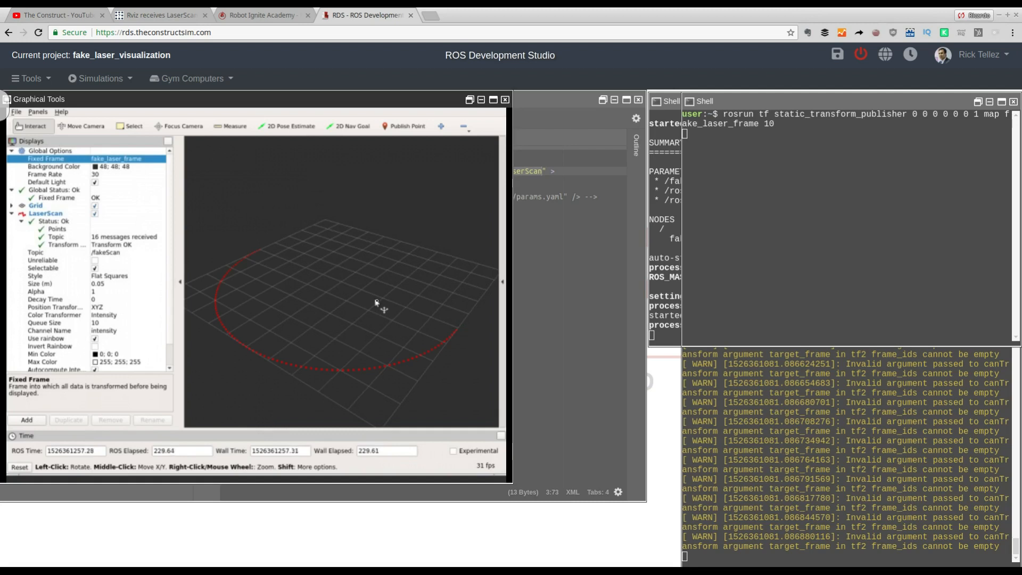
pyautogui.moveTo(313, 325)
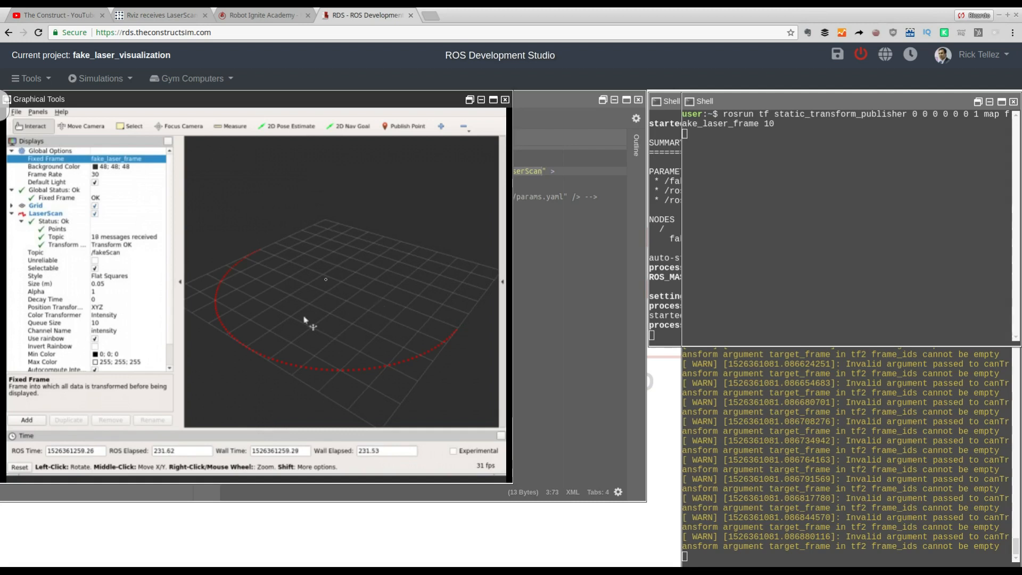
pyautogui.moveTo(354, 339)
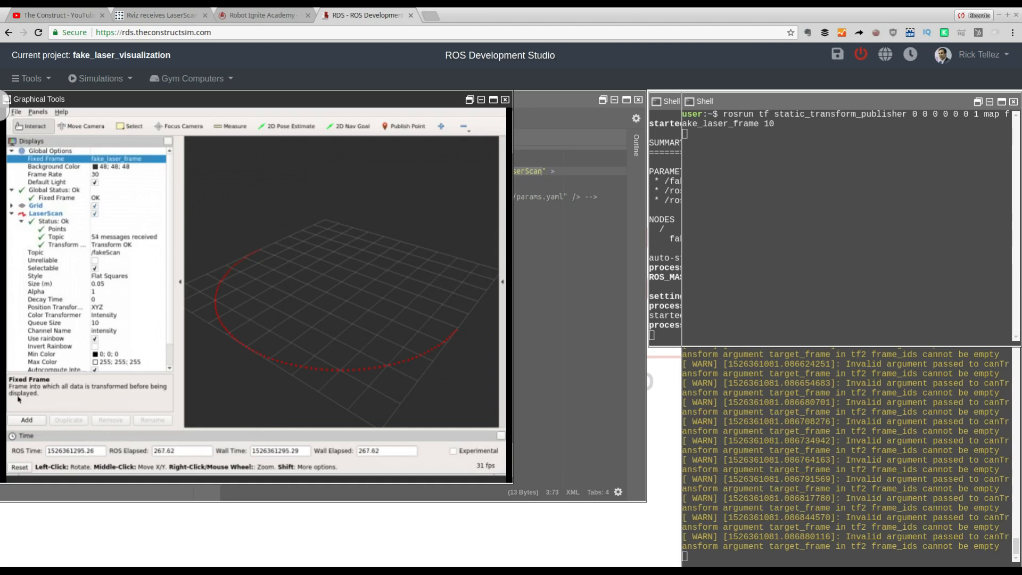
pyautogui.moveTo(261, 404)
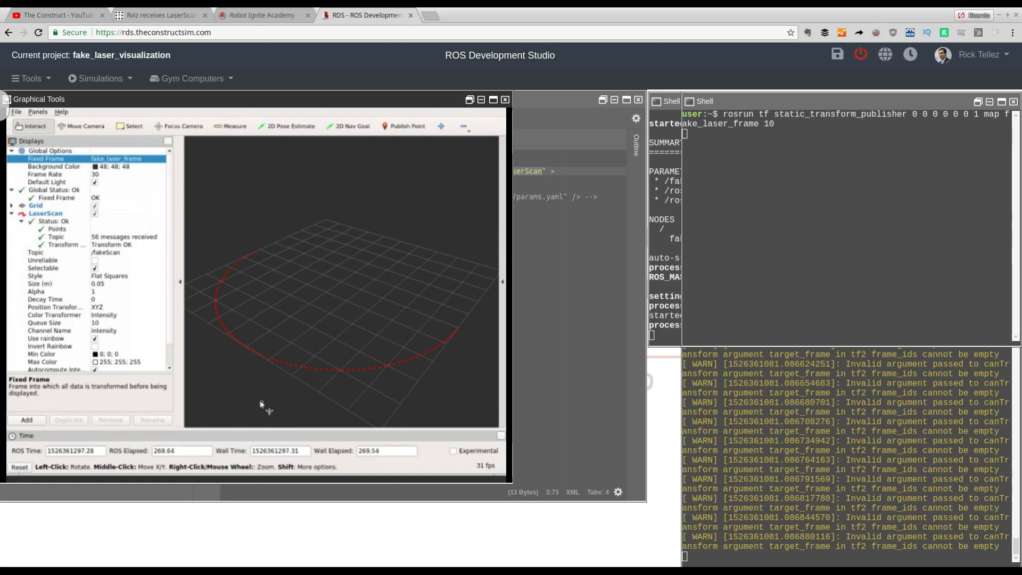
pyautogui.moveTo(299, 366)
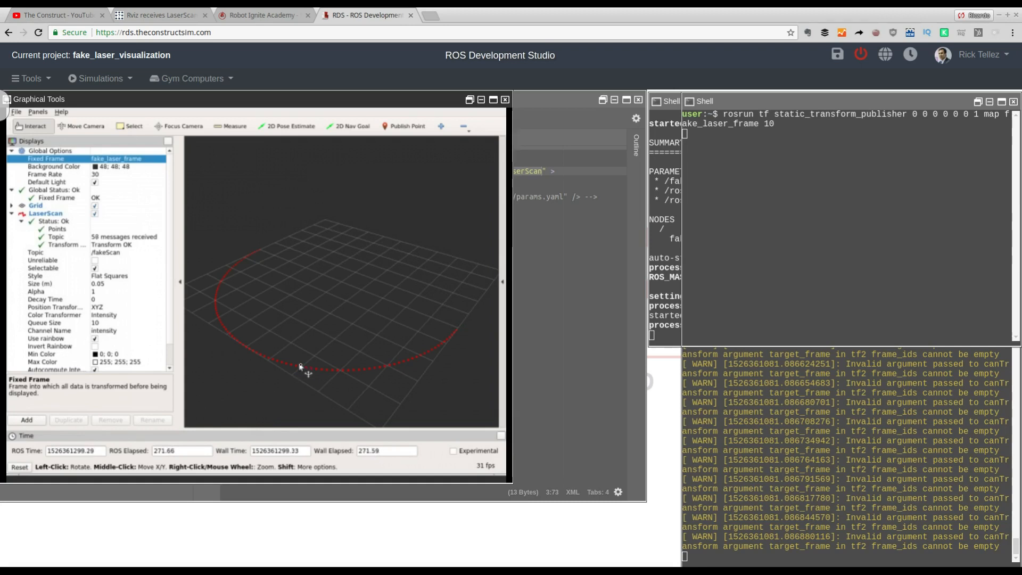